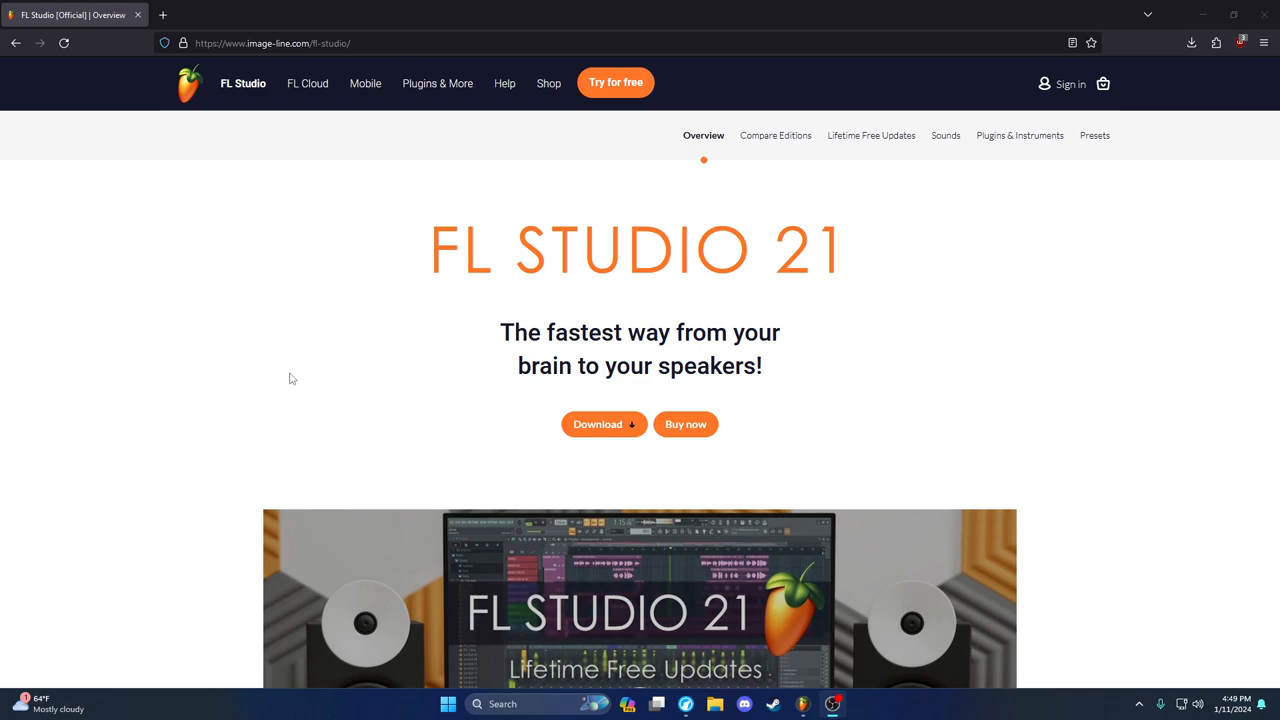
mouse_move(454, 252)
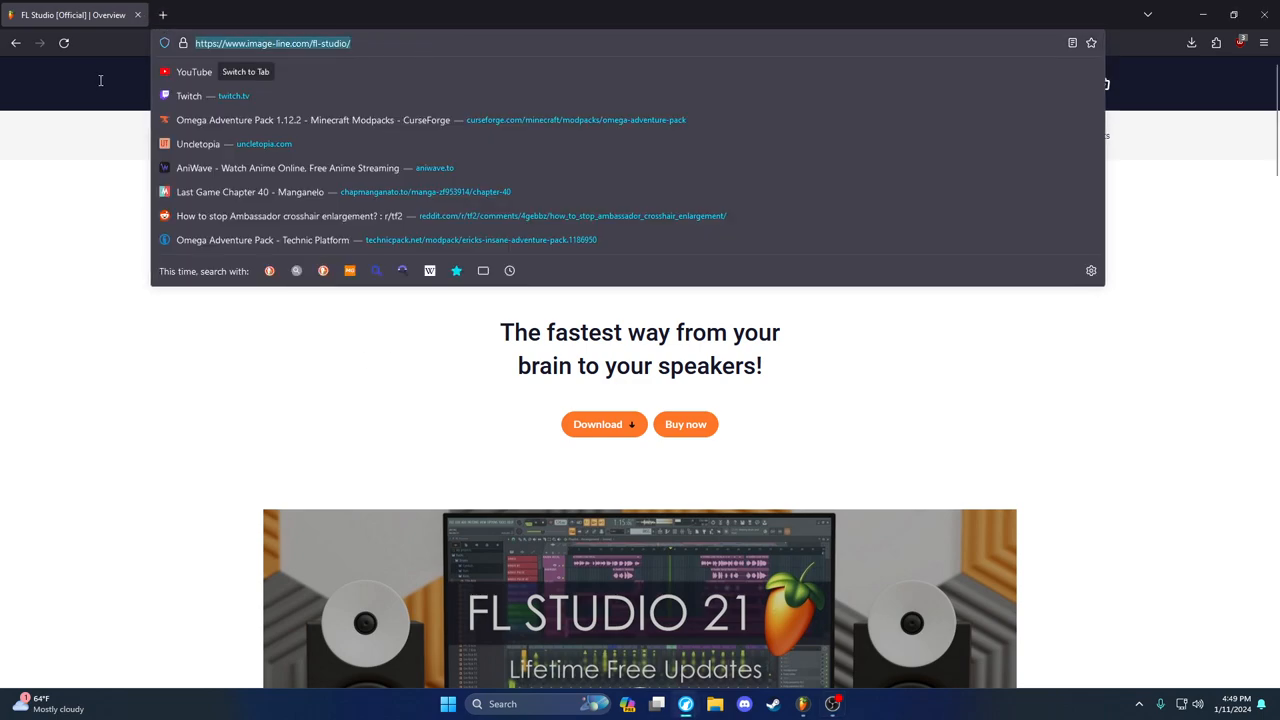
Download the FL Studio 21 Windows installer from Image-Line to Downloads, then return to FL Studio
left_click(278, 136)
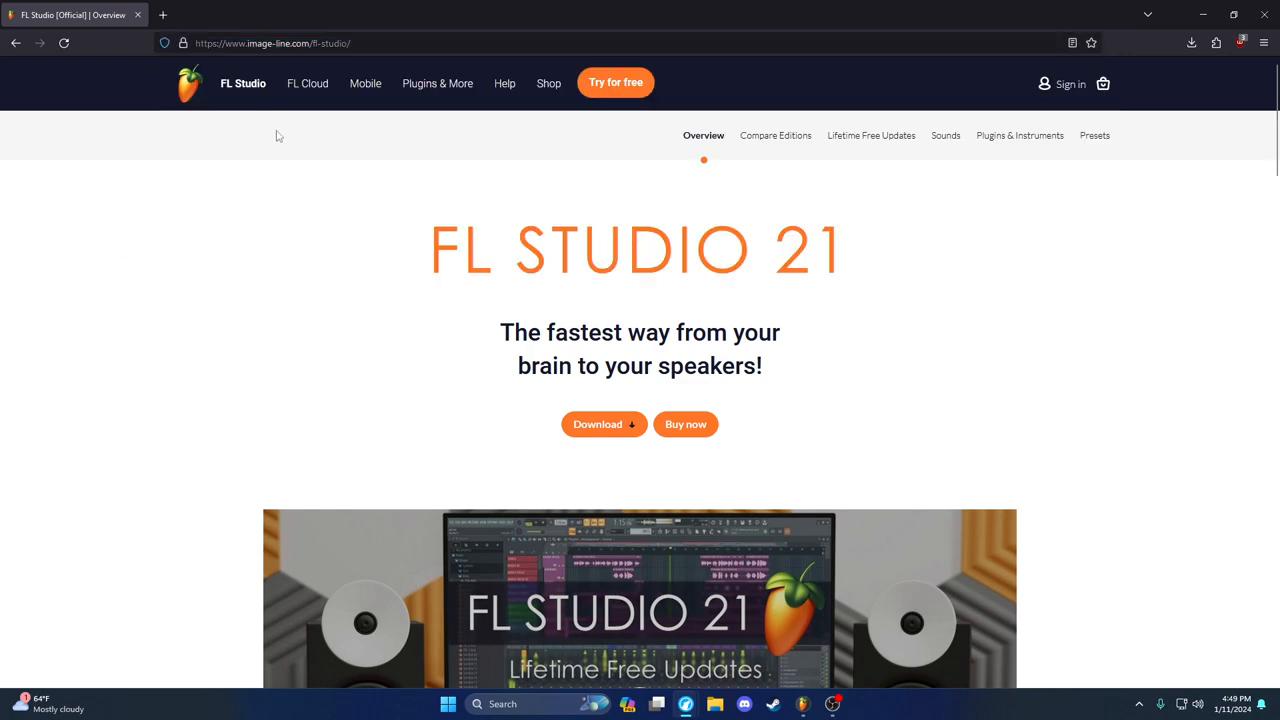
mouse_move(280, 120)
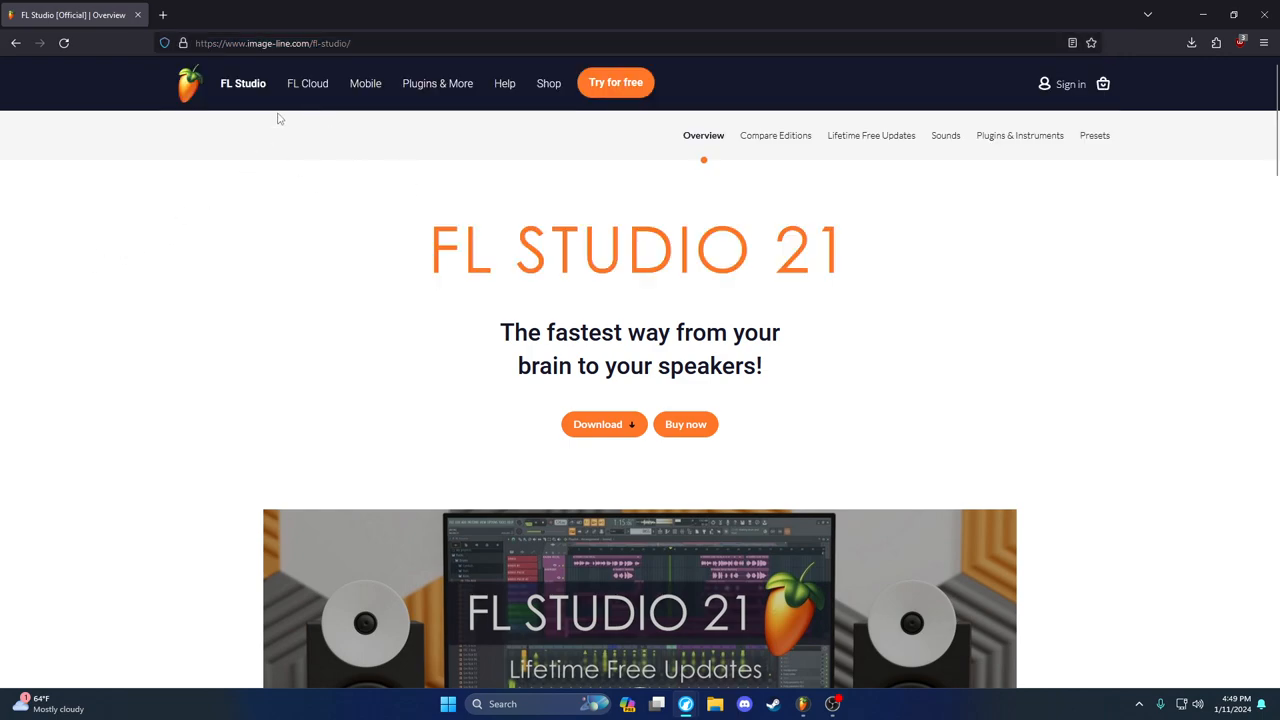
left_click(596, 424)
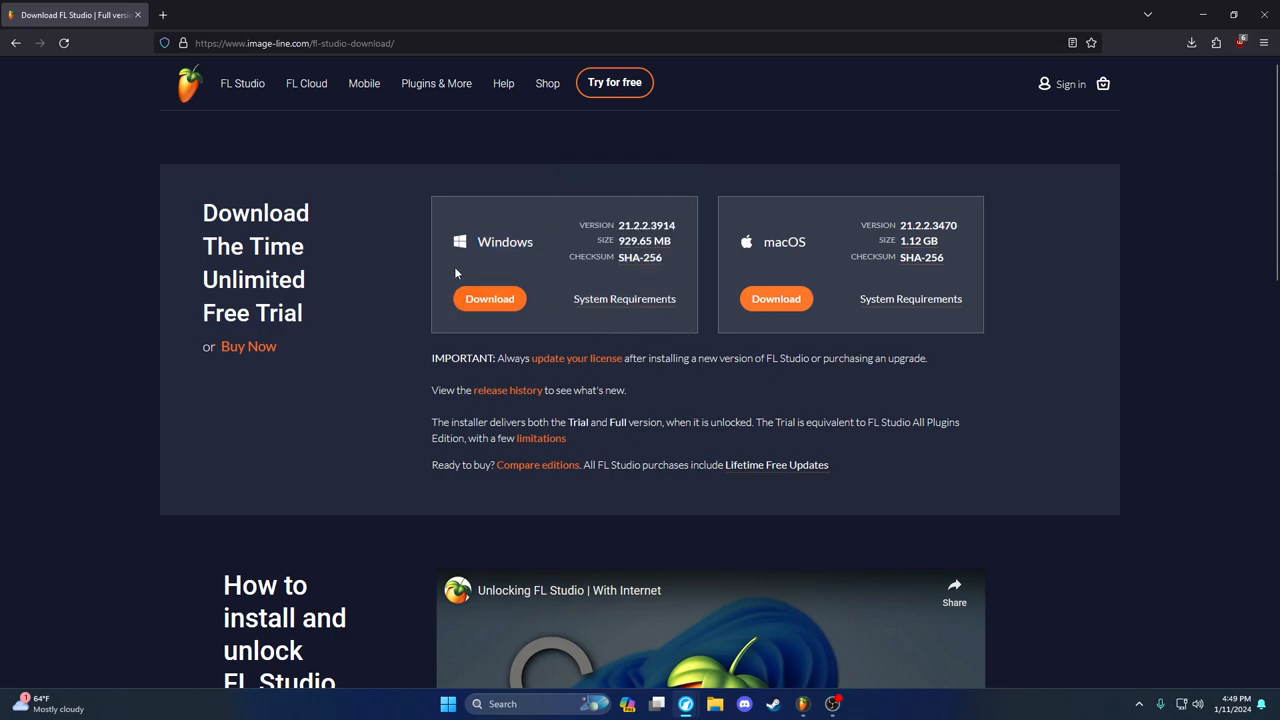
left_click(490, 298)
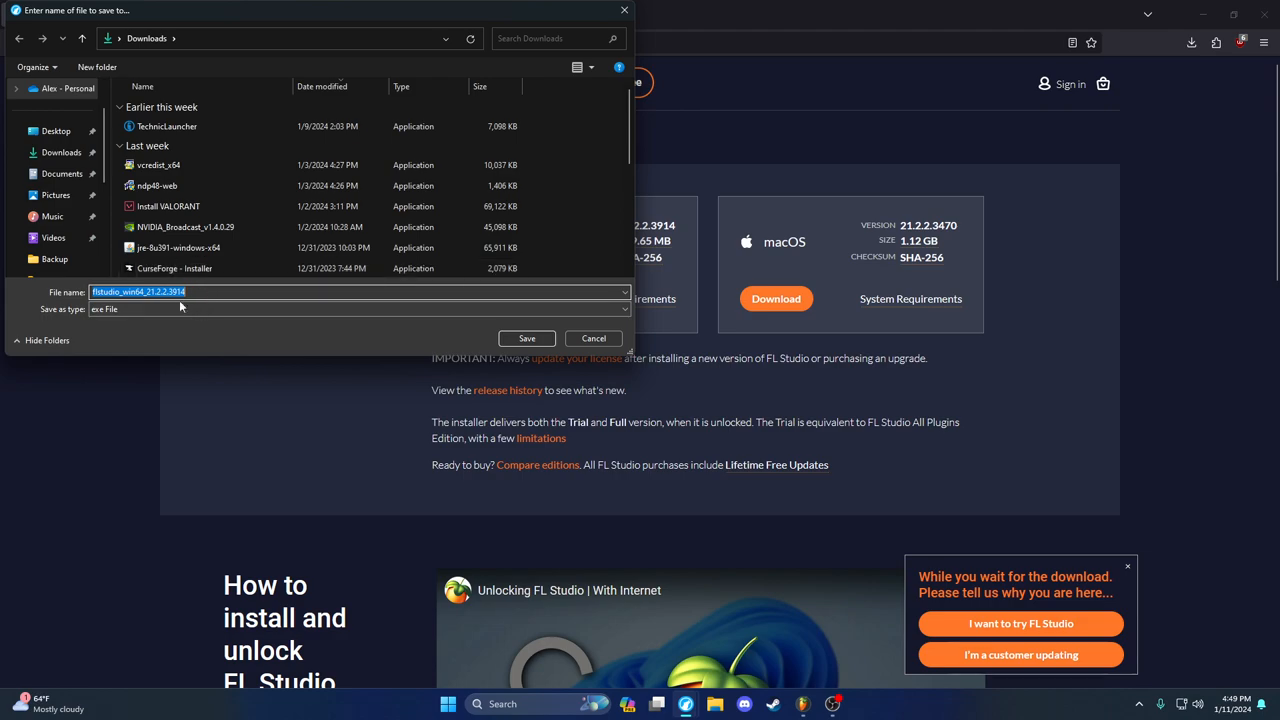
left_click(592, 338)
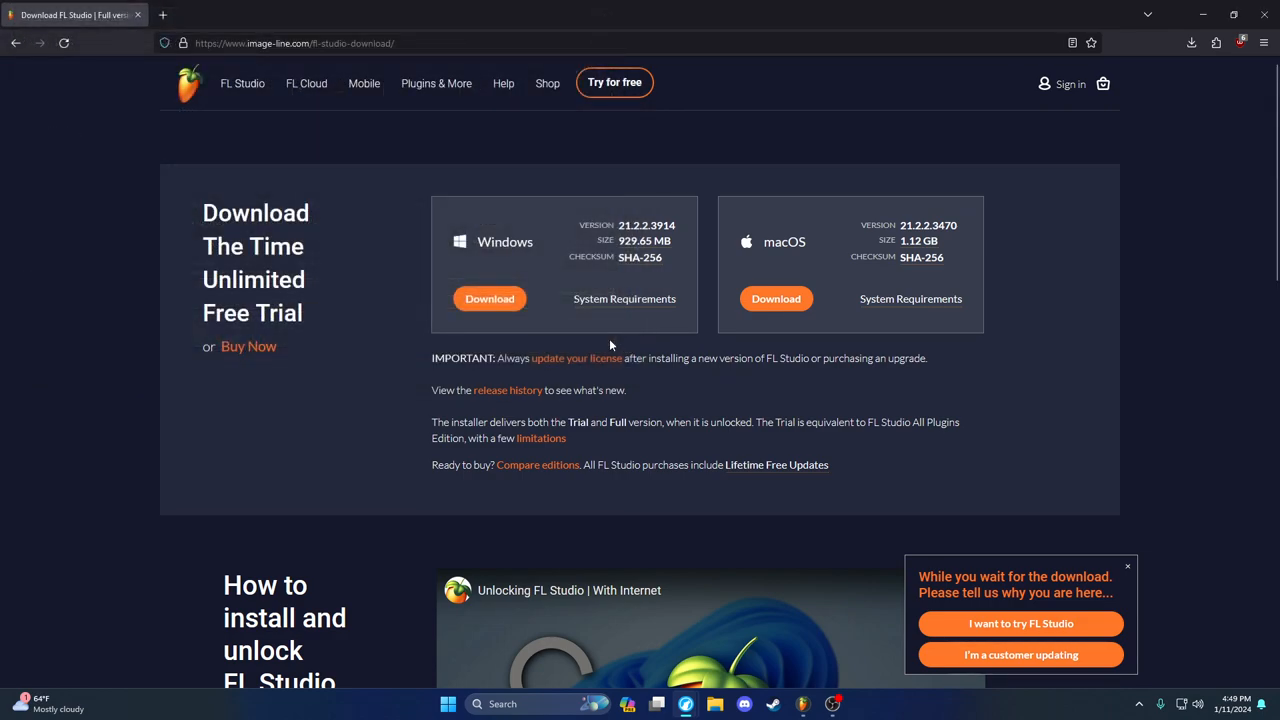
left_click(448, 704)
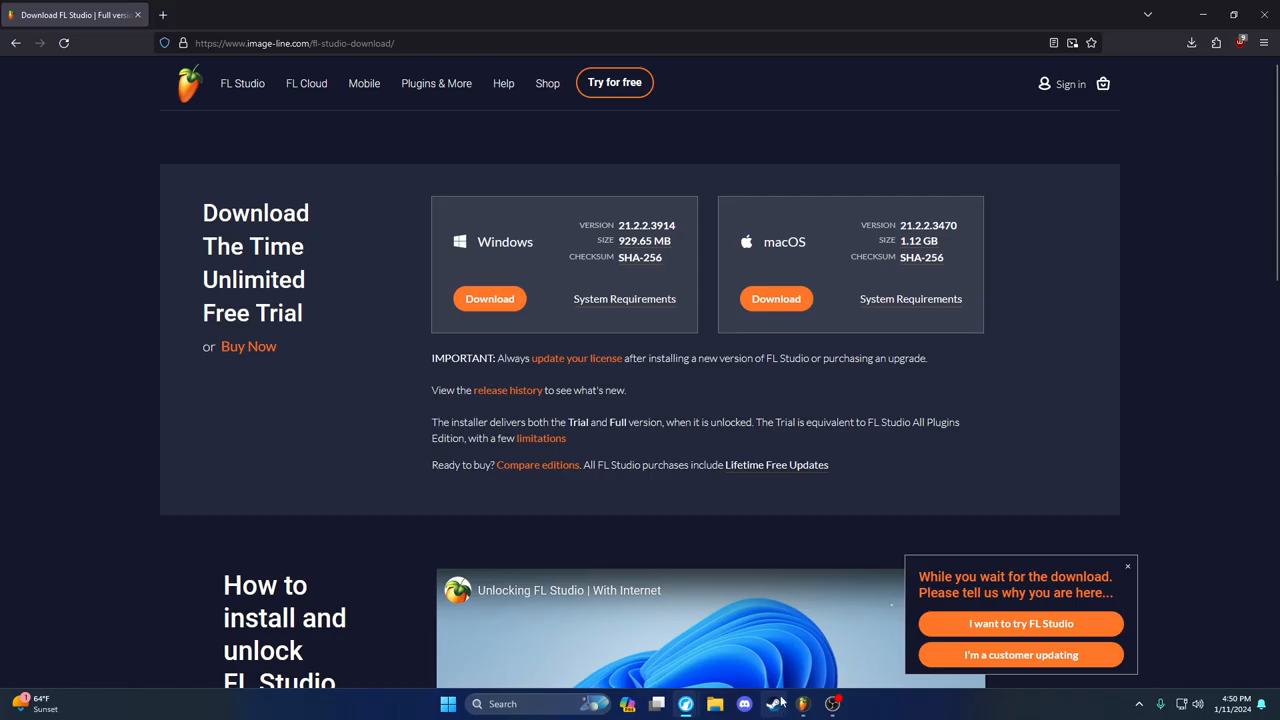
left_click(802, 704)
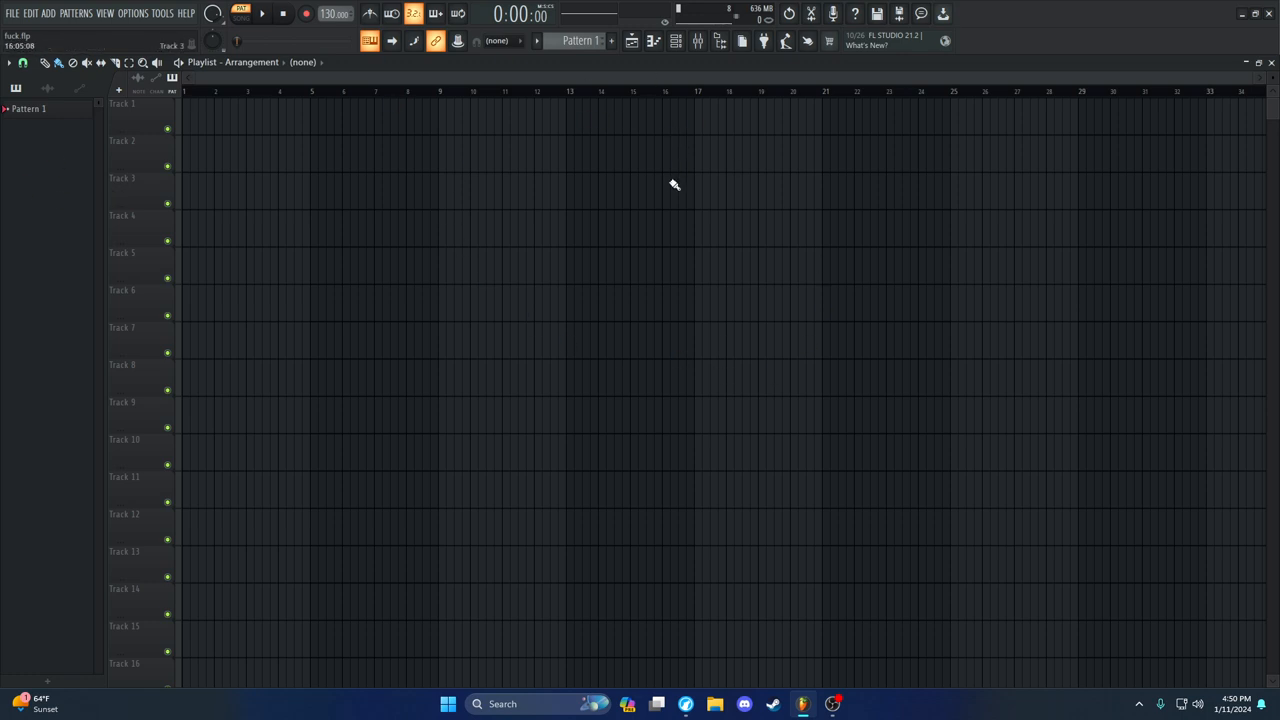
mouse_move(444, 312)
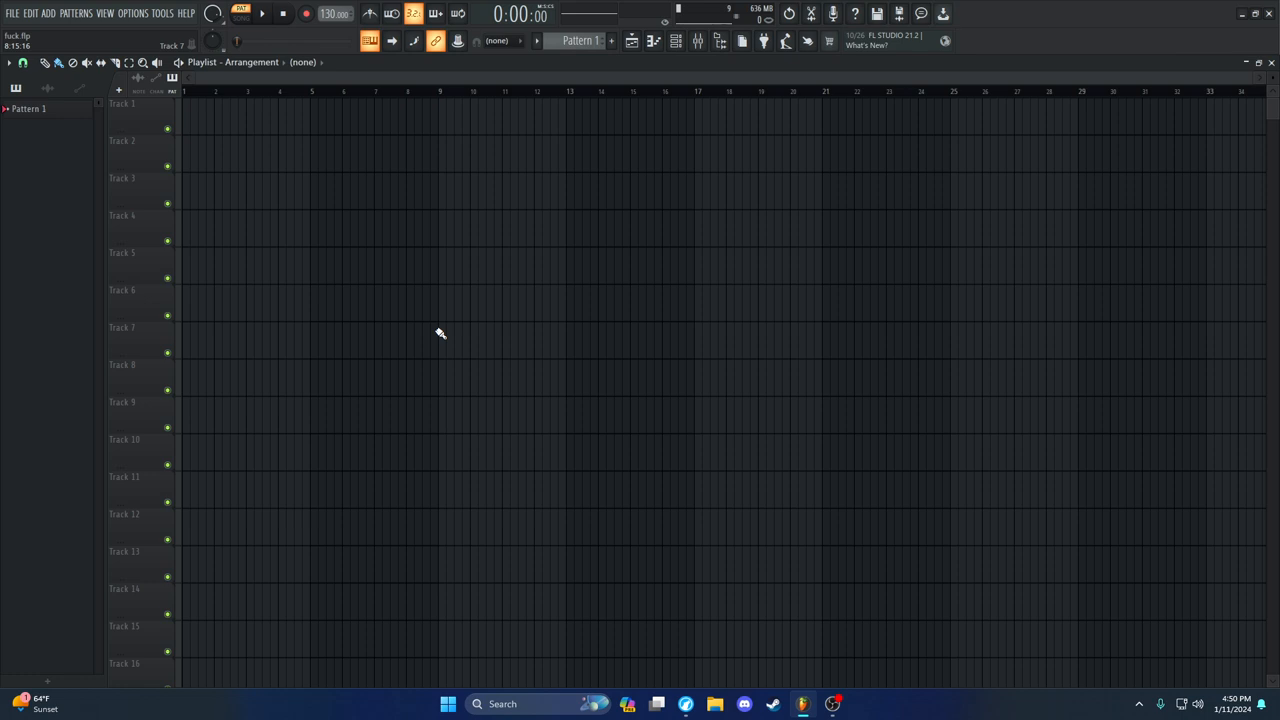
mouse_move(720, 376)
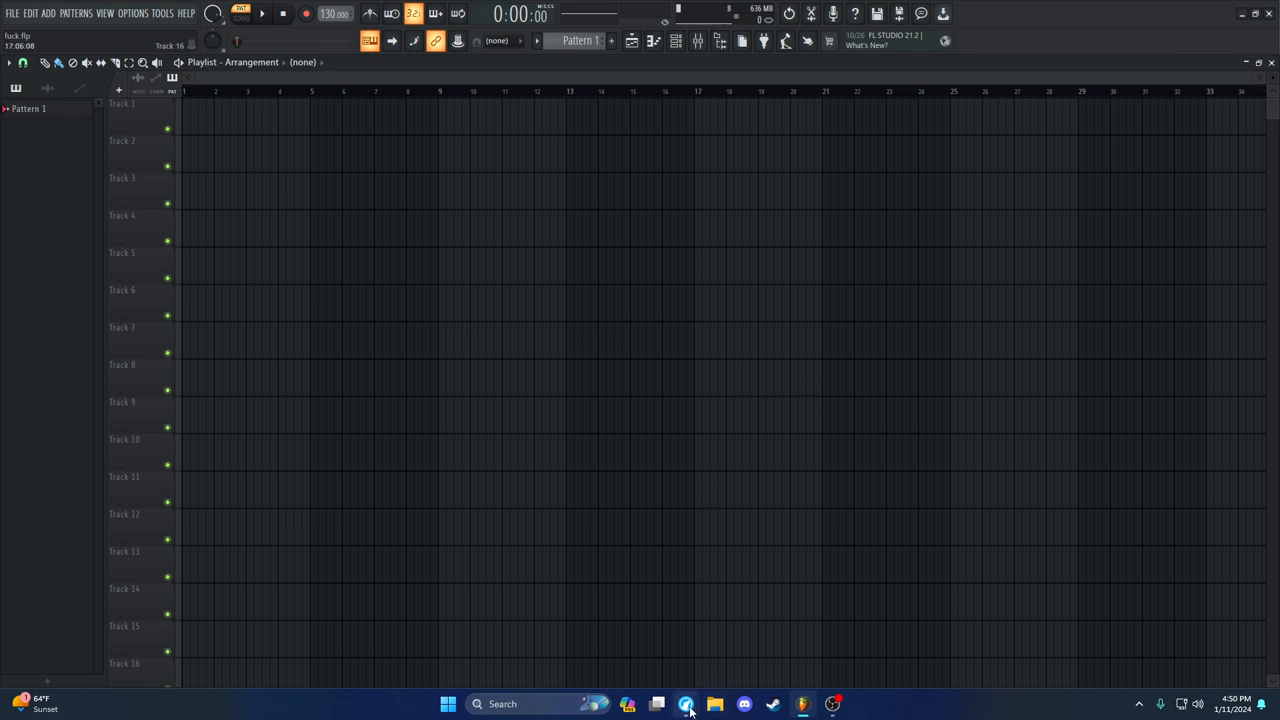
Search 'vb audio cable', reach the VB-CABLE driver page, then return to FL Studio
left_click(686, 704)
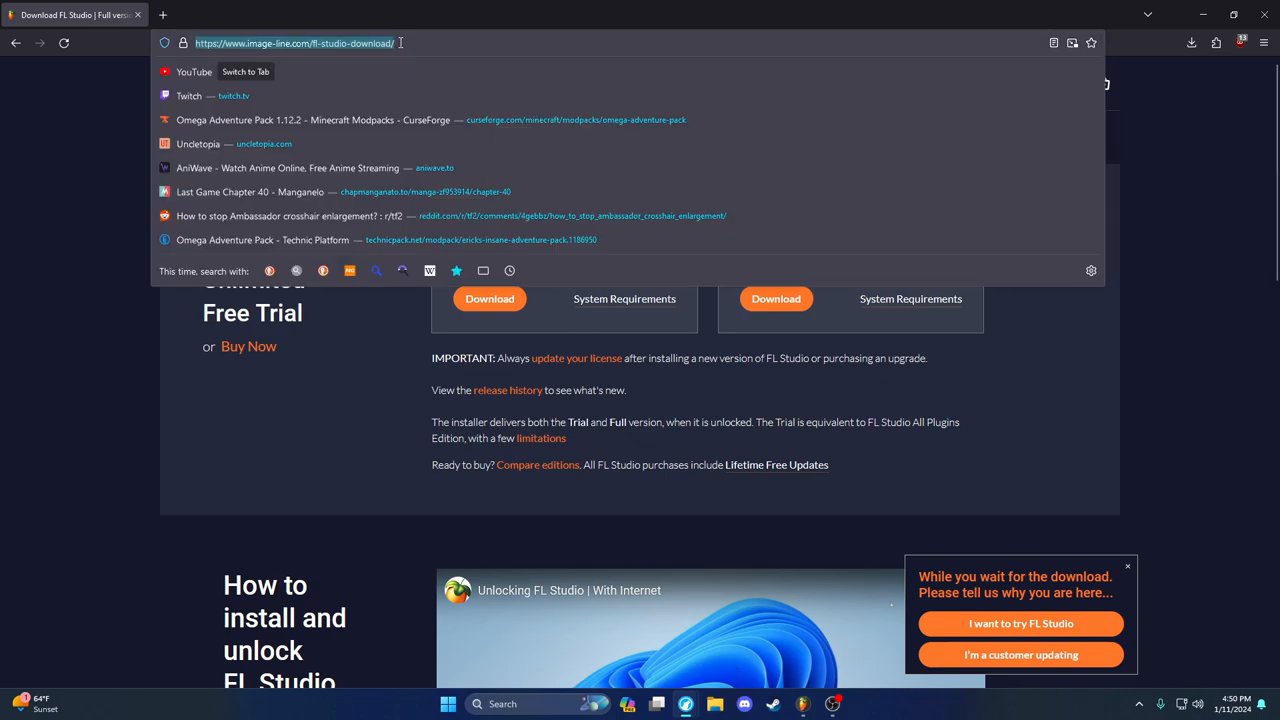
type("vb+audio+cable&ia=web")
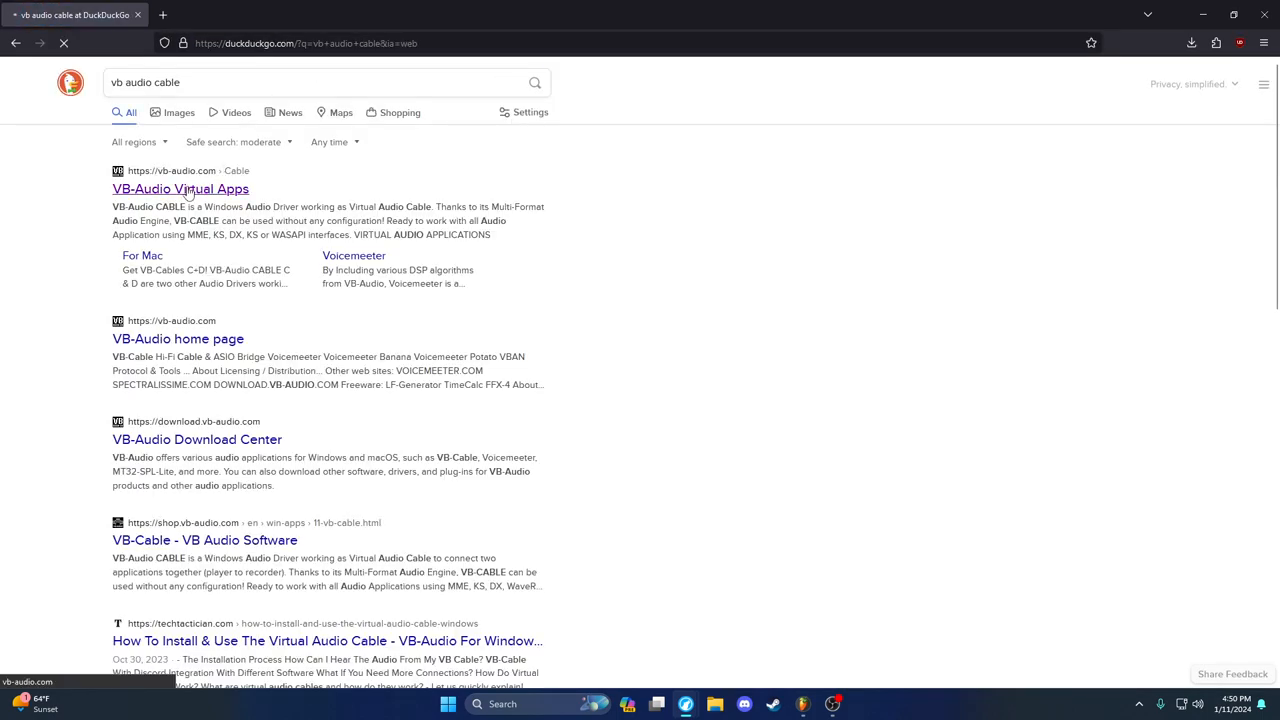
left_click(180, 188)
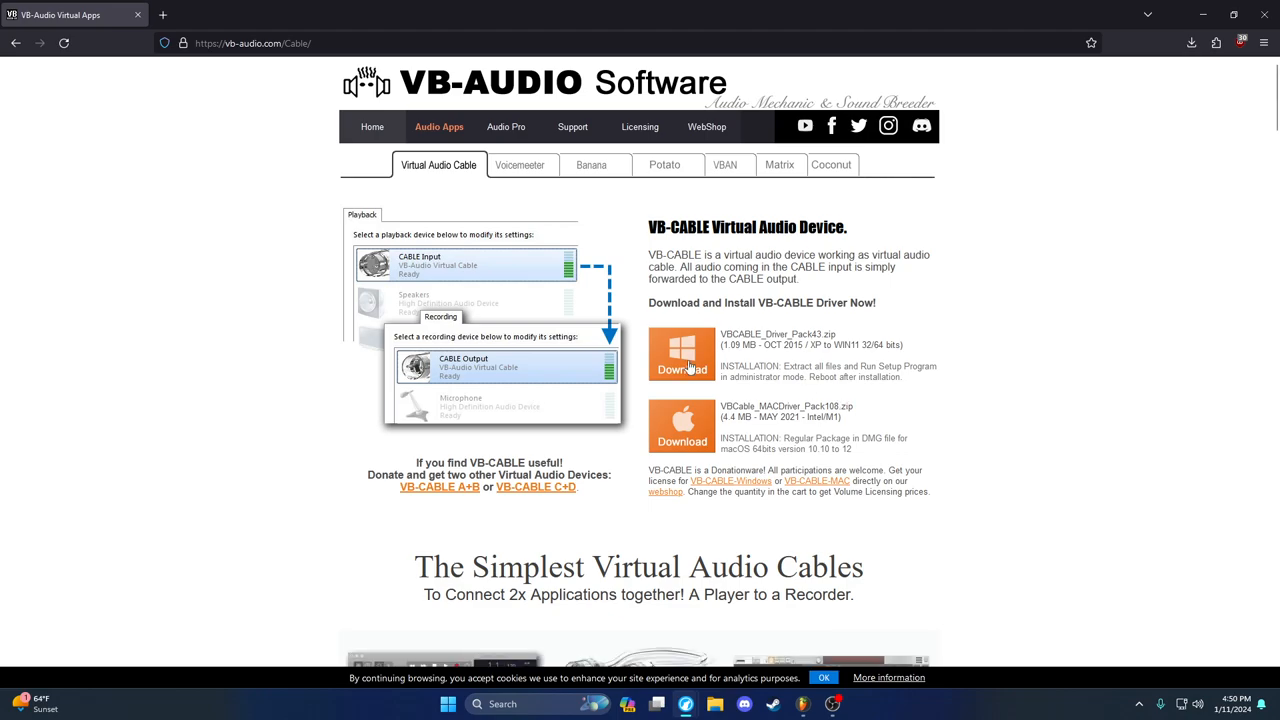
left_click(680, 352)
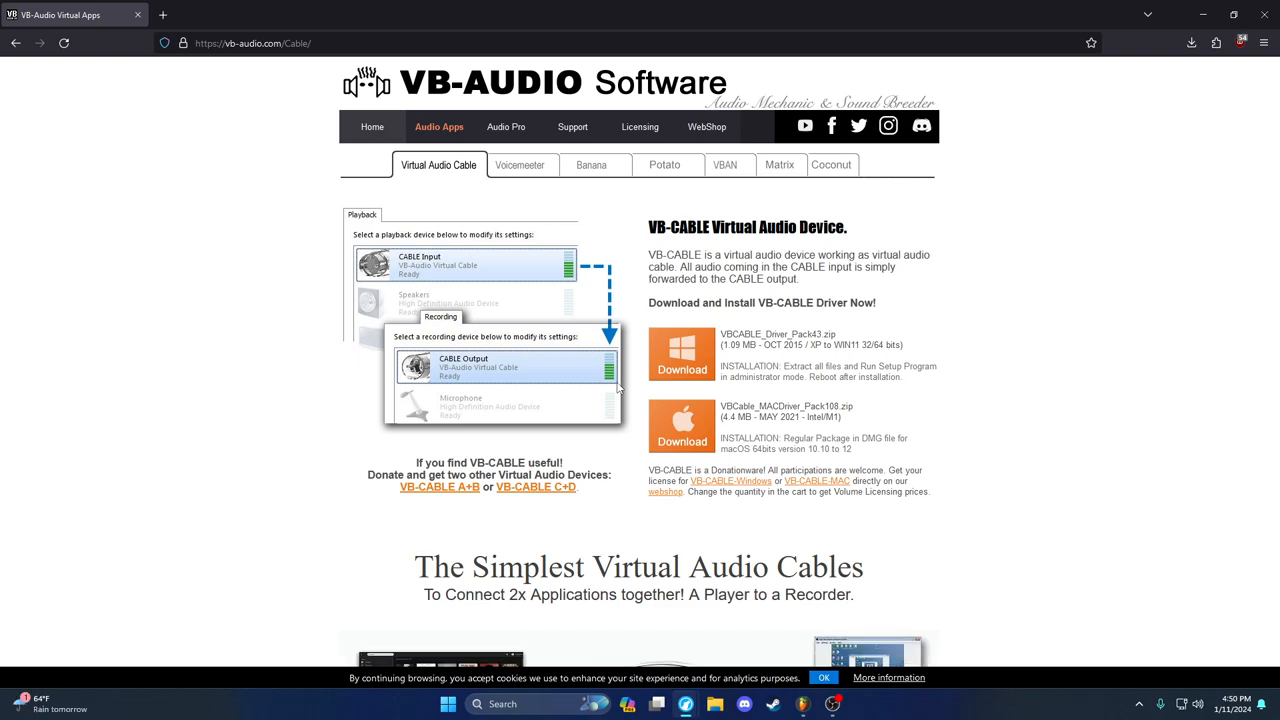
left_click(804, 704)
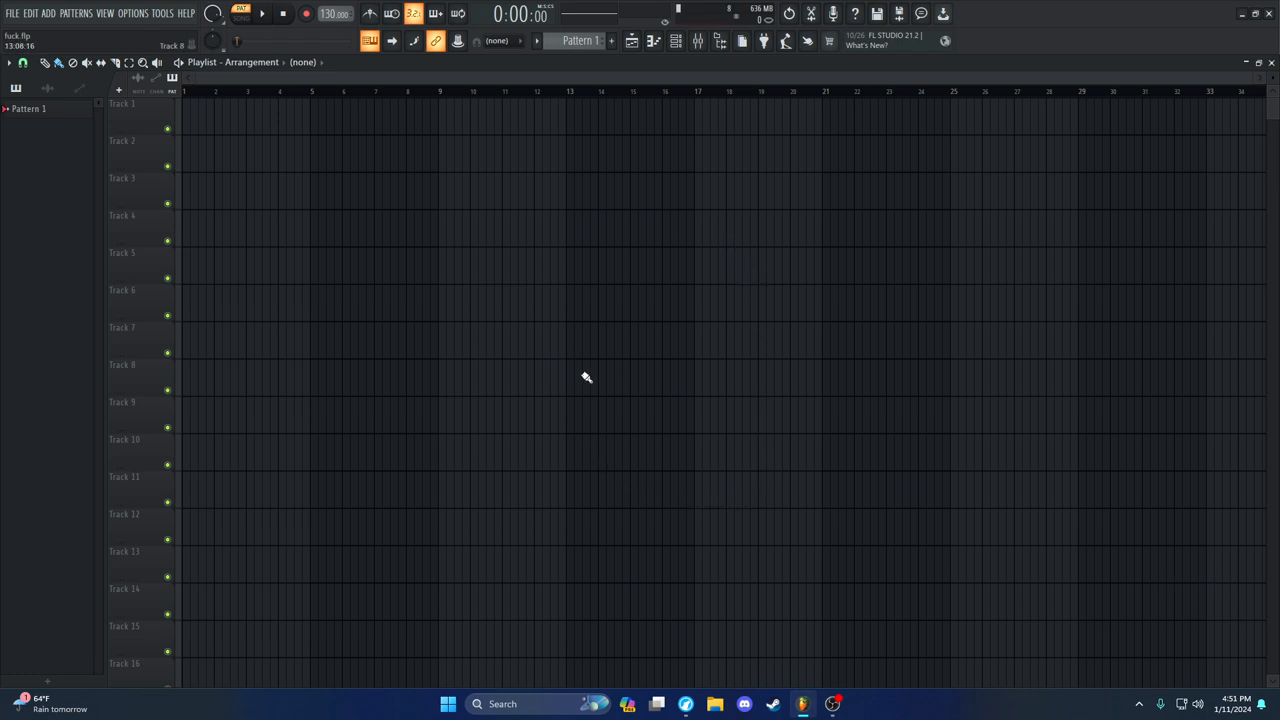
mouse_move(598, 370)
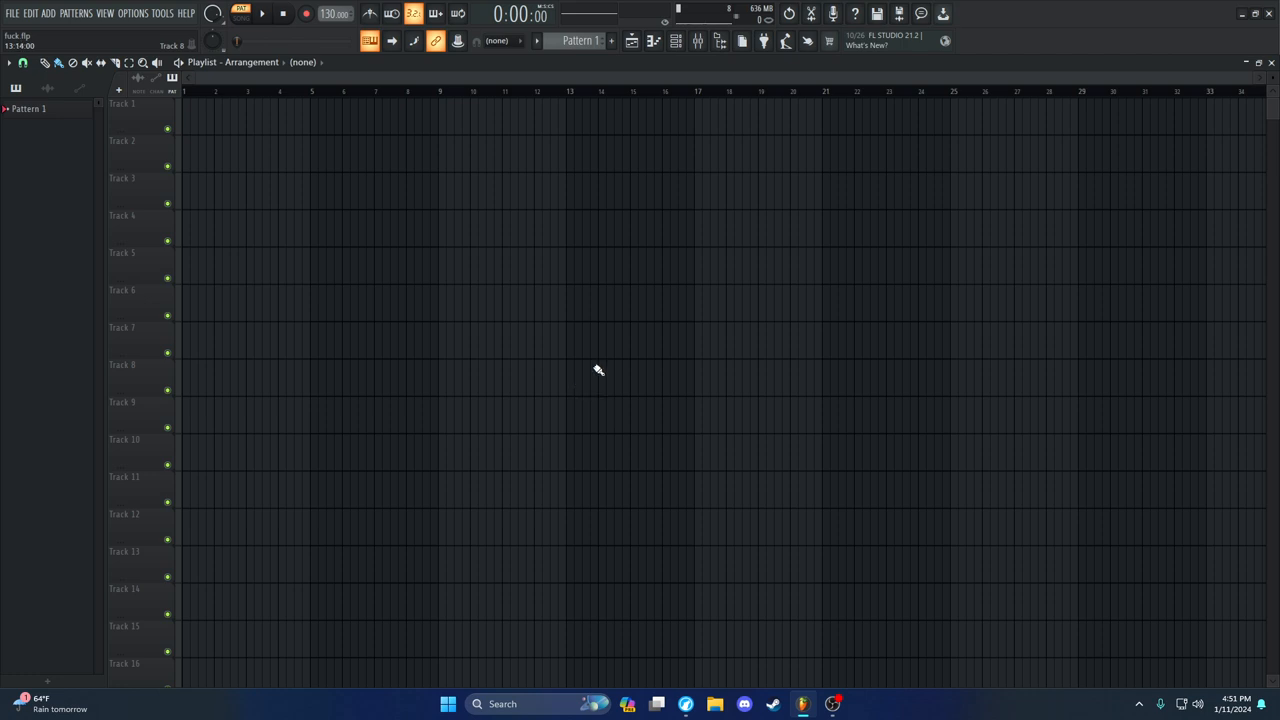
mouse_move(676, 40)
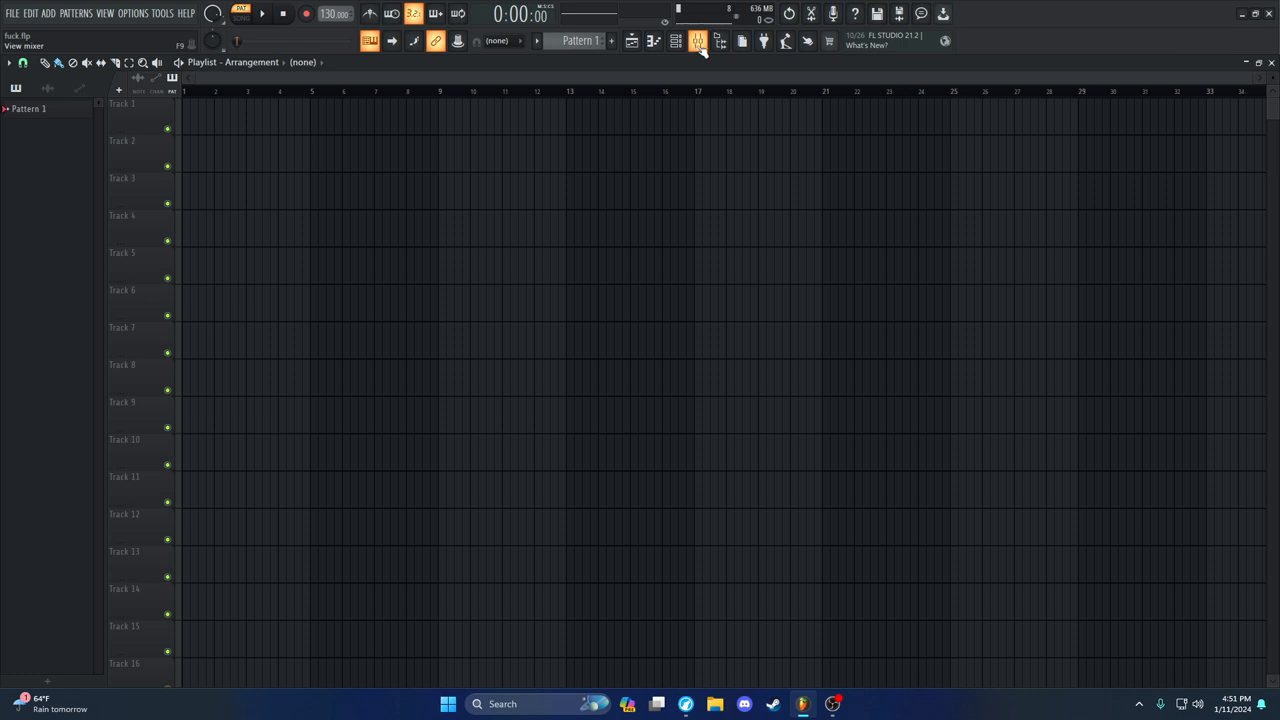
Show the mixer and bring up Audio settings from the Options menu
left_click(696, 40)
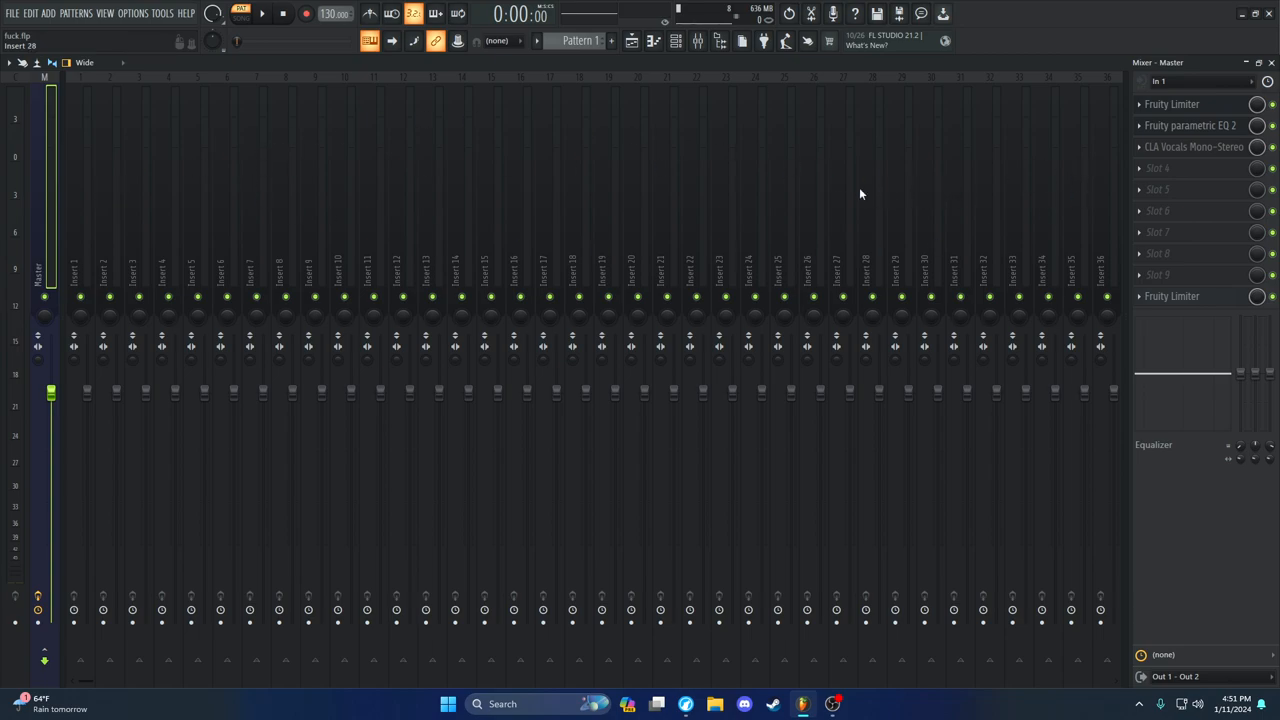
left_click(132, 12)
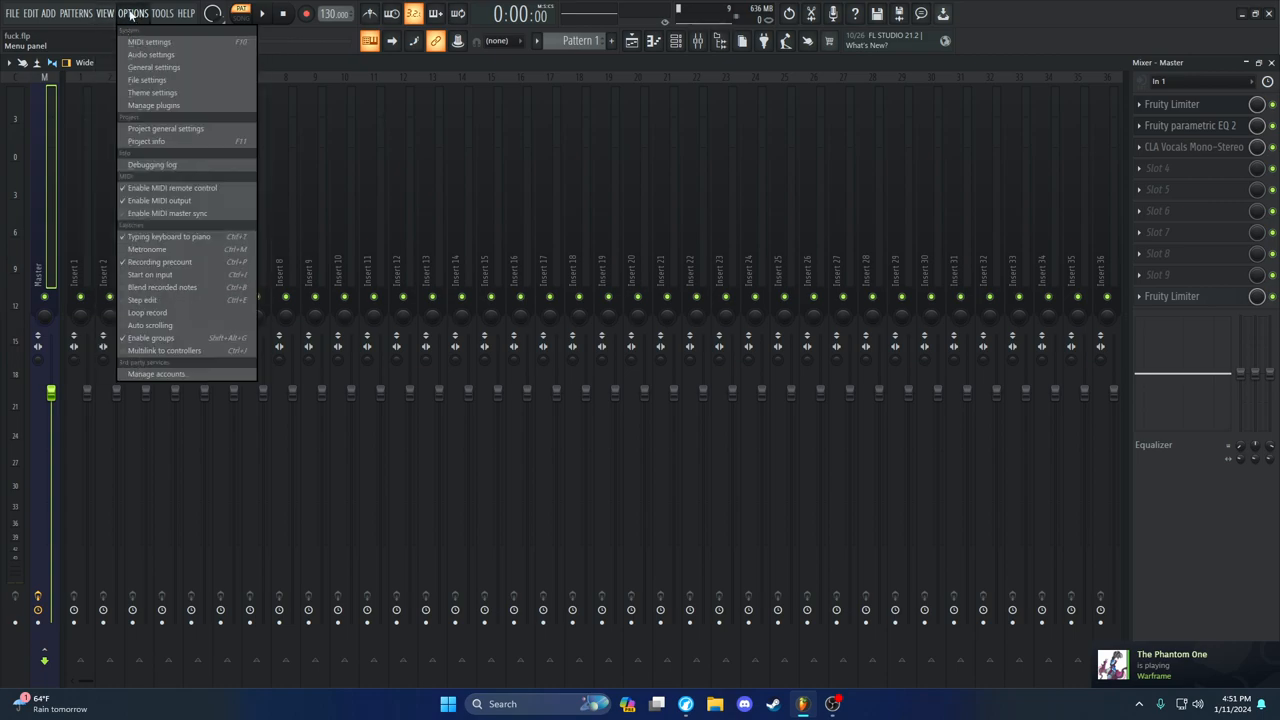
mouse_move(152, 56)
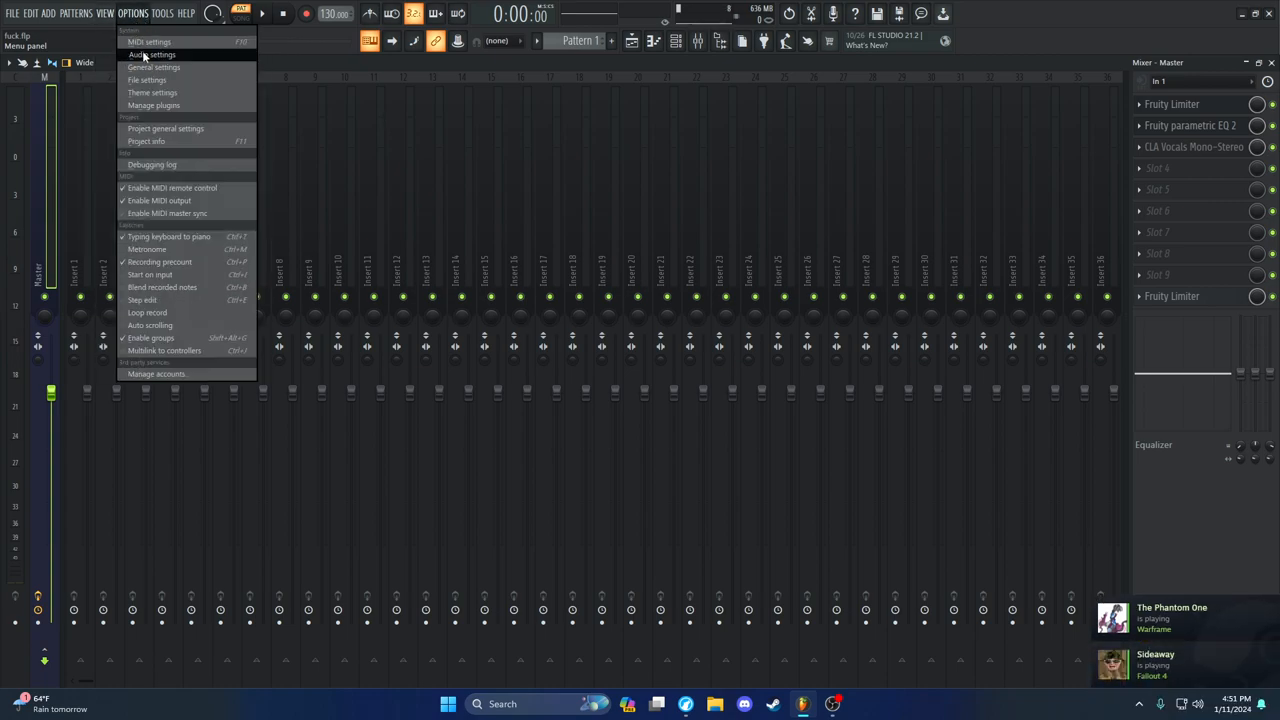
left_click(152, 54)
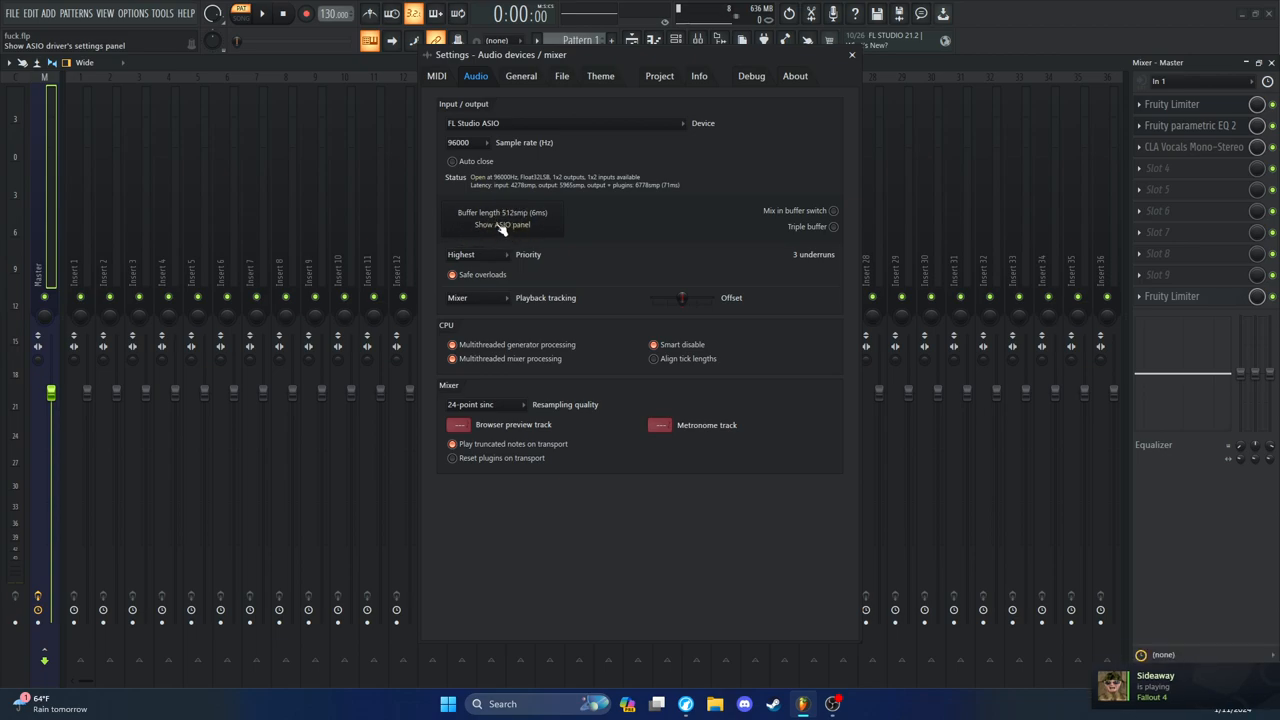
Set the ASIO panel input to Microphone (NVIDIA Broadcast) and close the driver panel
left_click(504, 224)
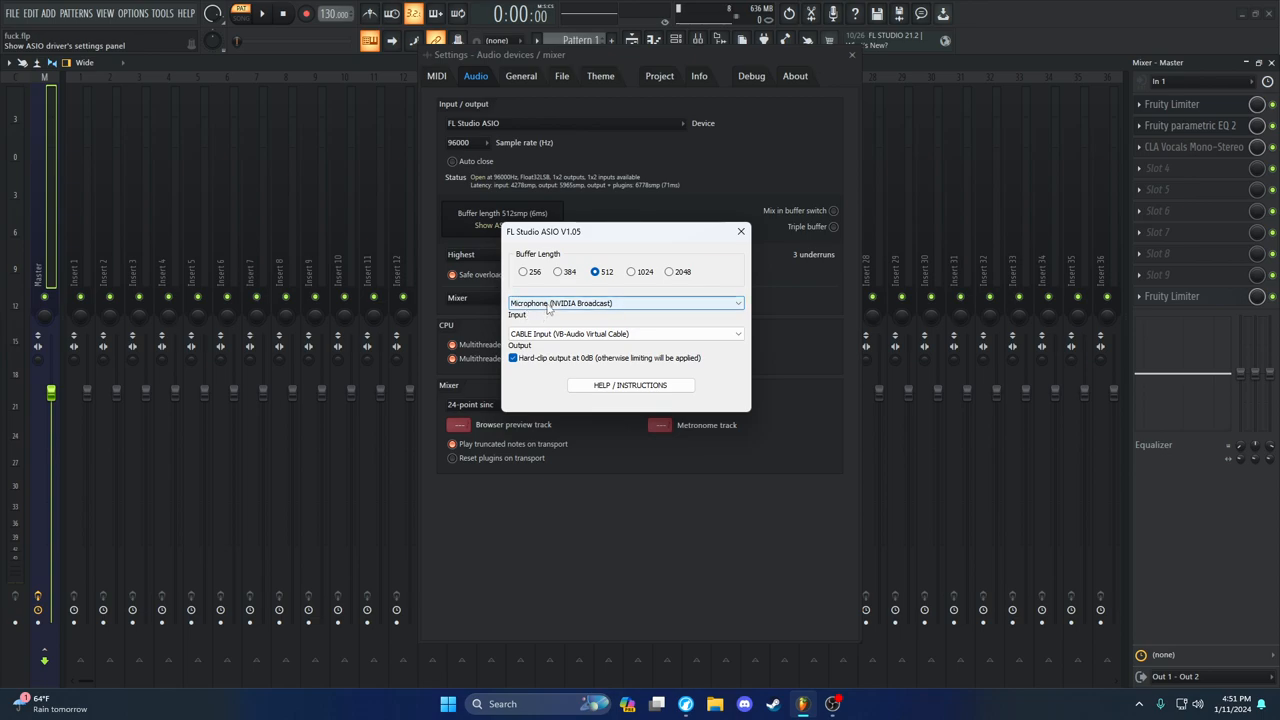
left_click(624, 304)
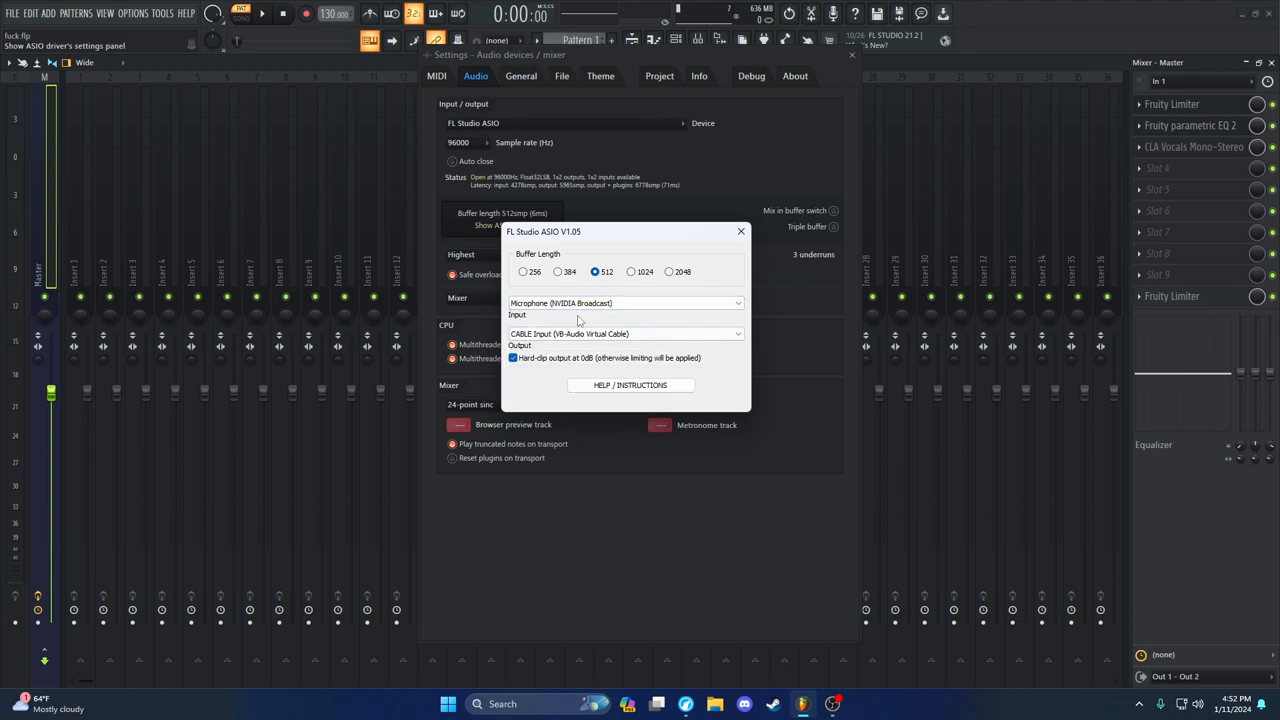
mouse_move(632, 256)
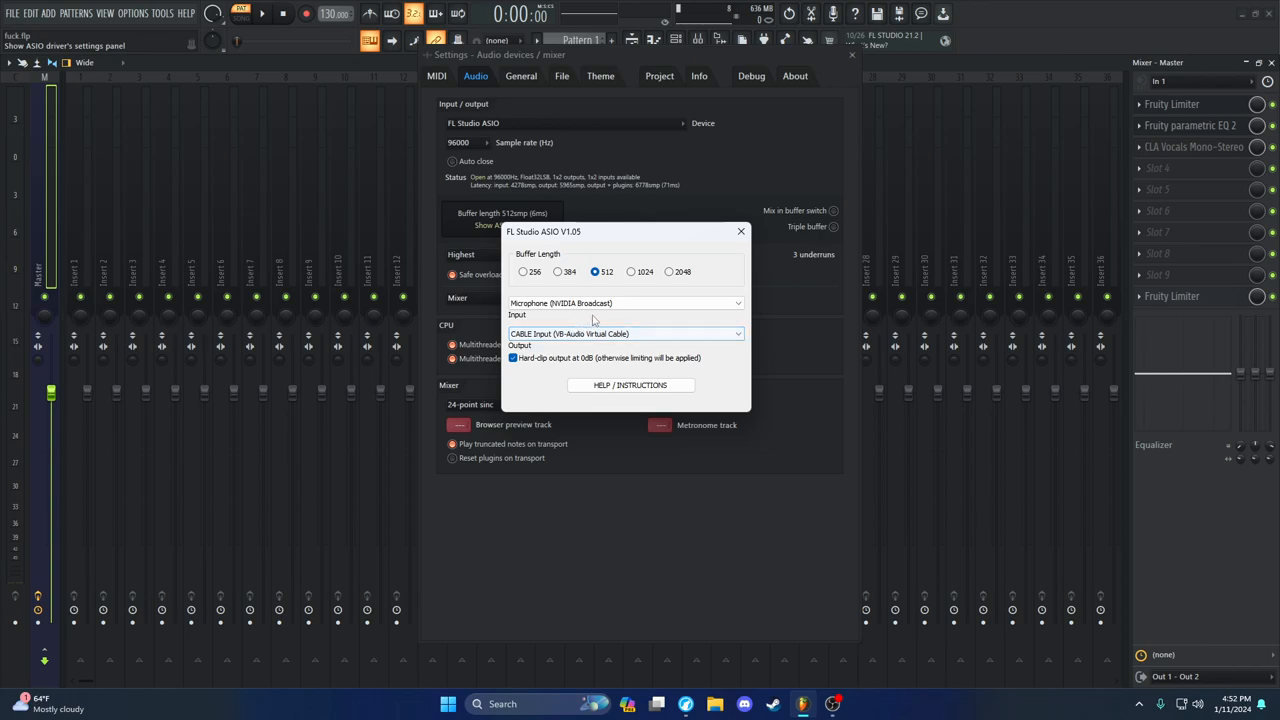
mouse_move(560, 340)
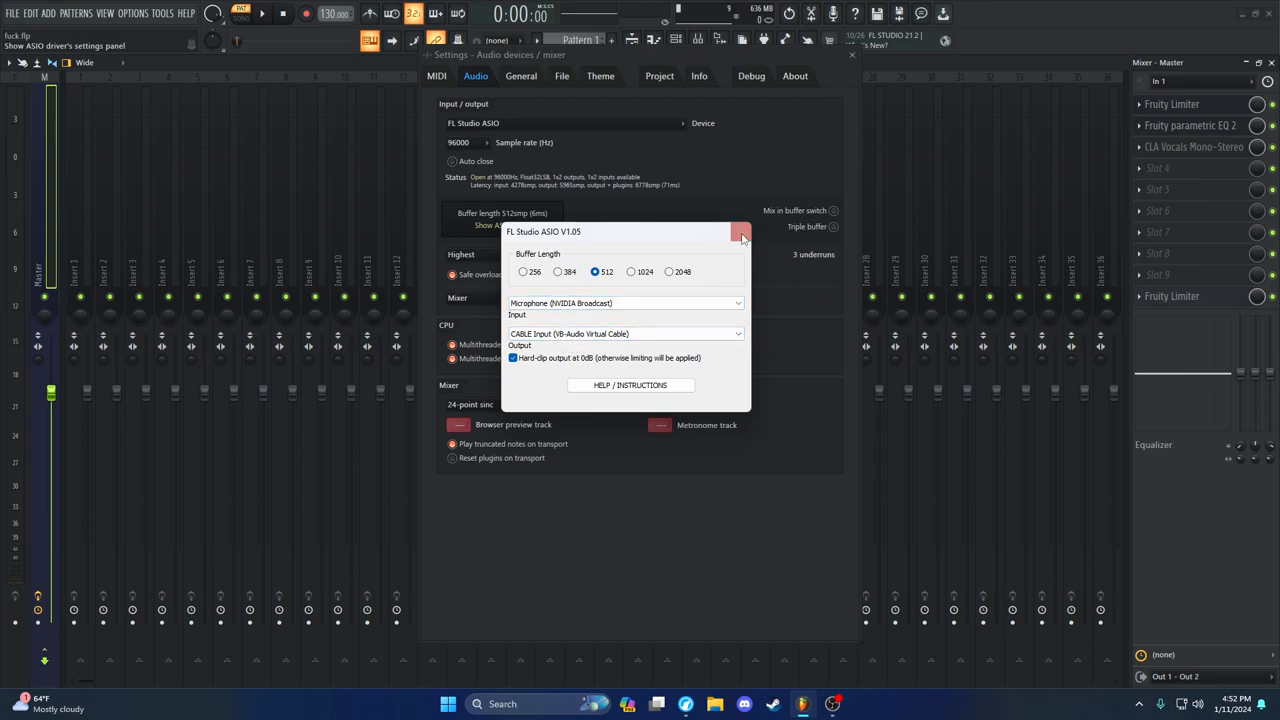
left_click(740, 236)
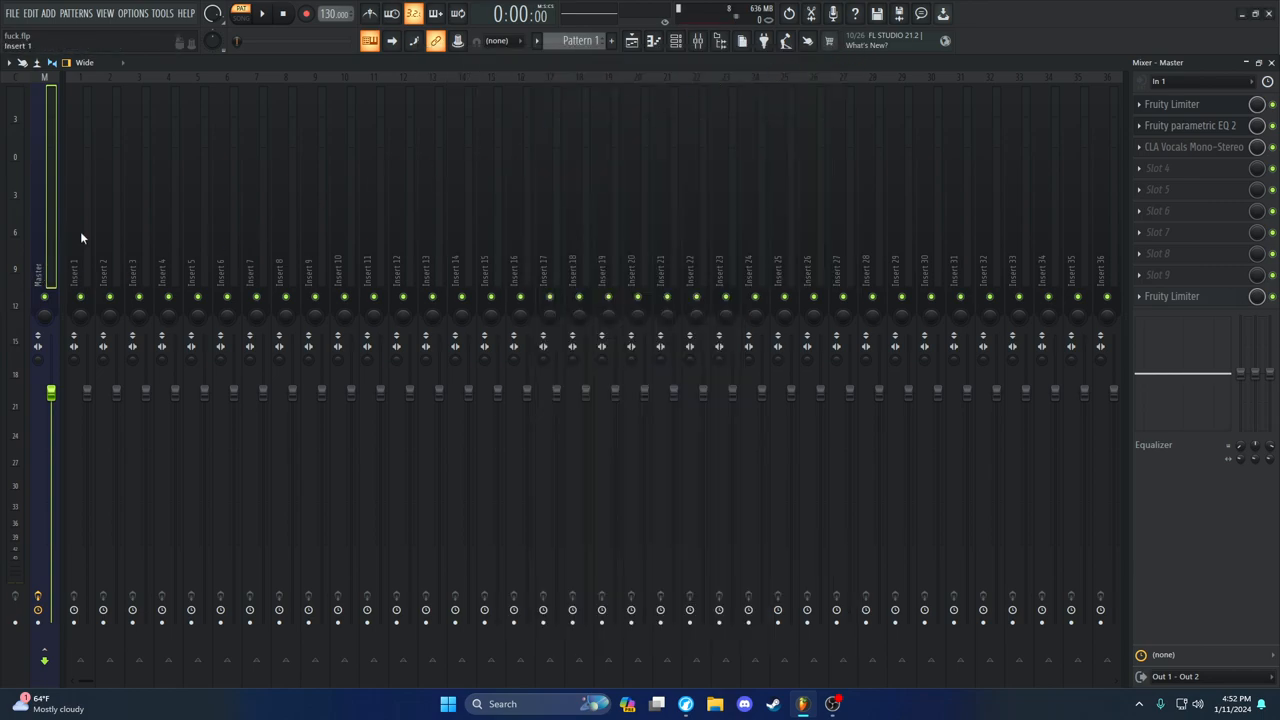
Select mixer Insert 1 and feed audio input In 1 into it
left_click(80, 270)
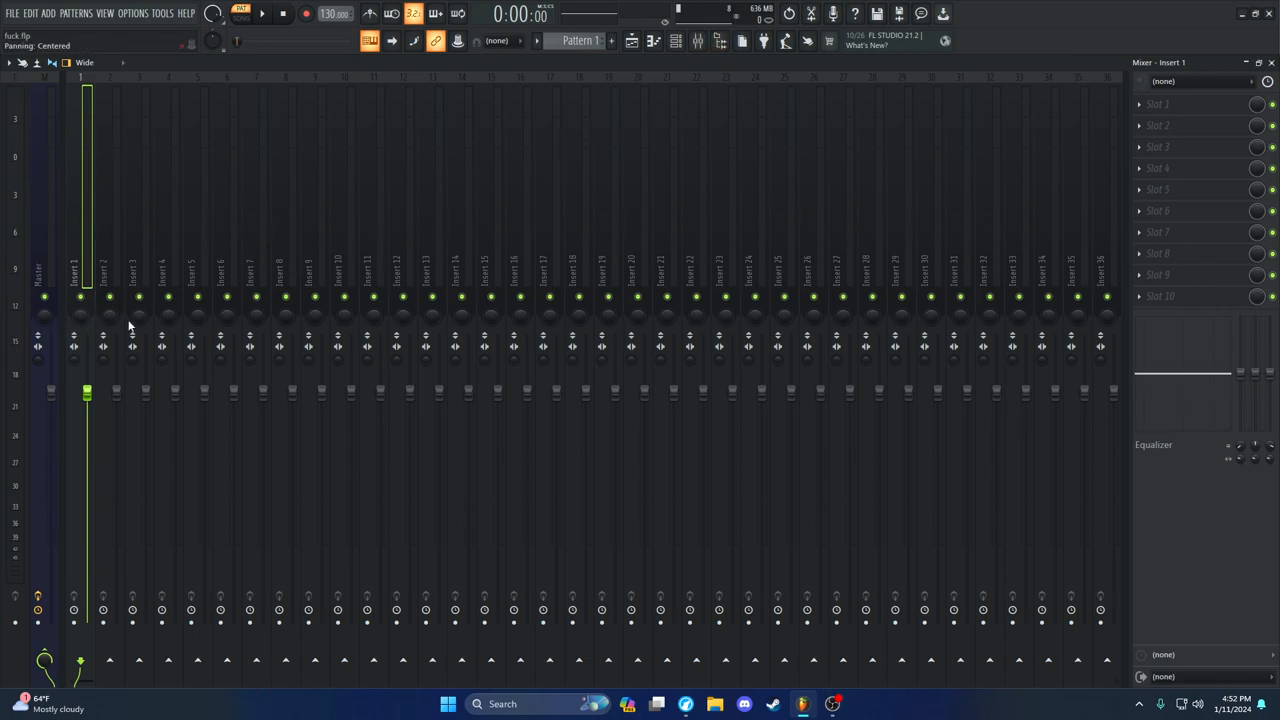
mouse_move(70, 236)
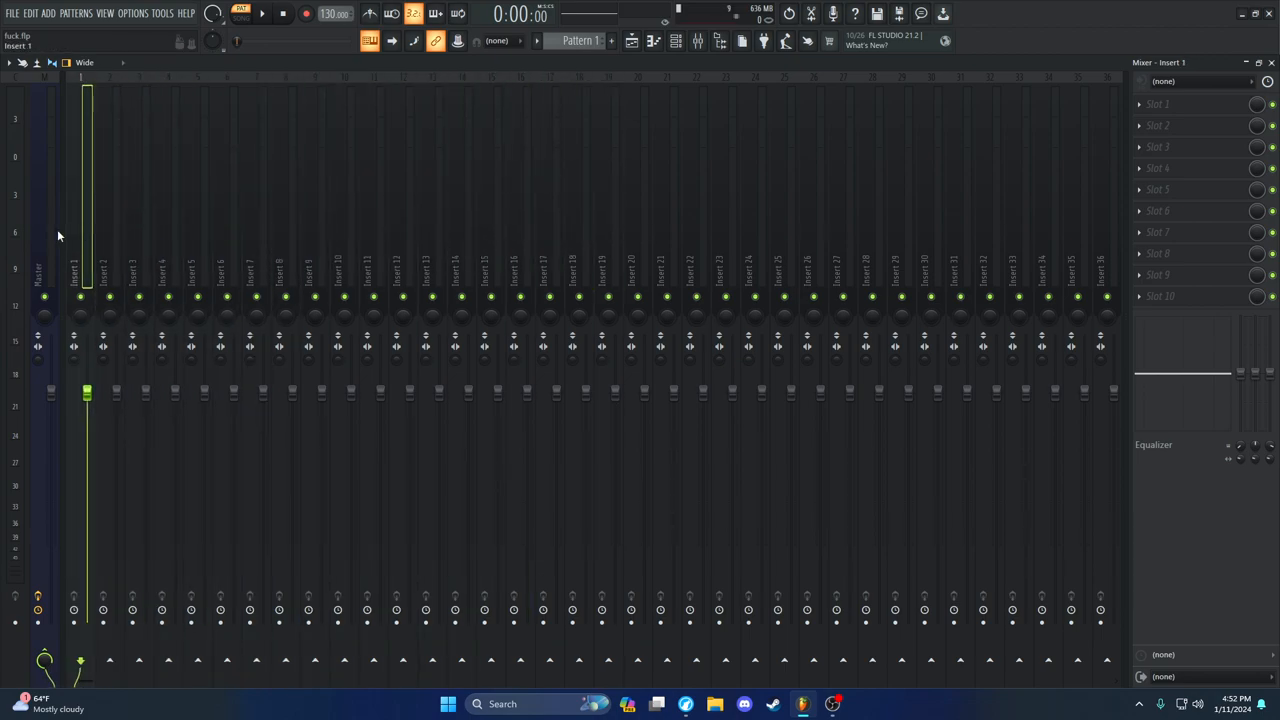
left_click(36, 270)
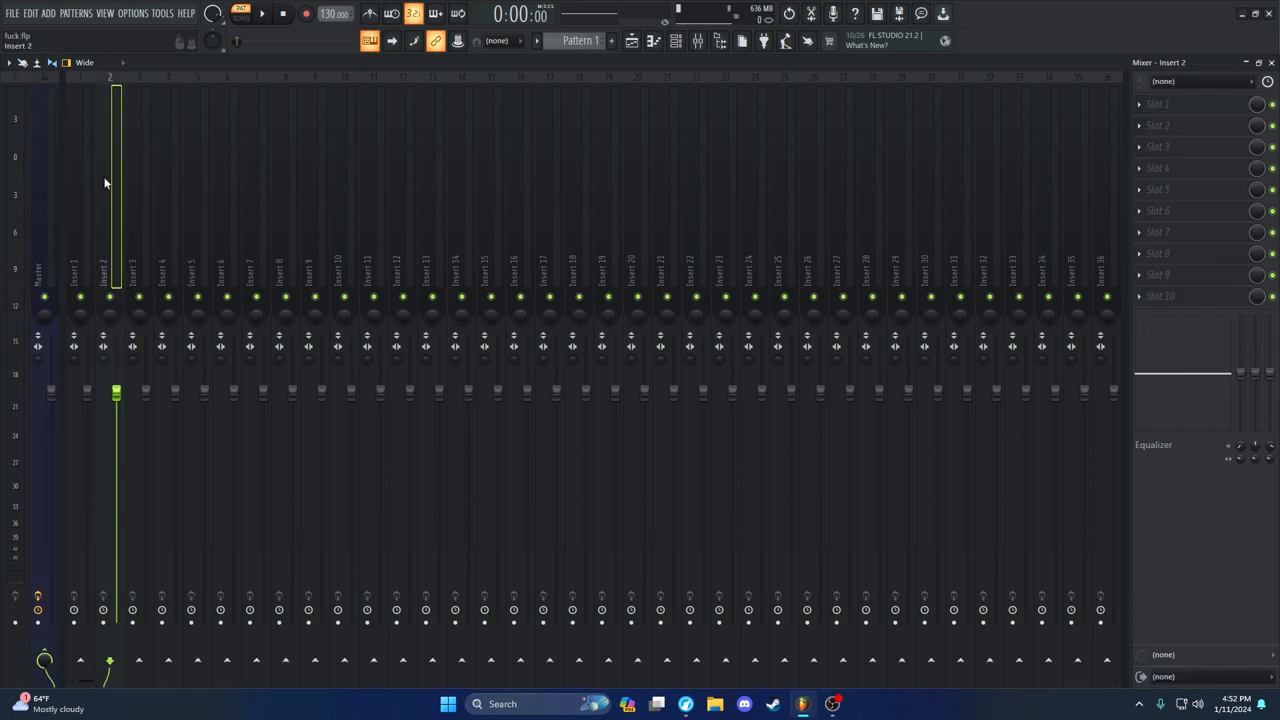
left_click(80, 270)
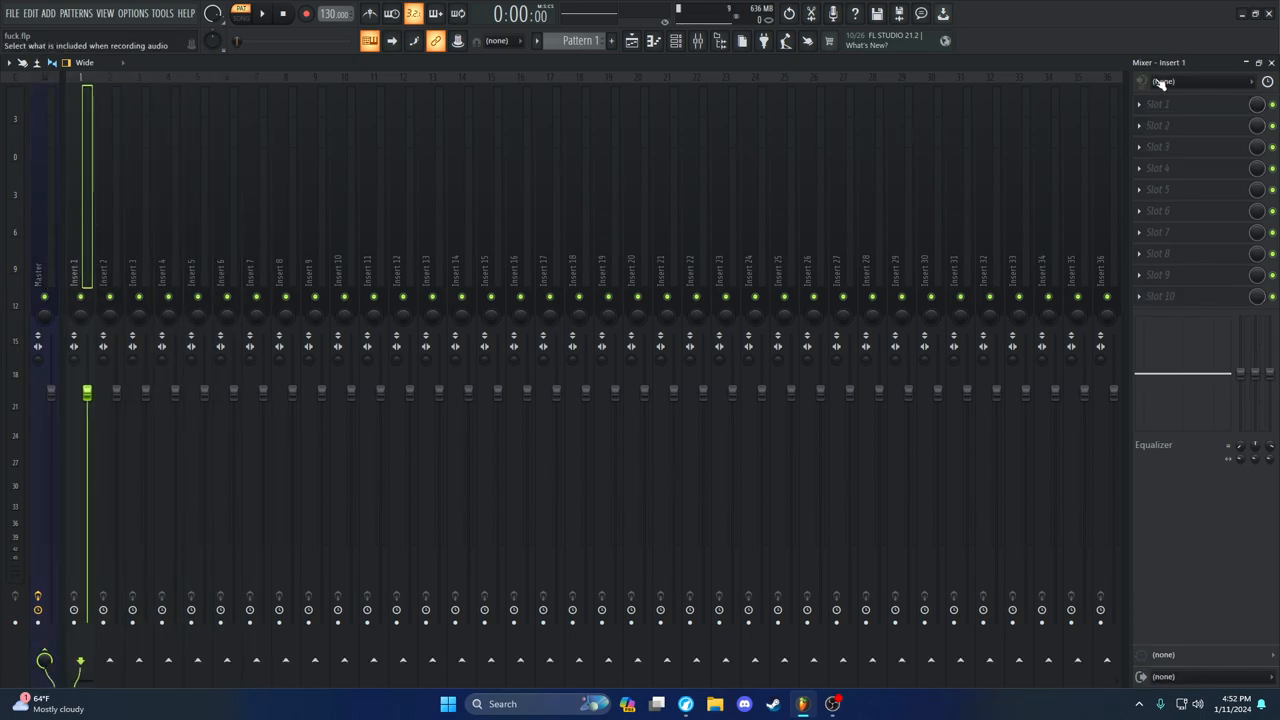
left_click(1200, 80)
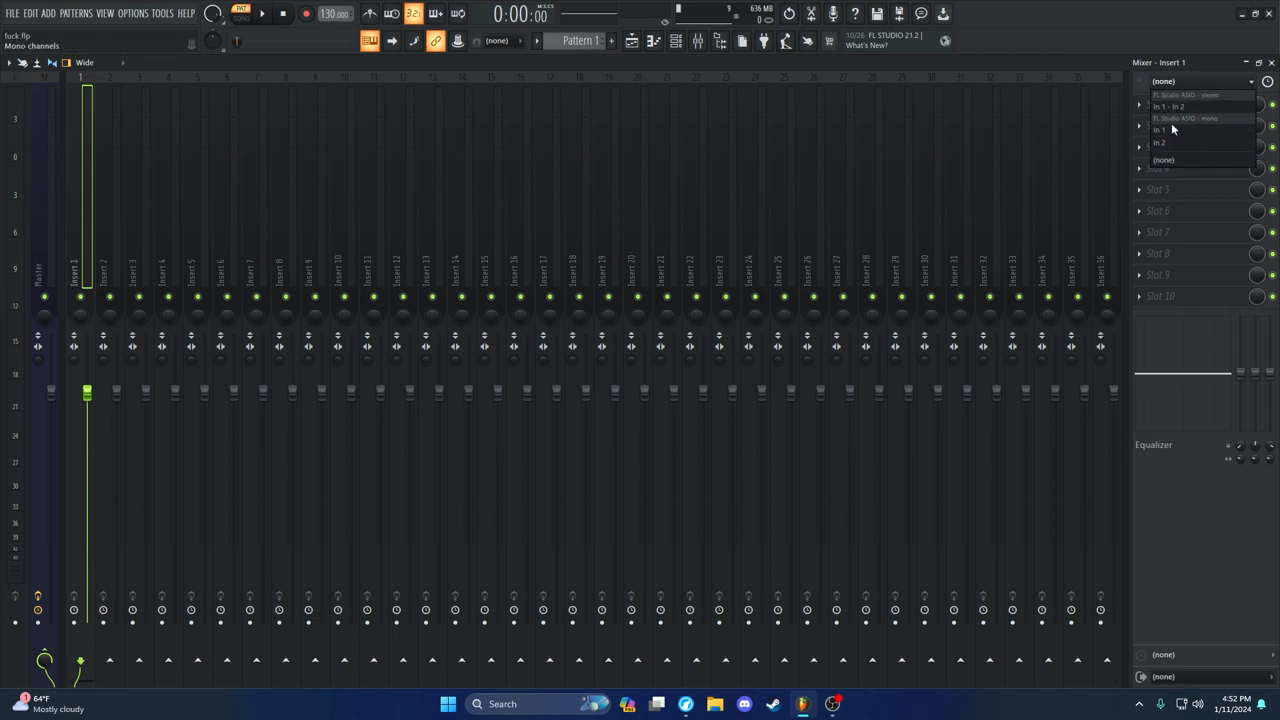
left_click(1200, 80)
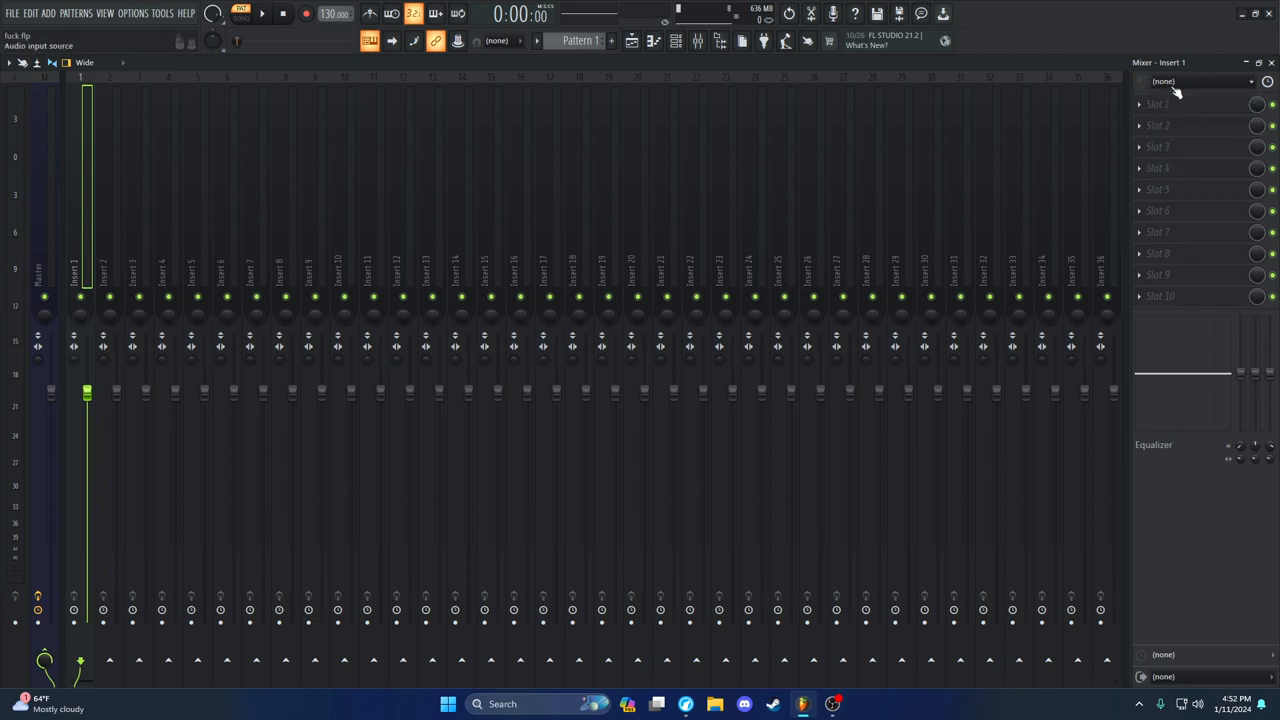
mouse_move(1170, 88)
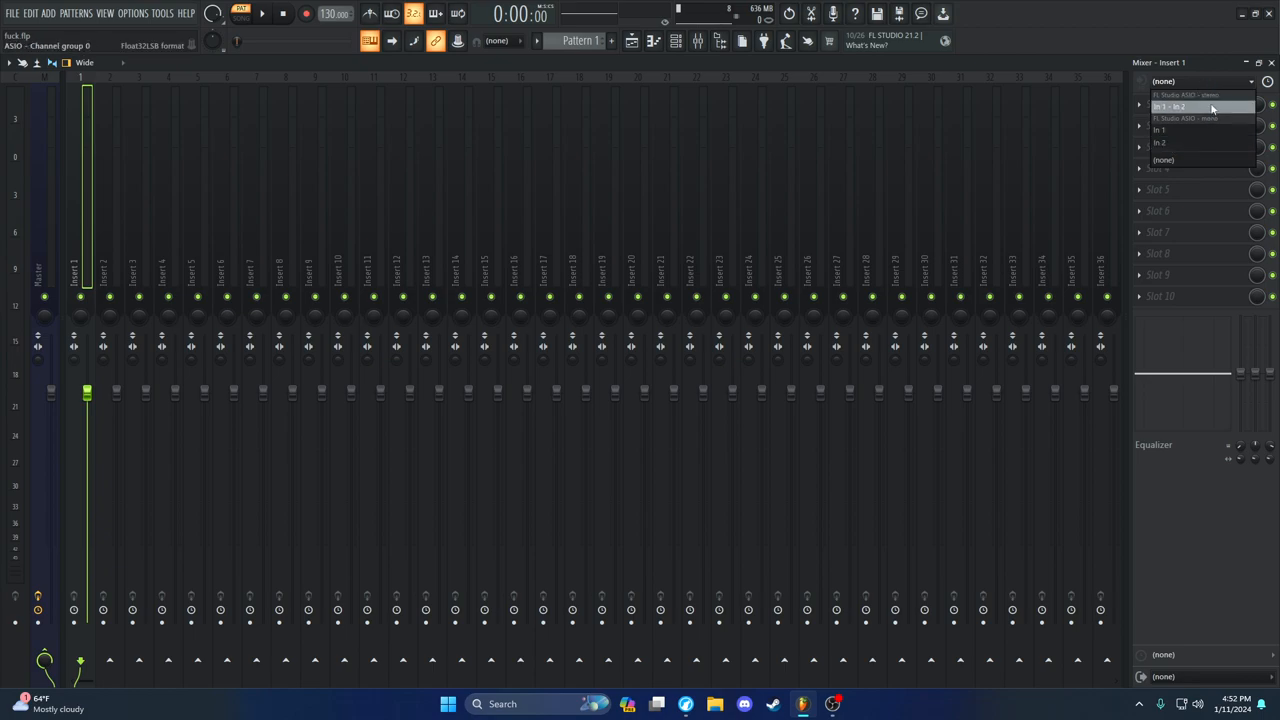
mouse_move(1224, 110)
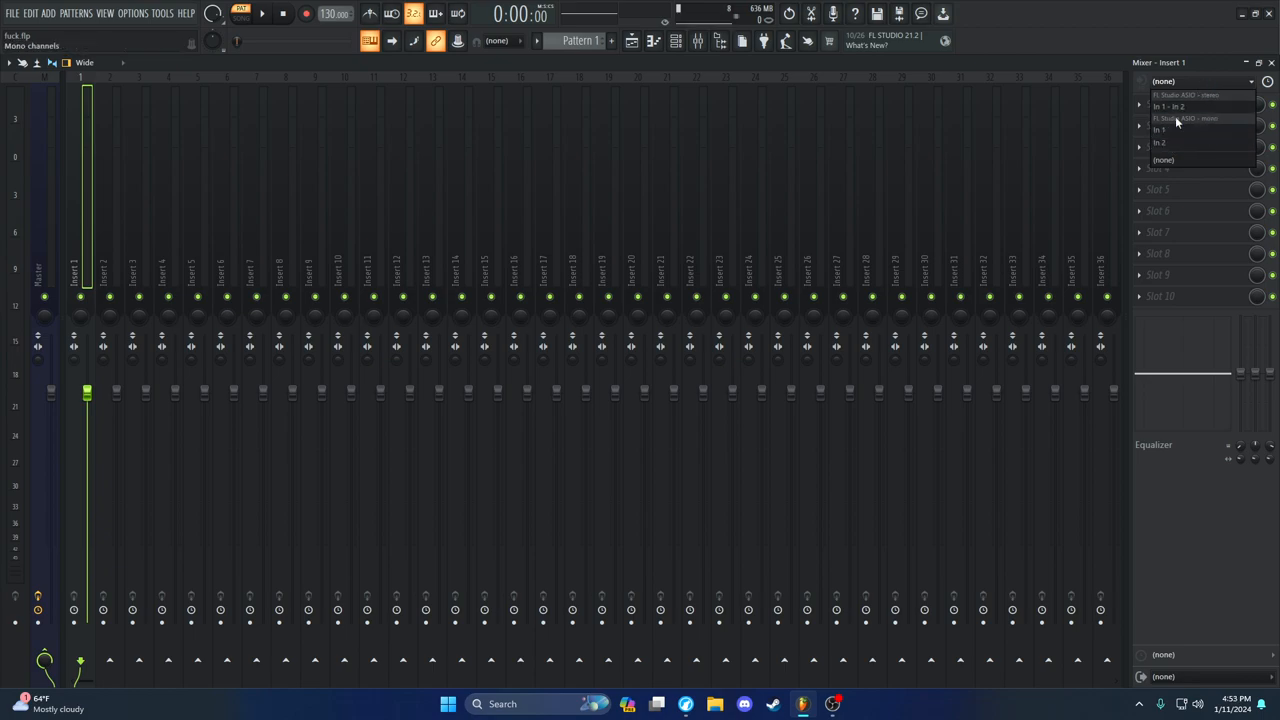
left_click(1160, 130)
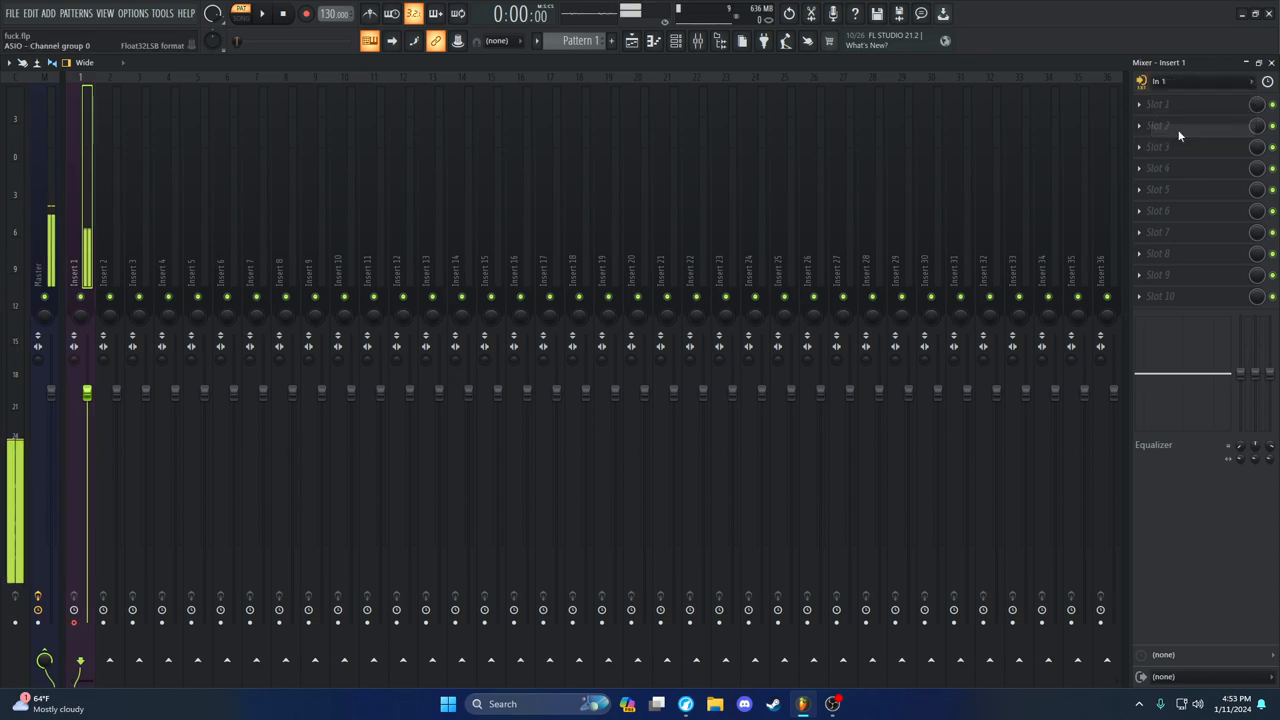
Reselect Insert 1, centre the master panning, and bring up Windows system search
left_click(76, 260)
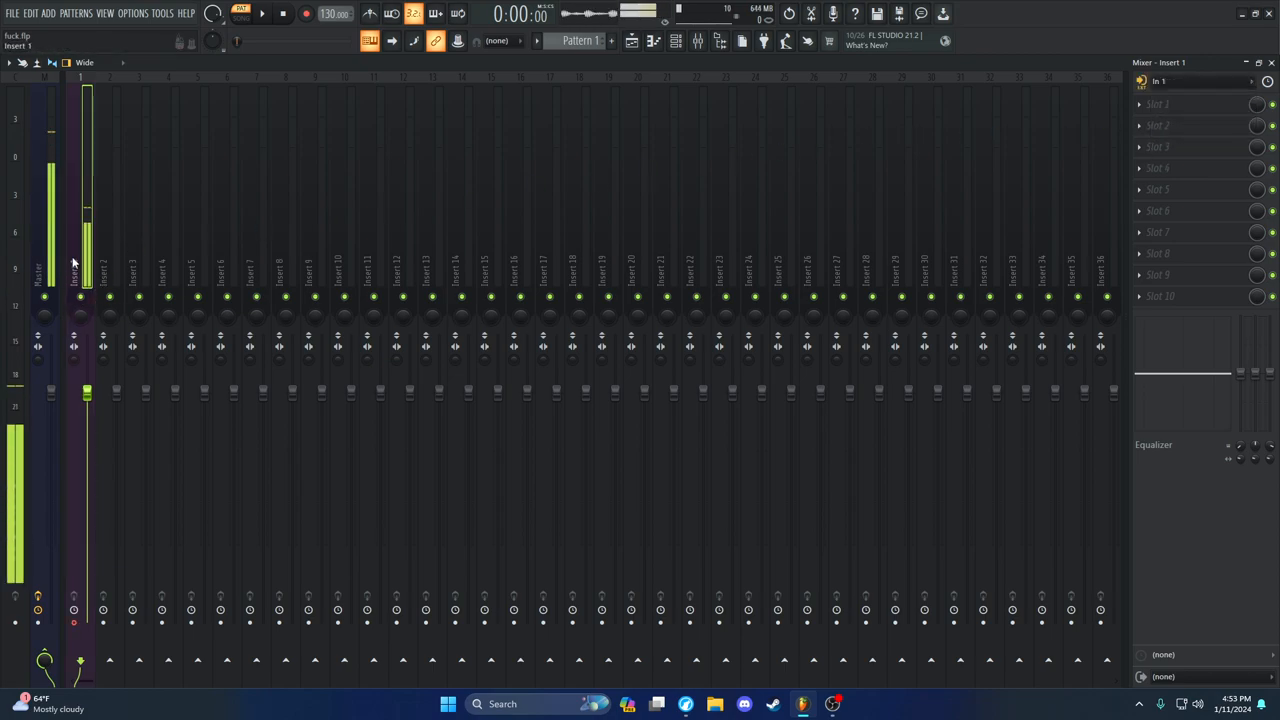
left_click(104, 270)
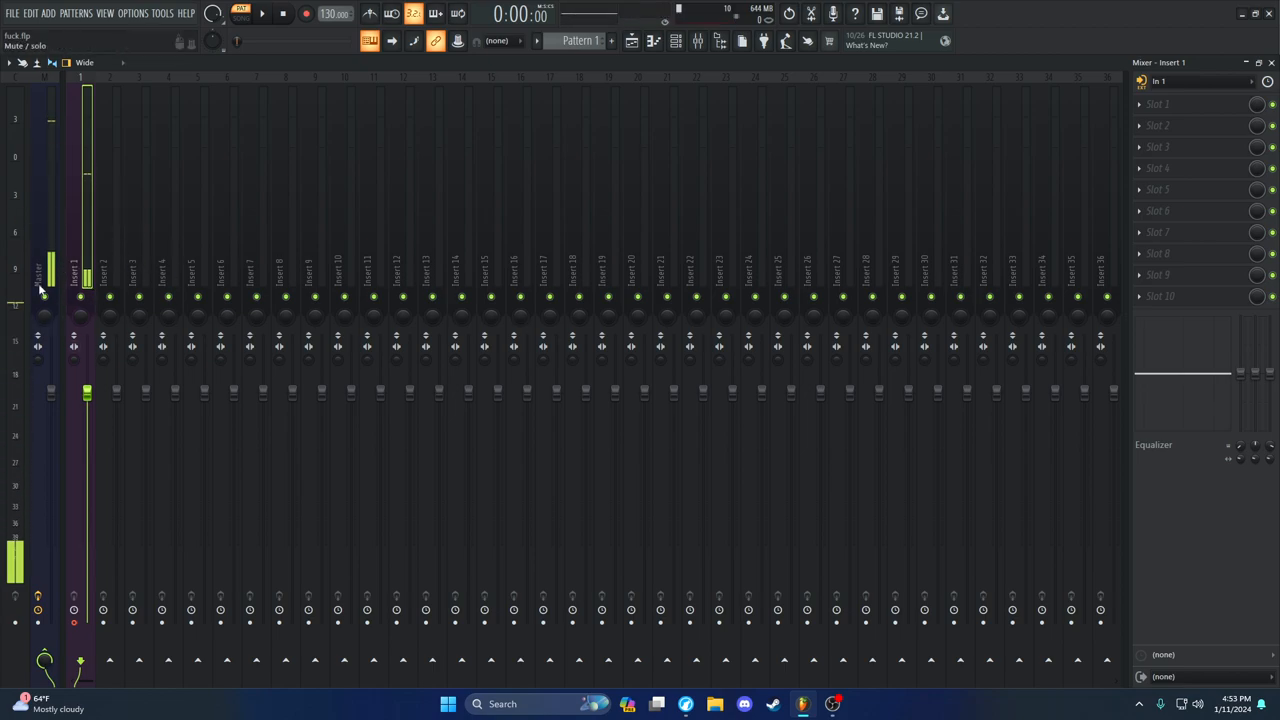
left_click(72, 270)
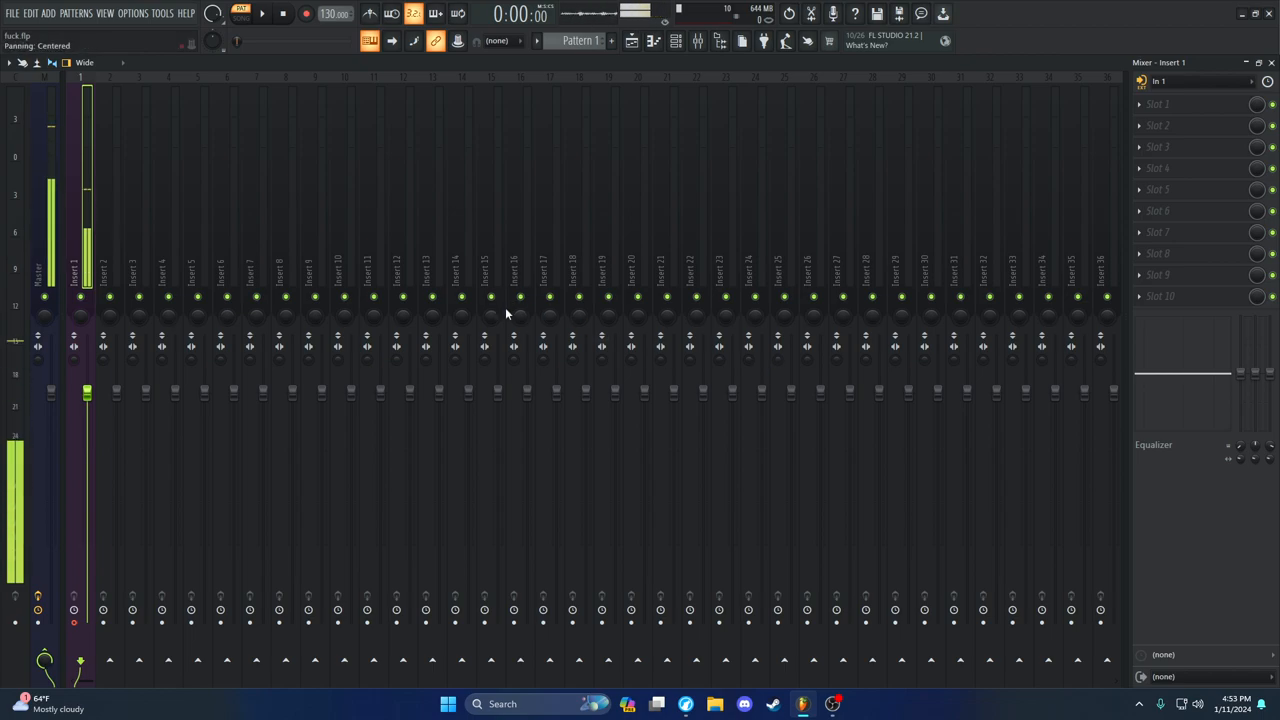
left_click(476, 704)
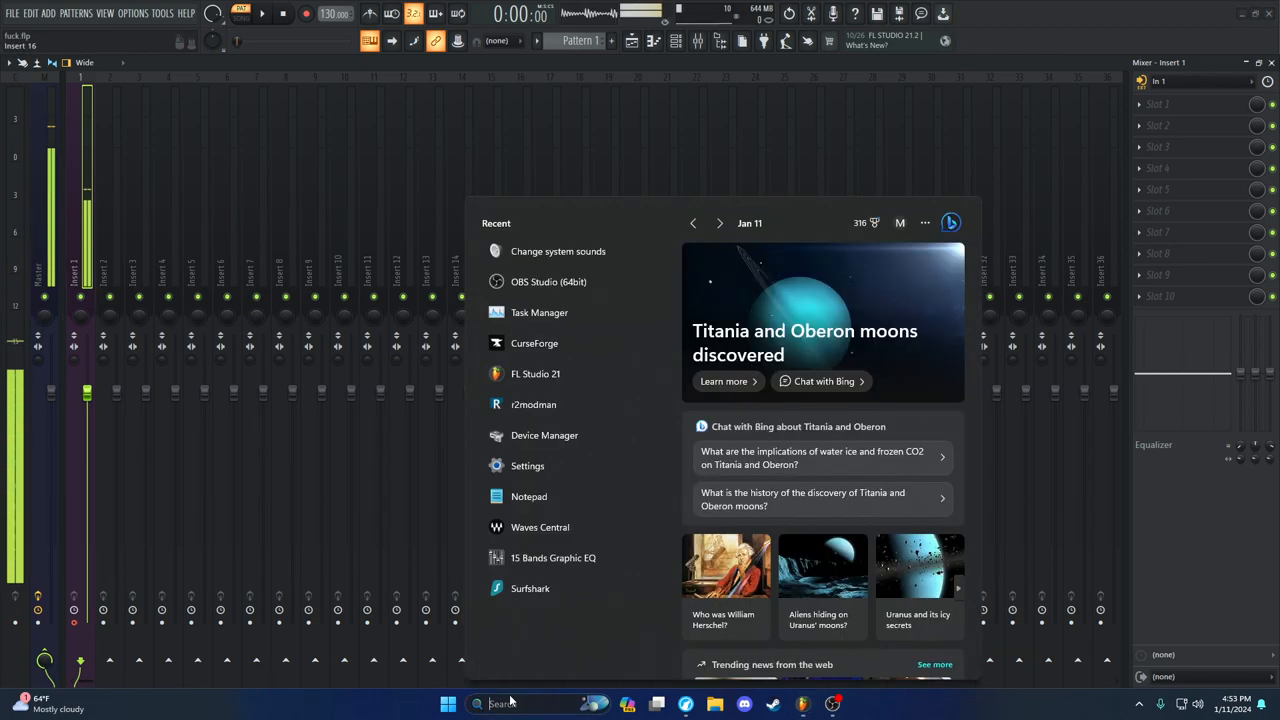
View CABLE Output's properties in the Recording devices list, then search Windows for 'sound recorder'
left_click(558, 252)
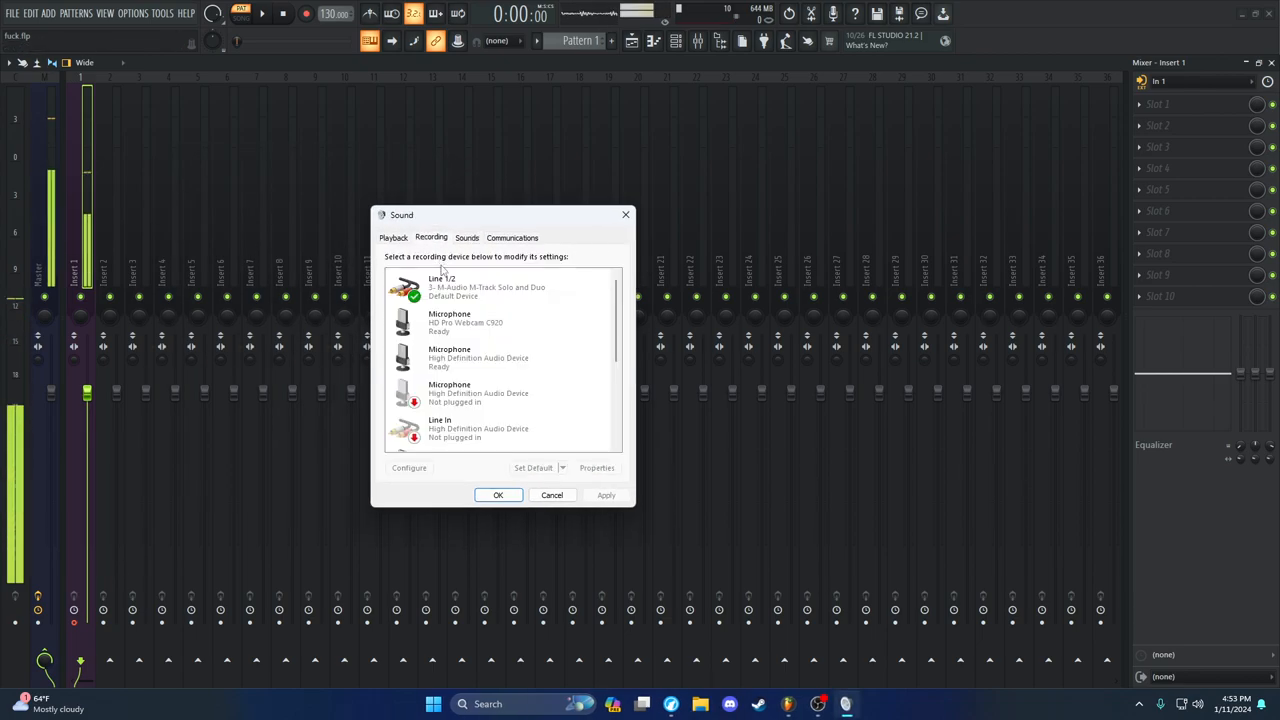
scroll("down", 3)
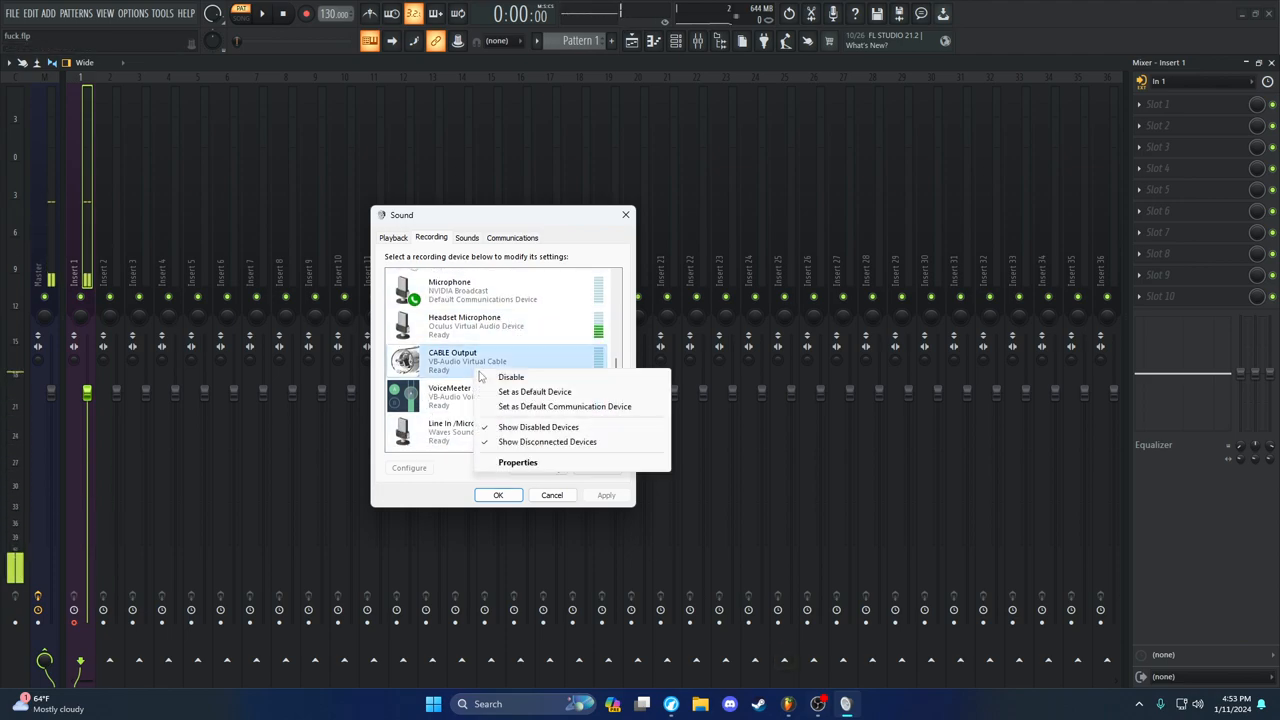
left_click(518, 462)
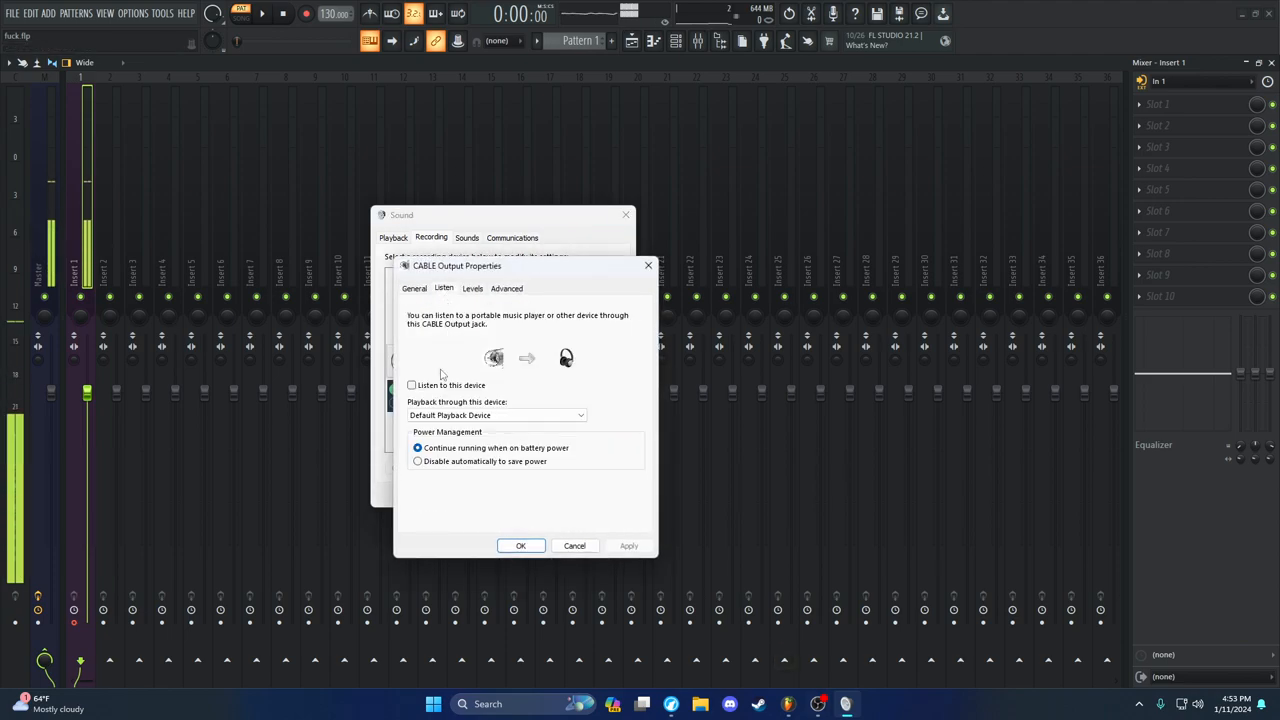
left_click(412, 384)
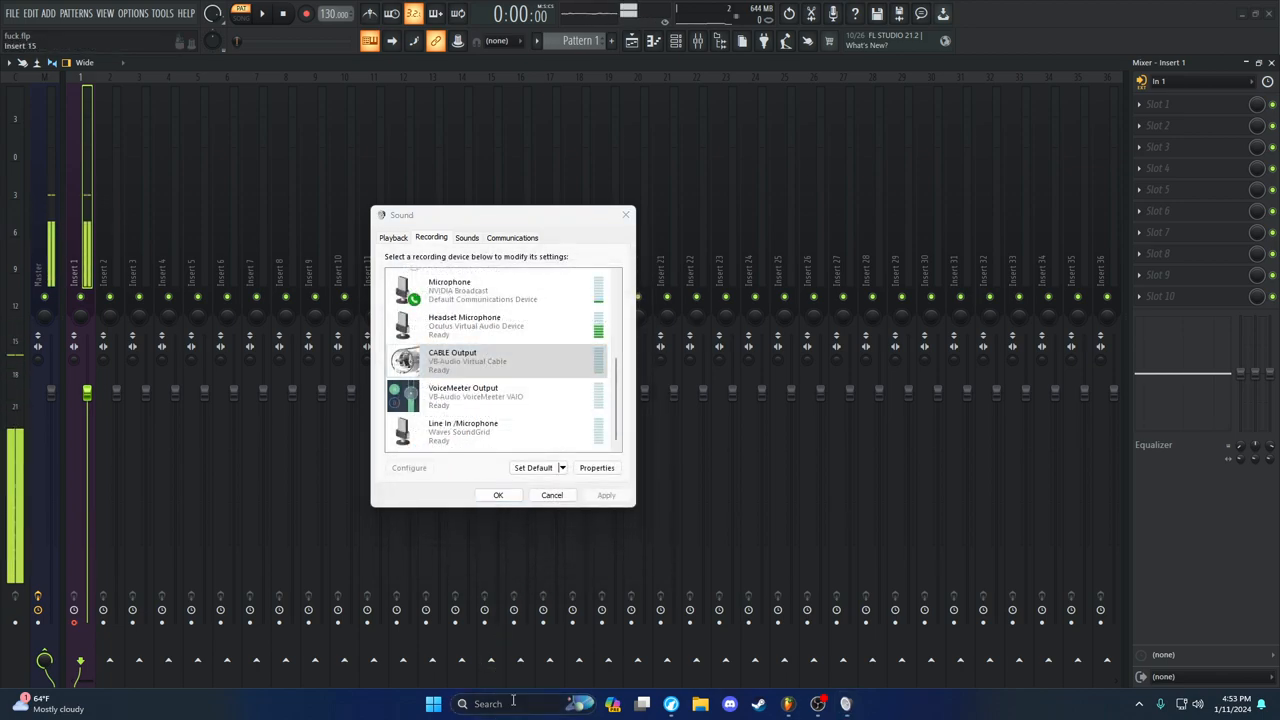
type("sound recorder")
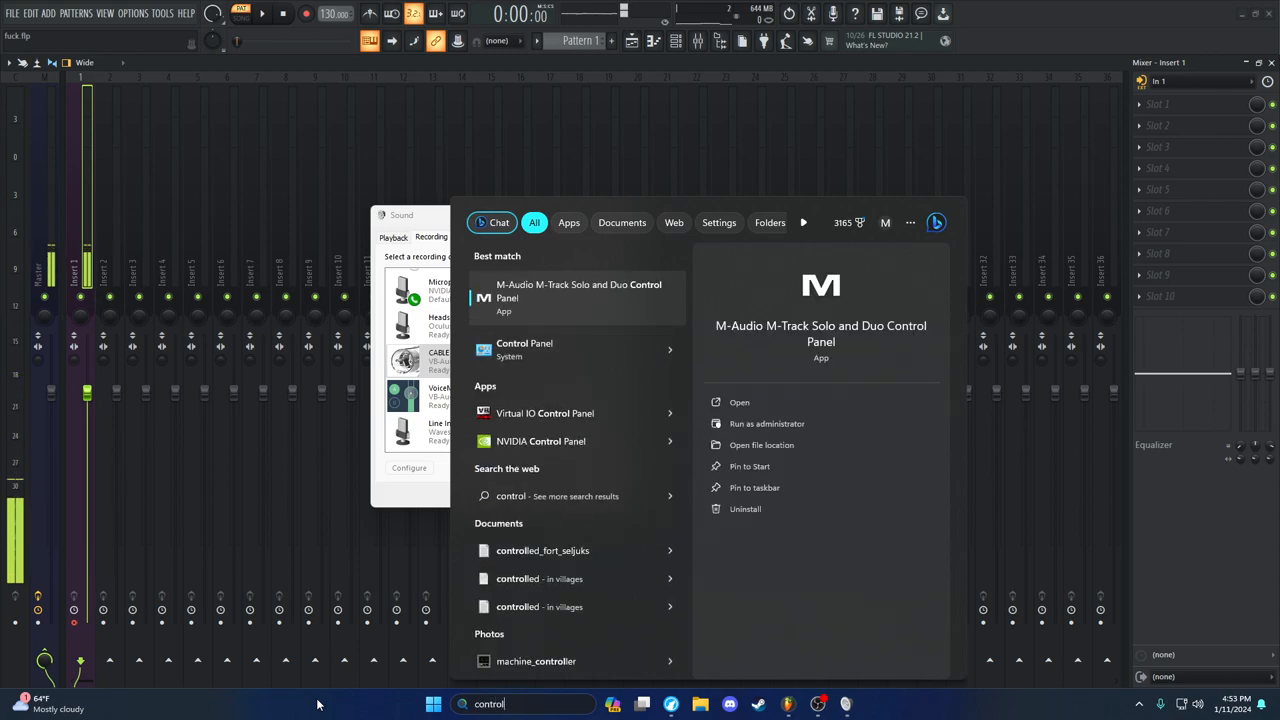
Reach Control Panel > Hardware and Sound > Sound and bring up CABLE Output's properties
left_click(524, 348)
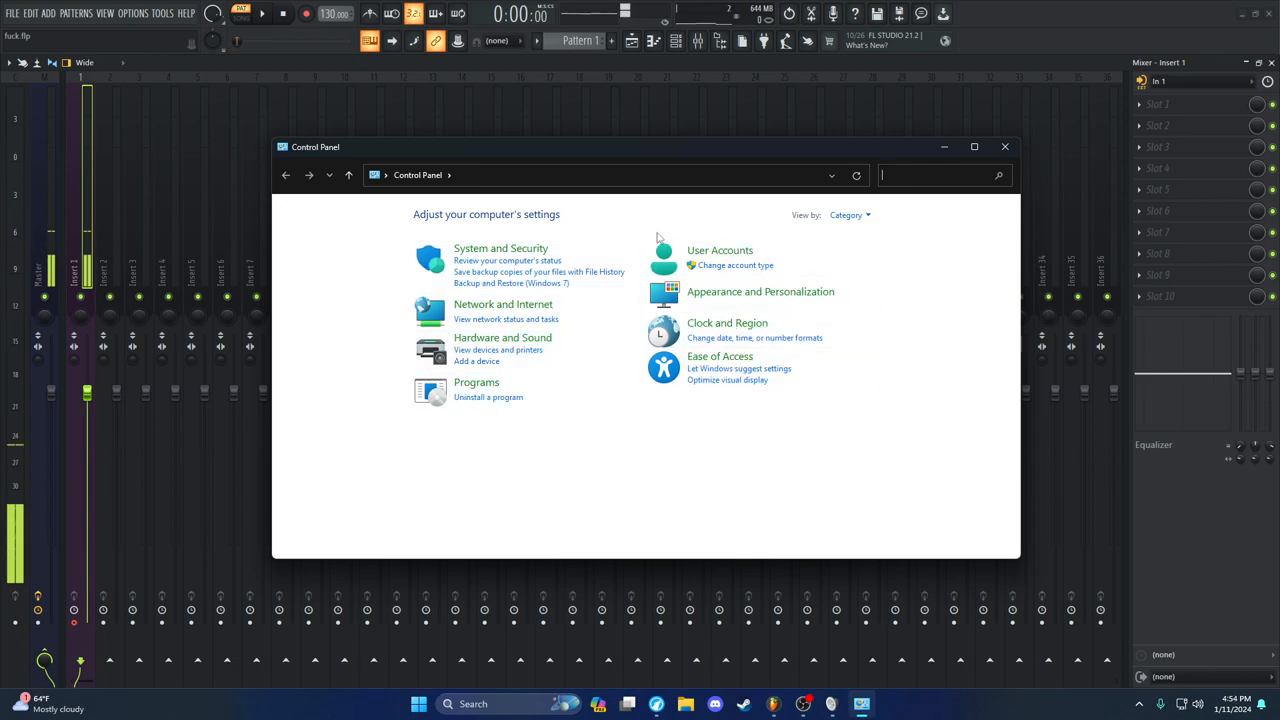
mouse_move(456, 348)
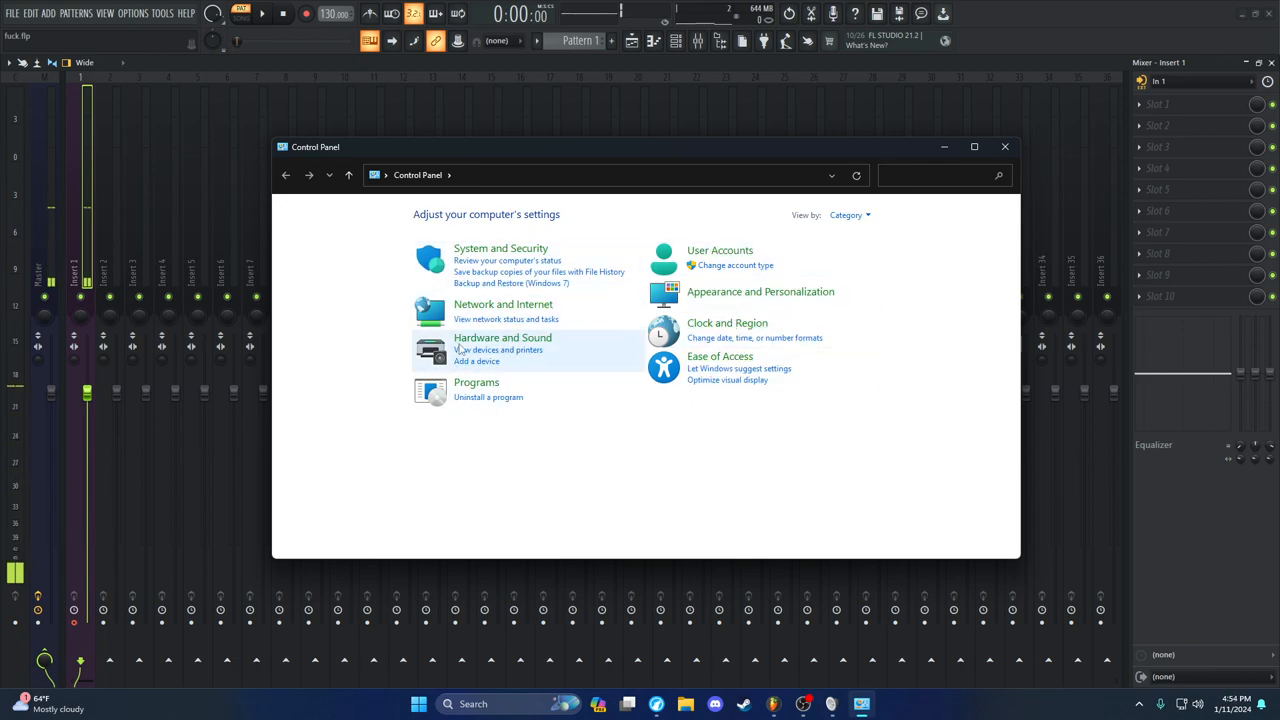
left_click(502, 336)
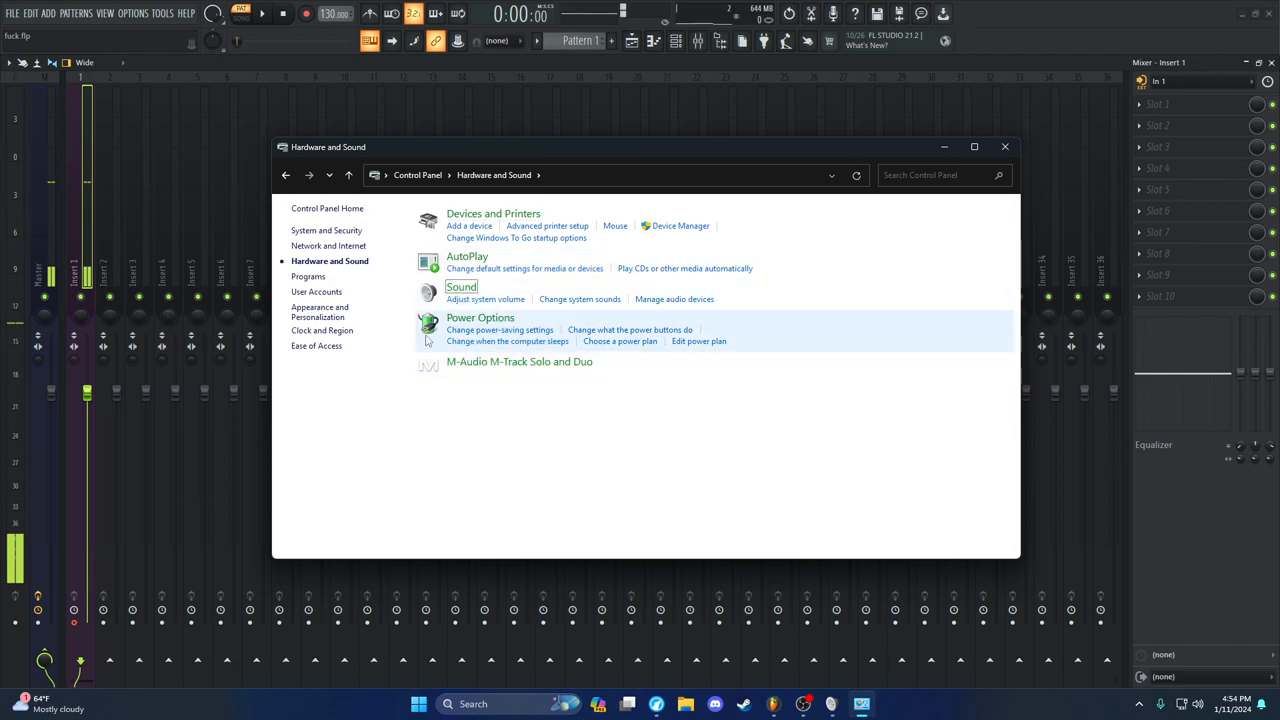
left_click(460, 286)
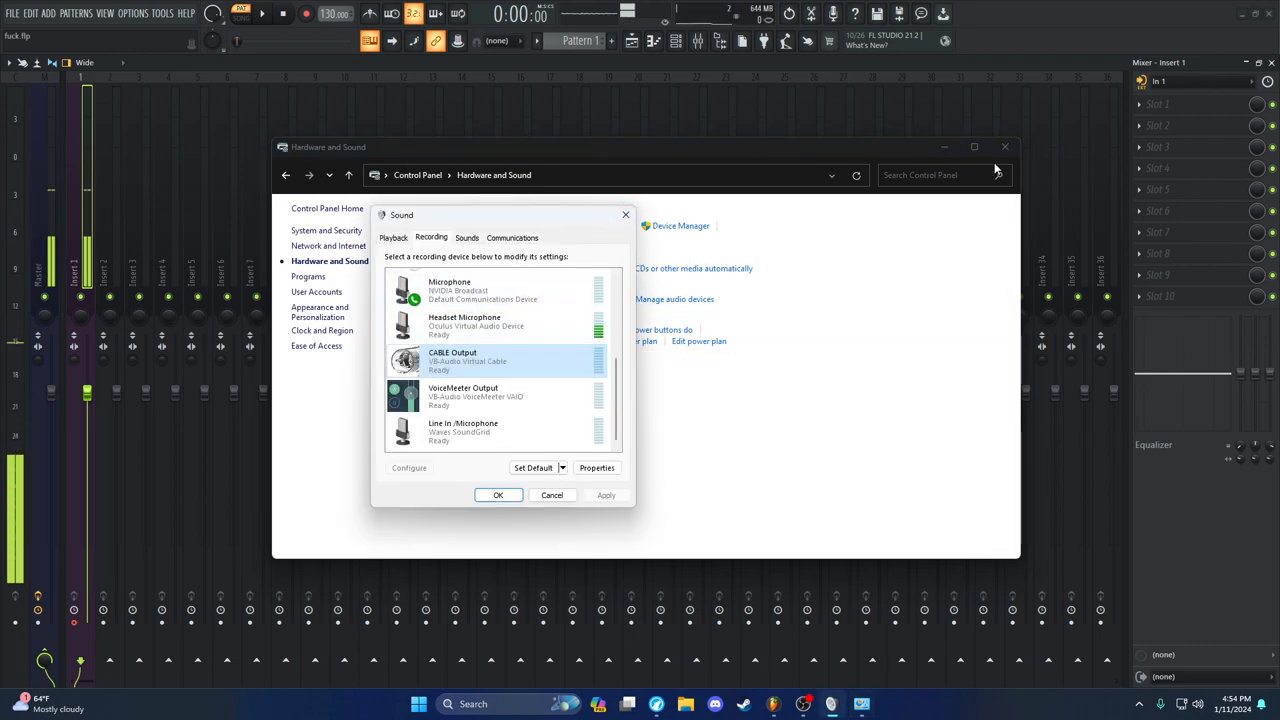
right_click(452, 358)
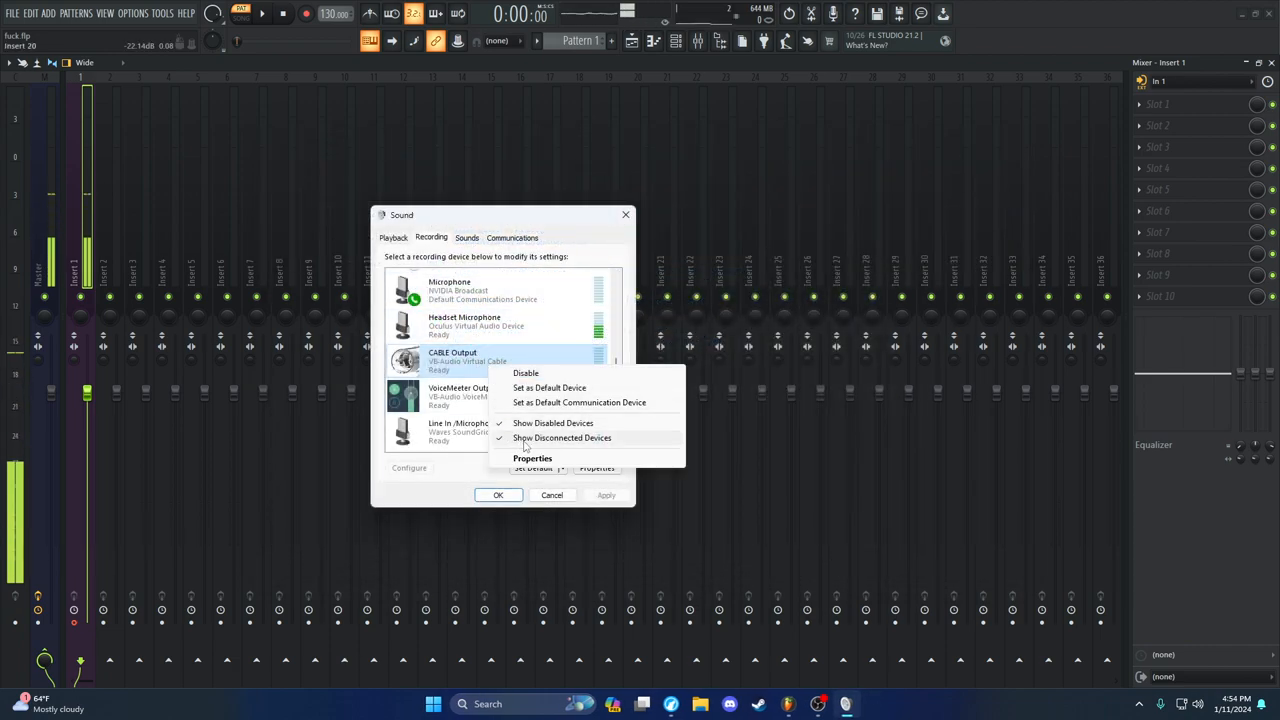
left_click(532, 458)
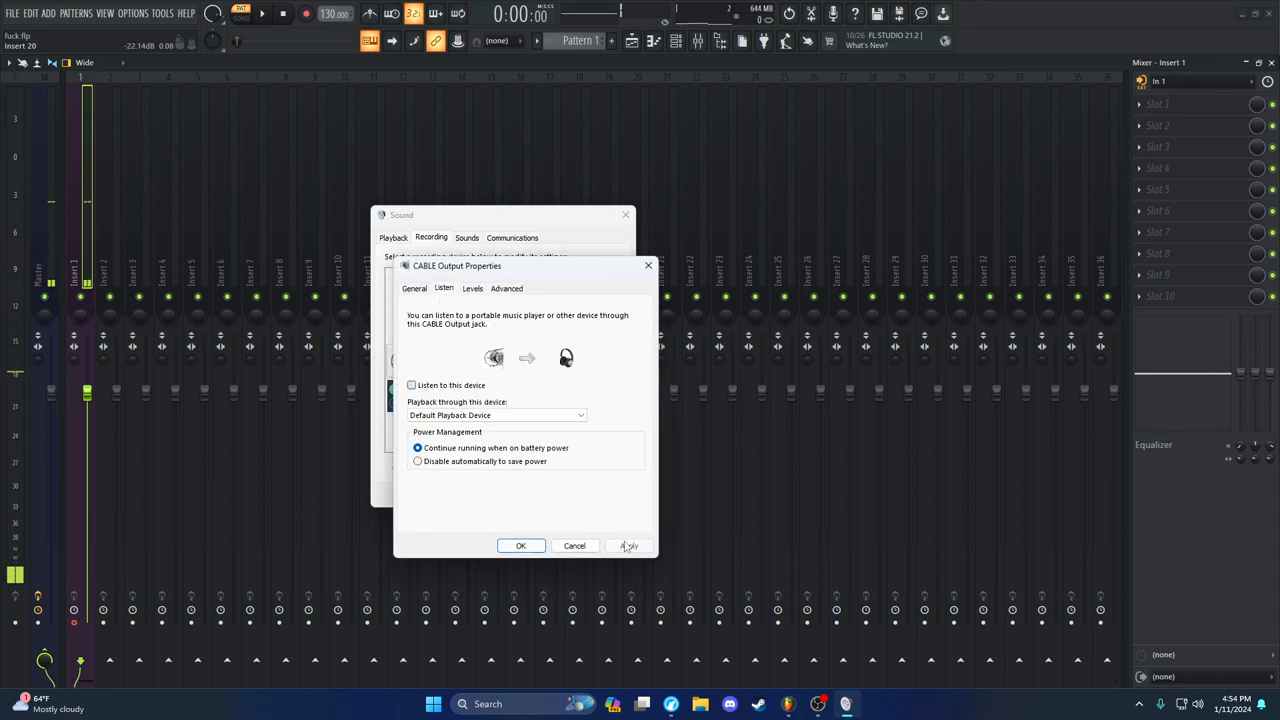
Keep the default playback device for CABLE Output listening and close its properties
left_click(628, 546)
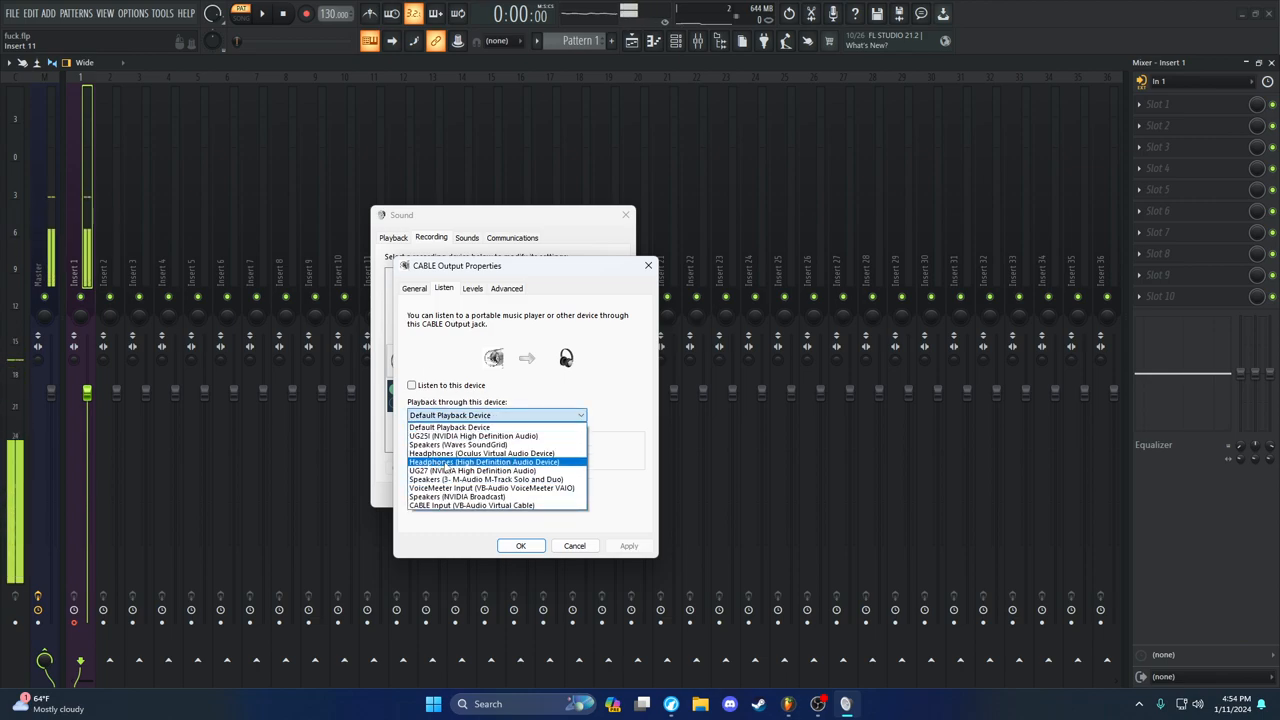
left_click(448, 428)
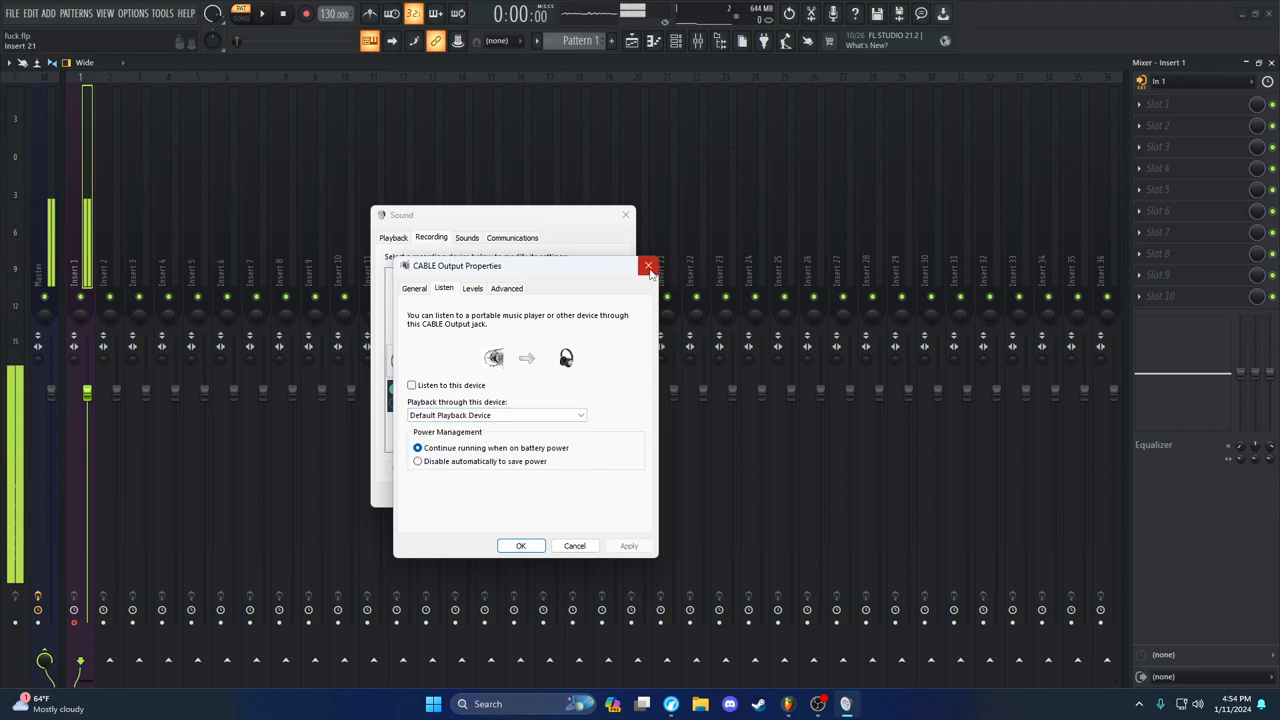
left_click(648, 266)
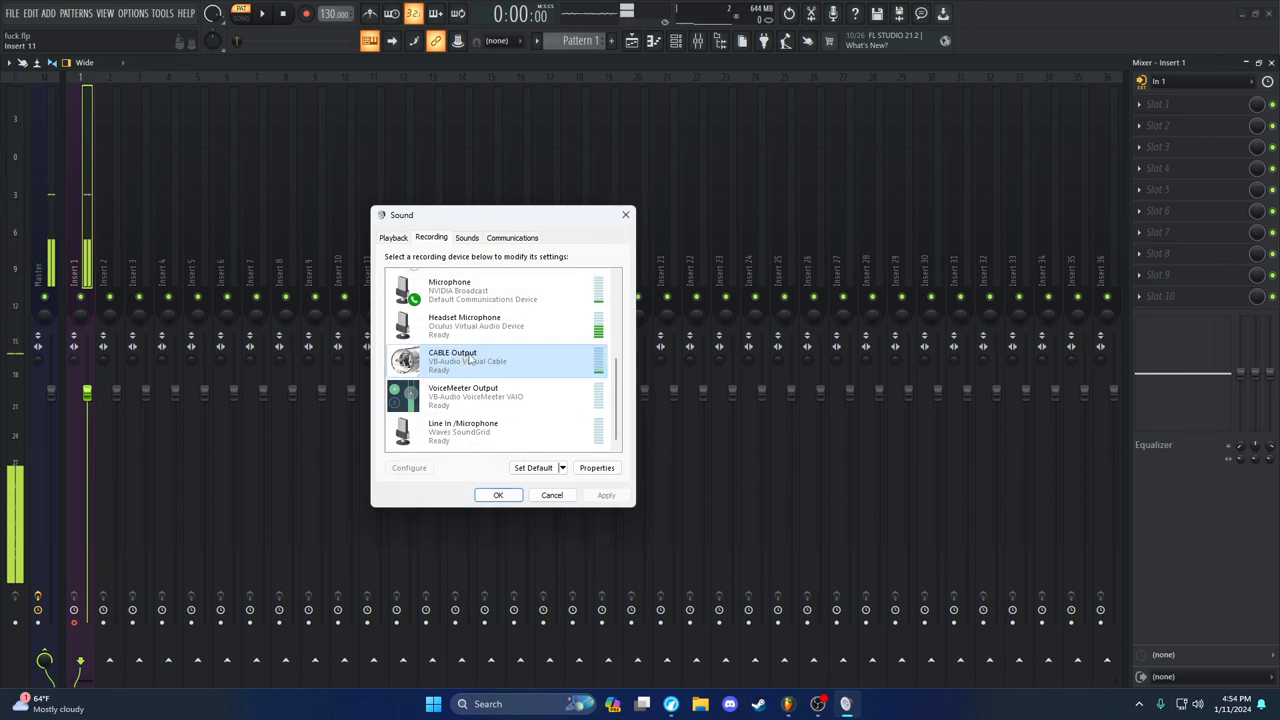
mouse_move(130, 212)
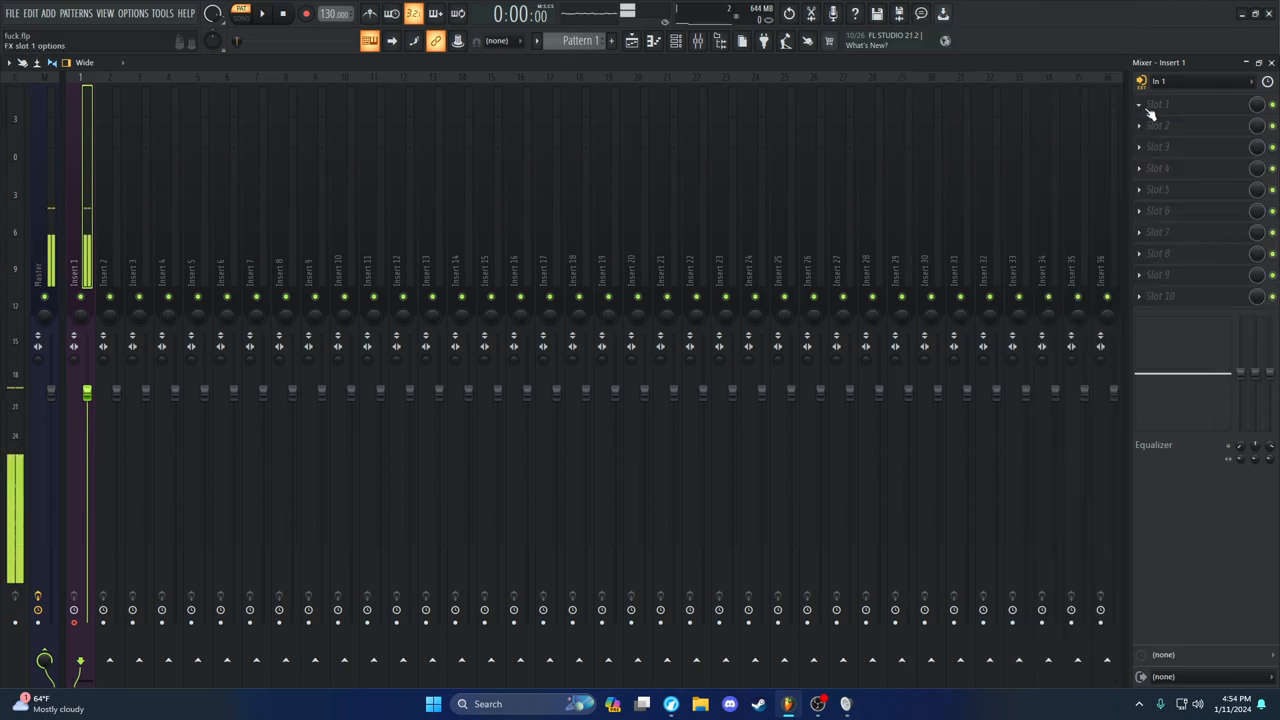
Load Fruity Limiter into Insert 1's first slot with its Noise gate preset
left_click(1148, 120)
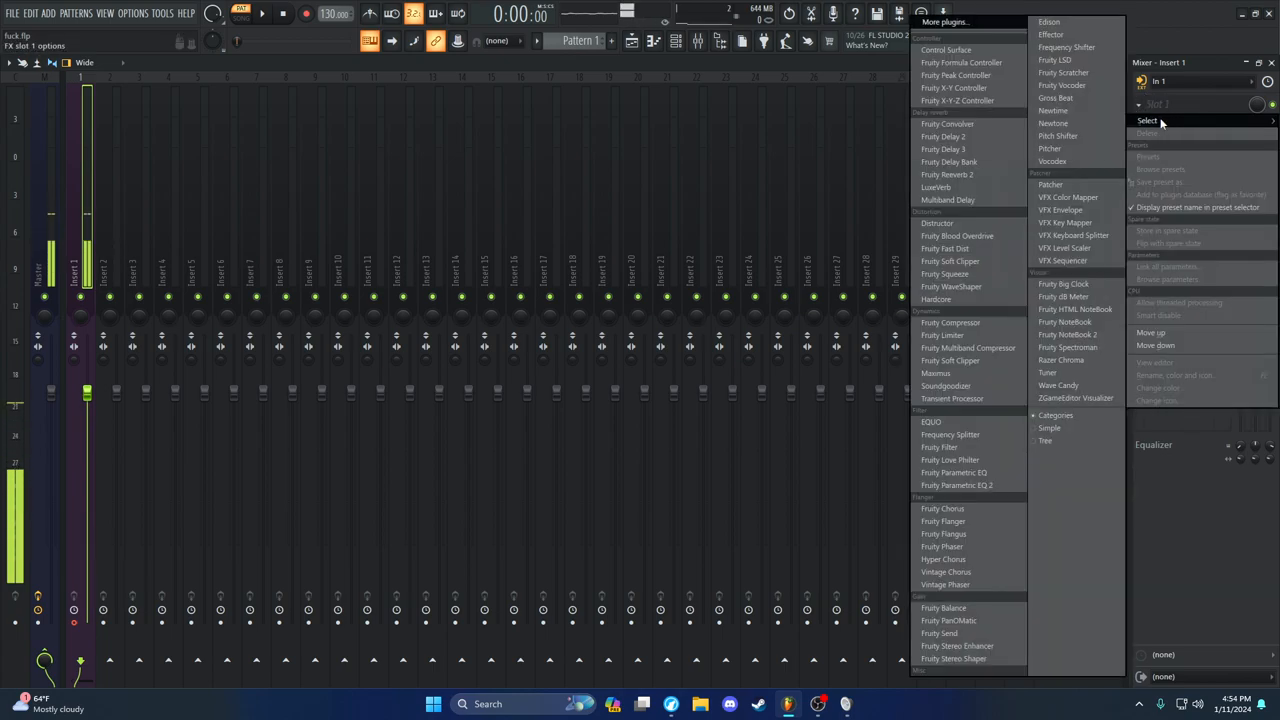
mouse_move(948, 200)
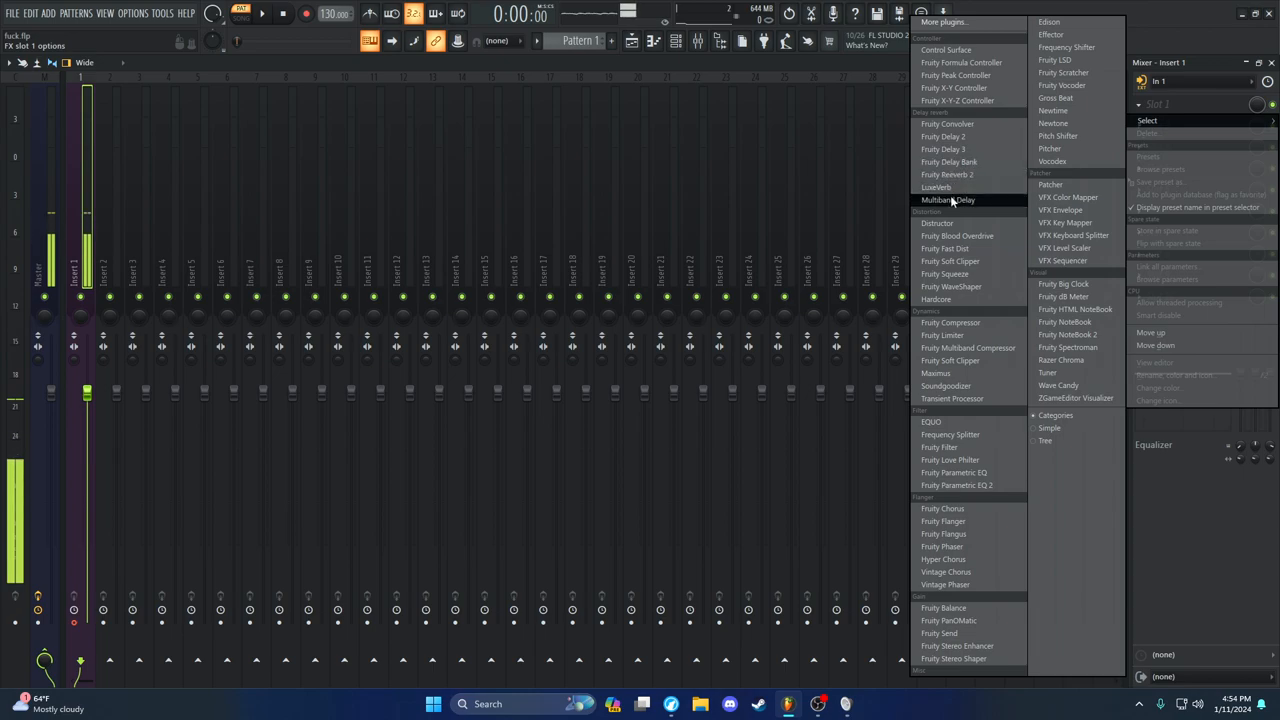
mouse_move(940, 448)
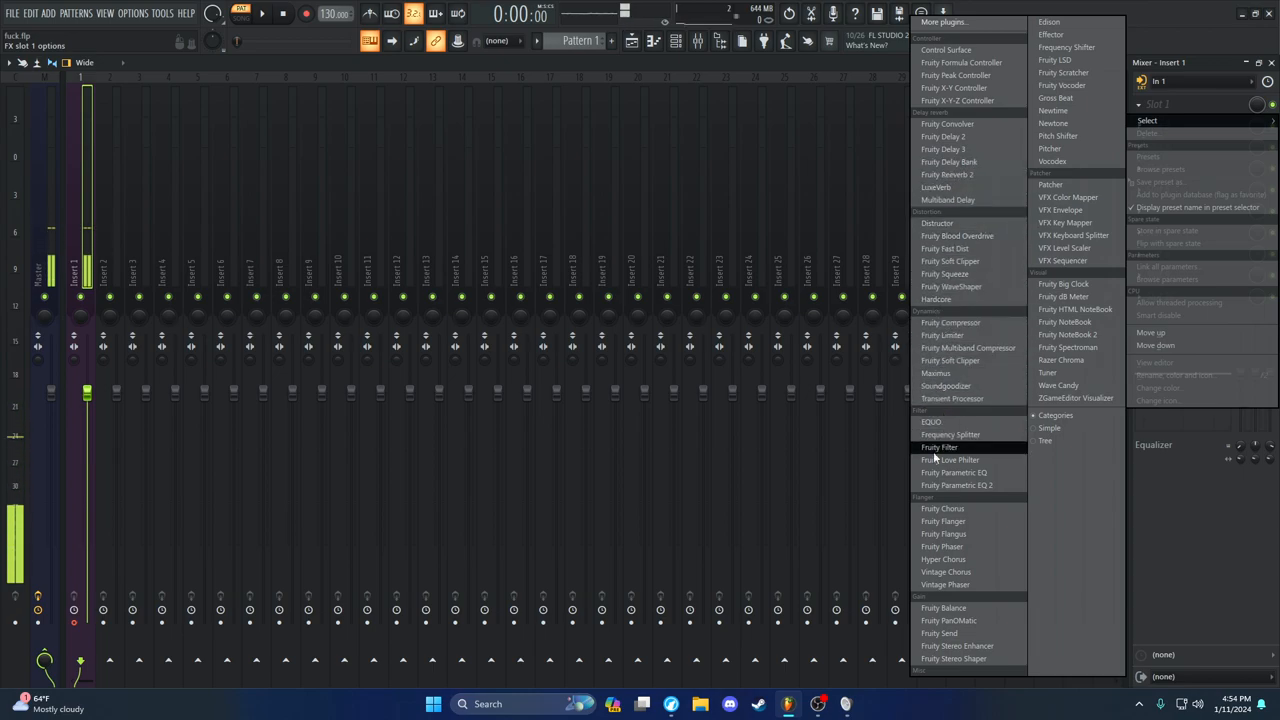
mouse_move(968, 360)
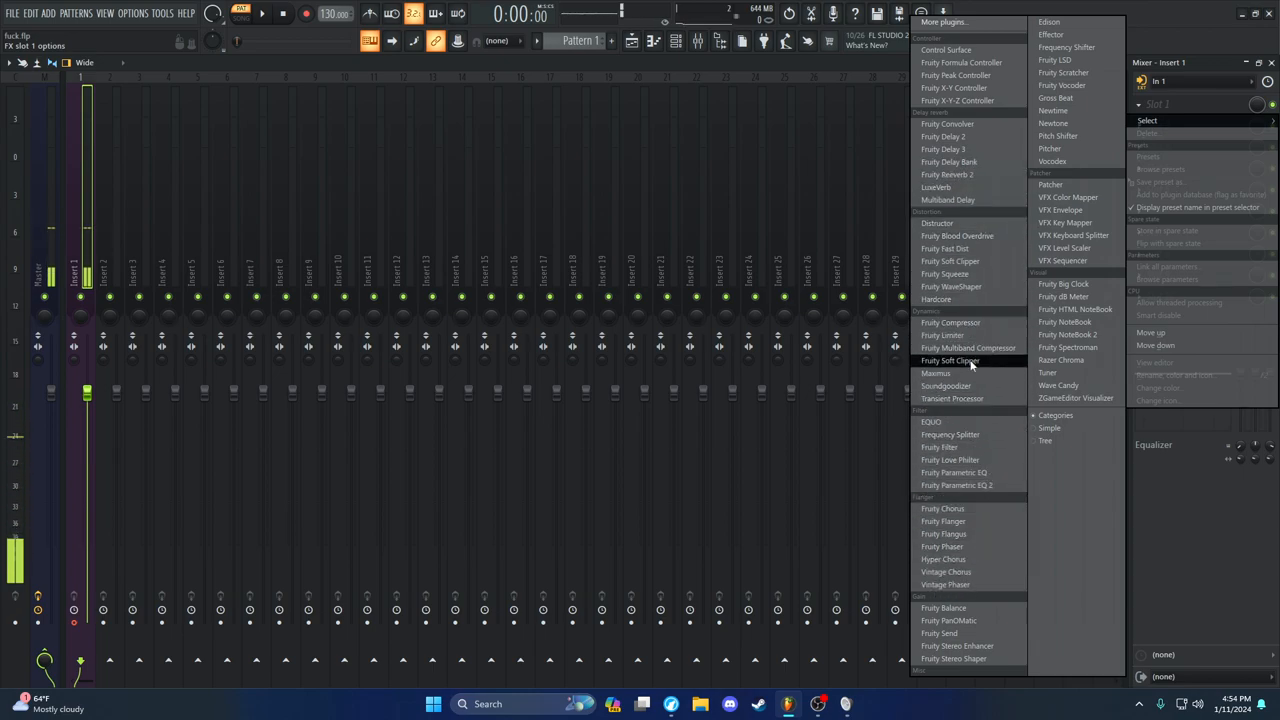
mouse_move(952, 398)
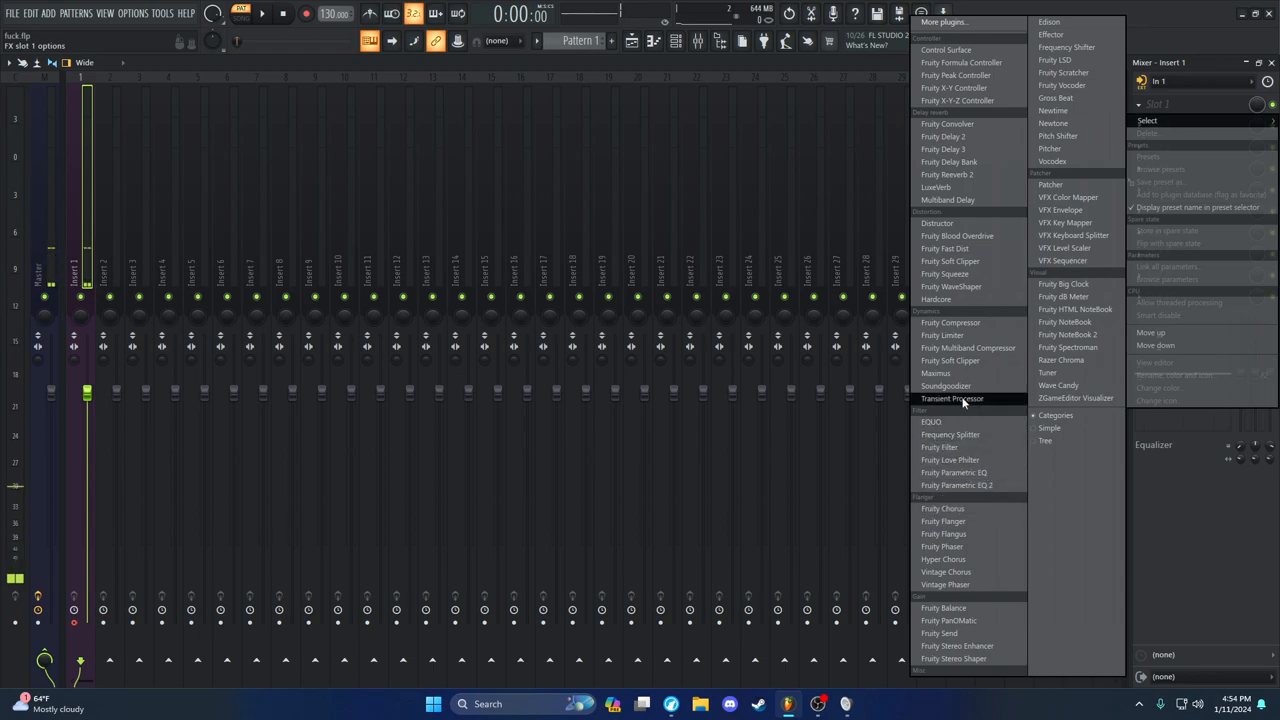
mouse_move(944, 336)
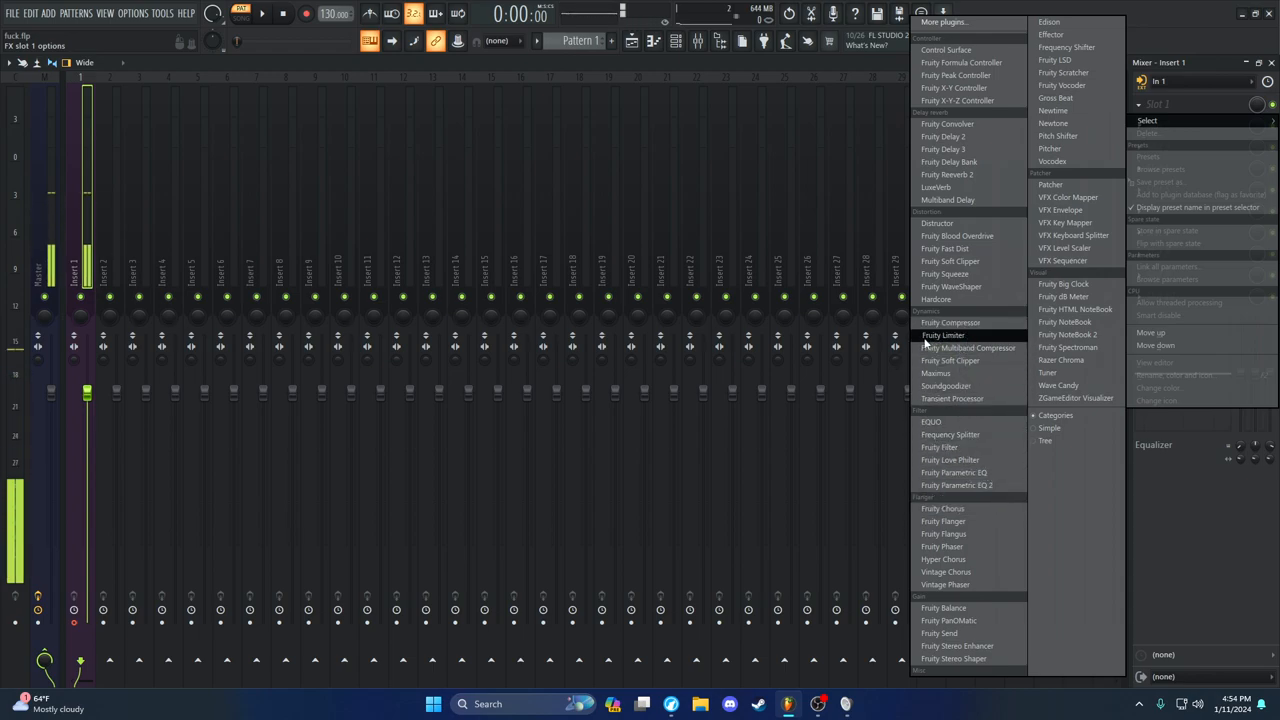
left_click(942, 336)
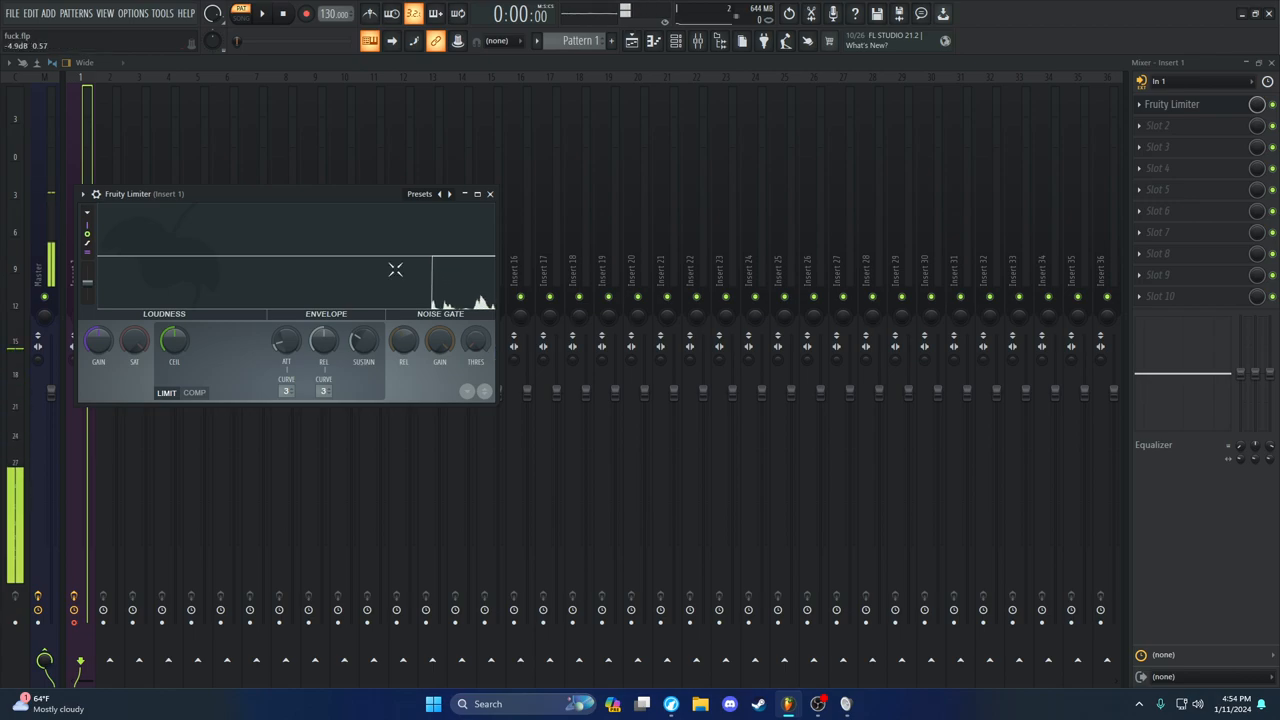
left_click(440, 194)
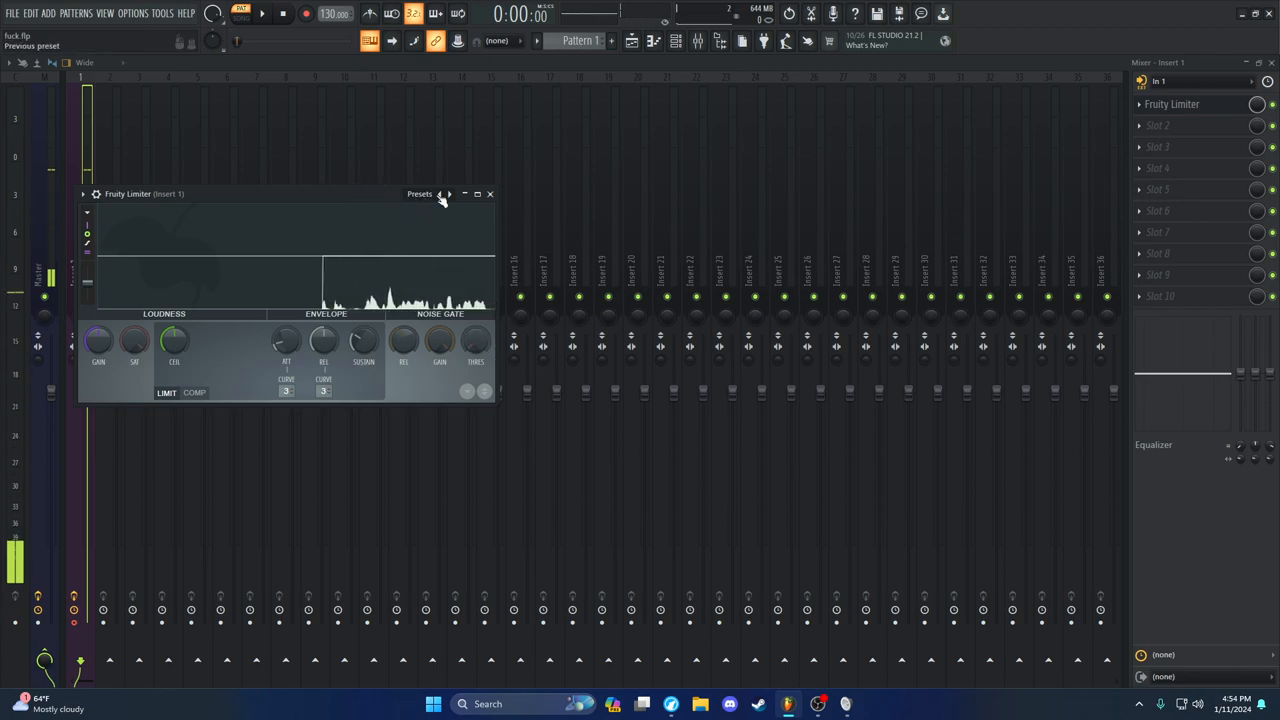
left_click(420, 194)
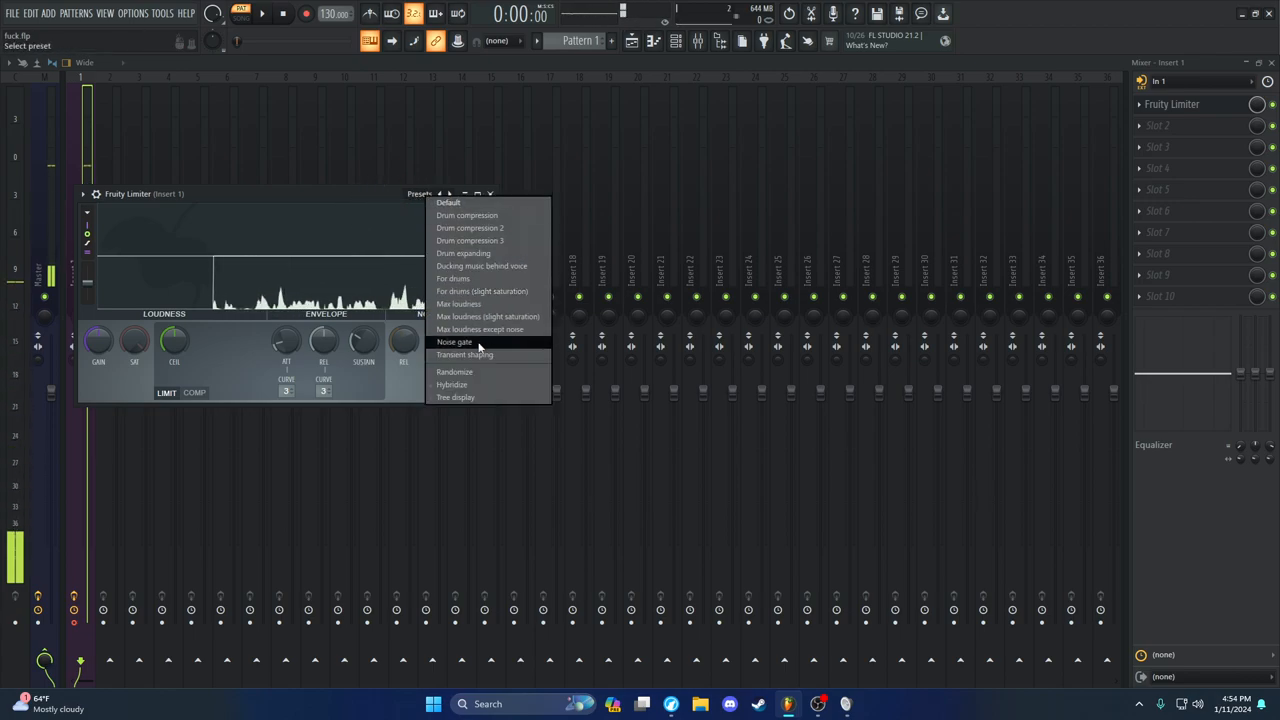
left_click(454, 342)
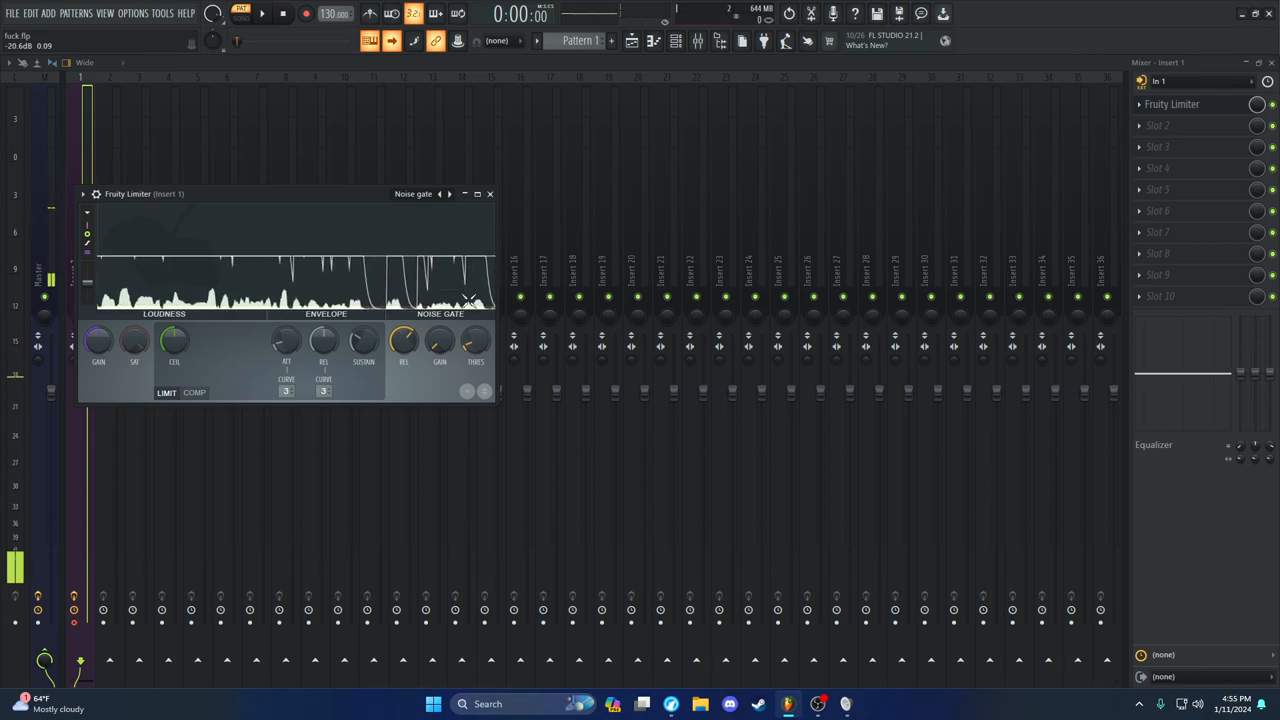
Drag the limiter's noise gate threshold knobs to settle near -24 dB
left_click_drag(476, 340, 476, 344)
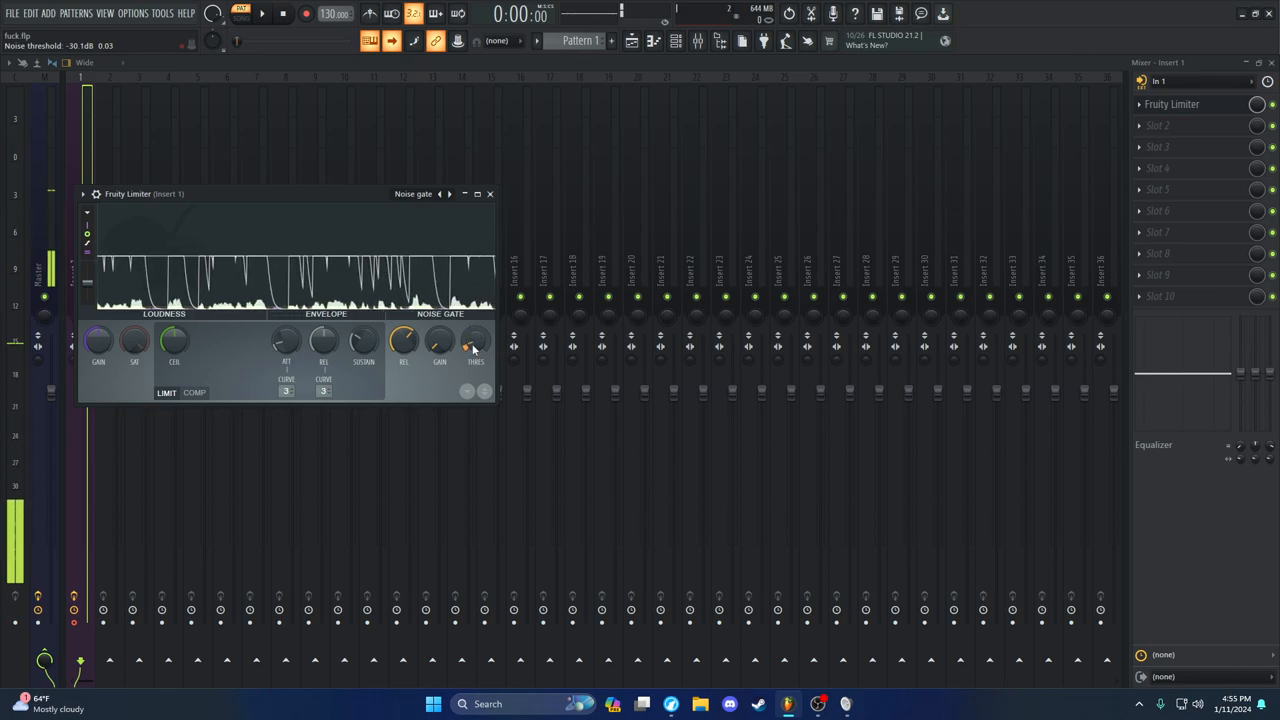
left_click_drag(440, 340, 476, 340)
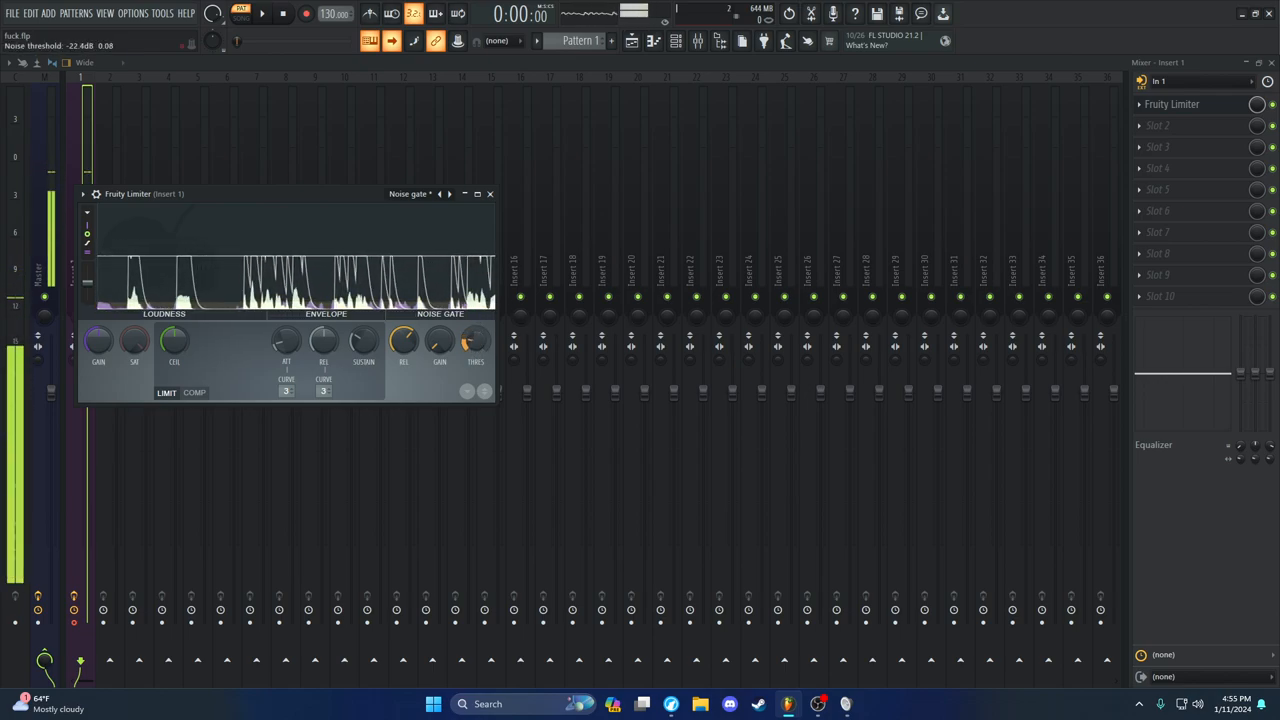
left_click_drag(476, 340, 476, 350)
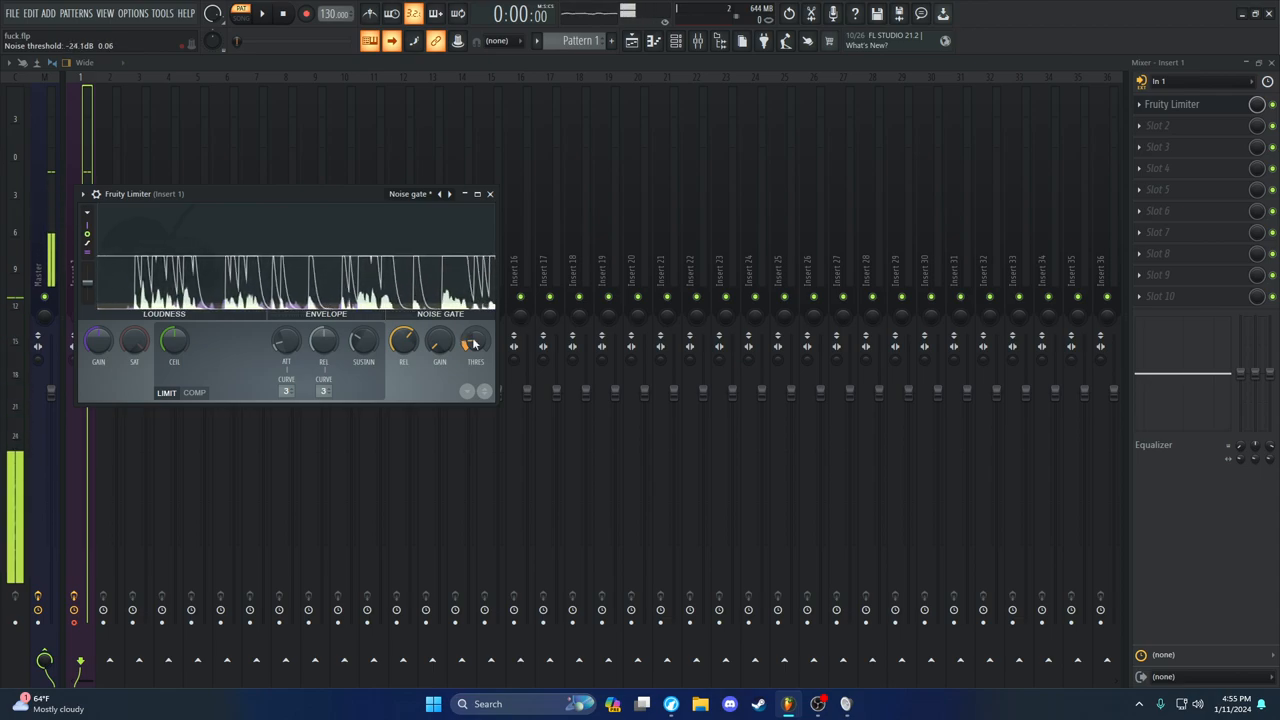
left_click_drag(476, 340, 476, 336)
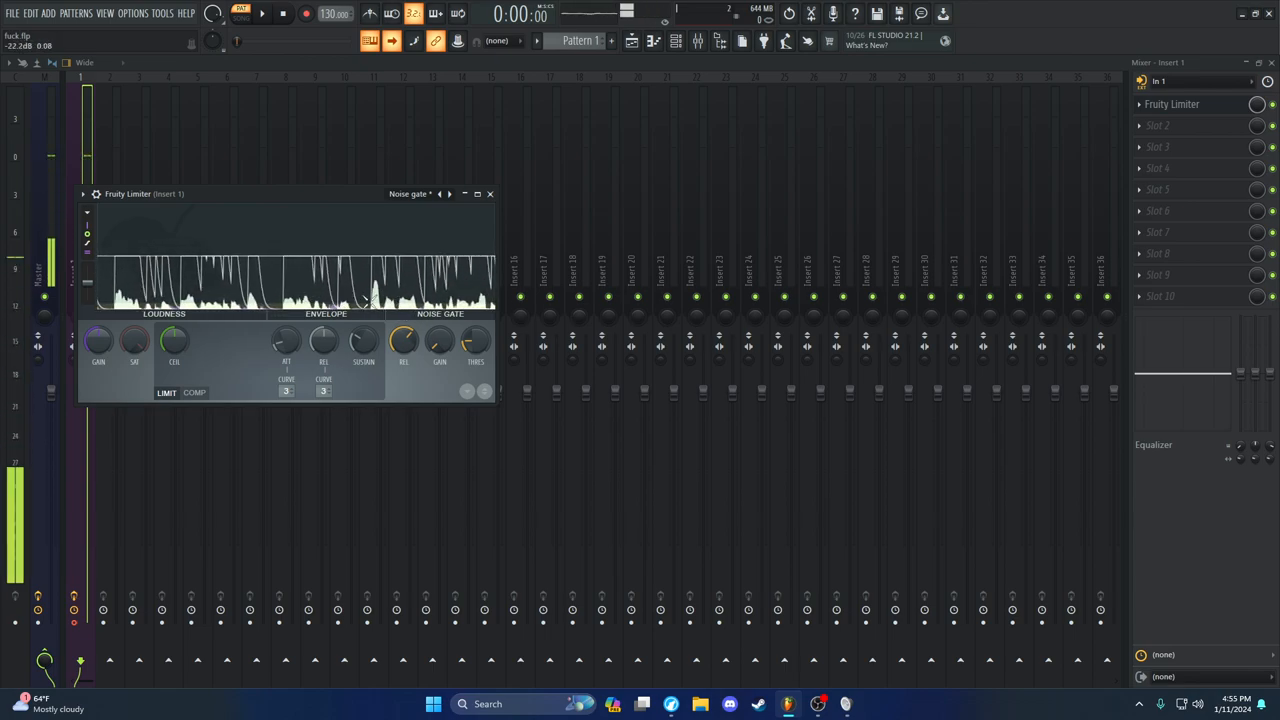
left_click_drag(476, 340, 476, 330)
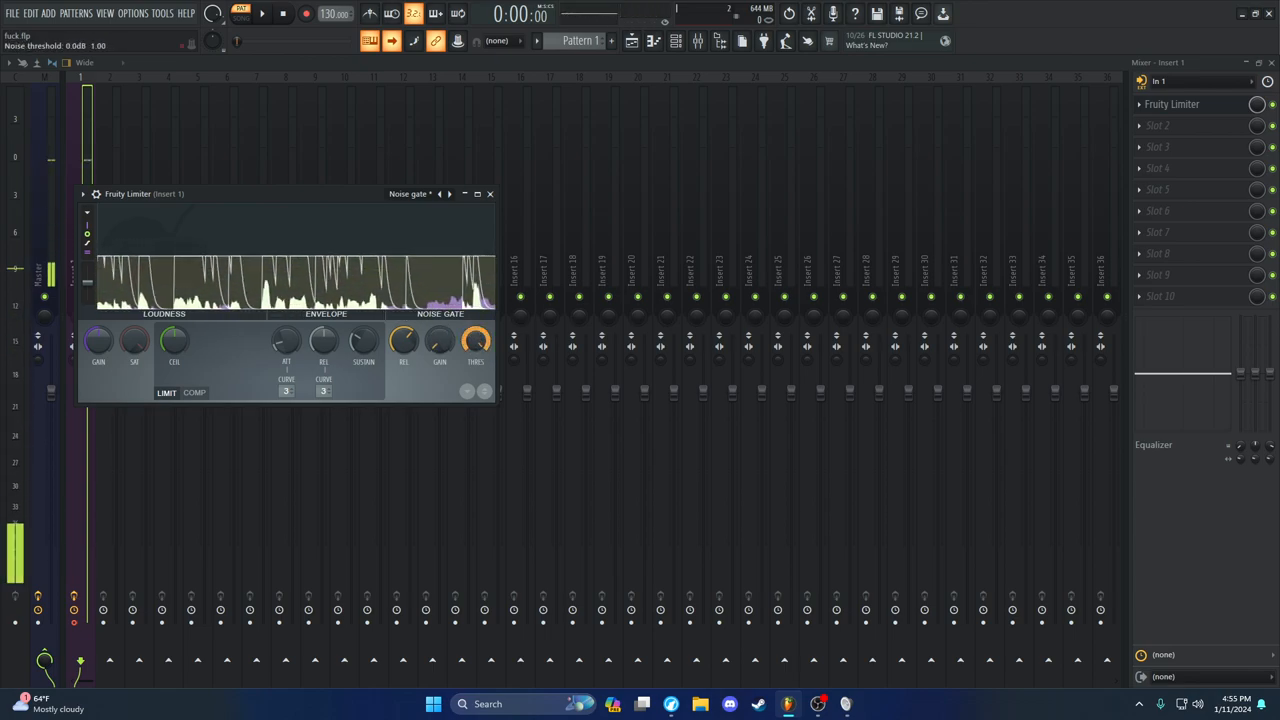
left_click_drag(476, 340, 476, 350)
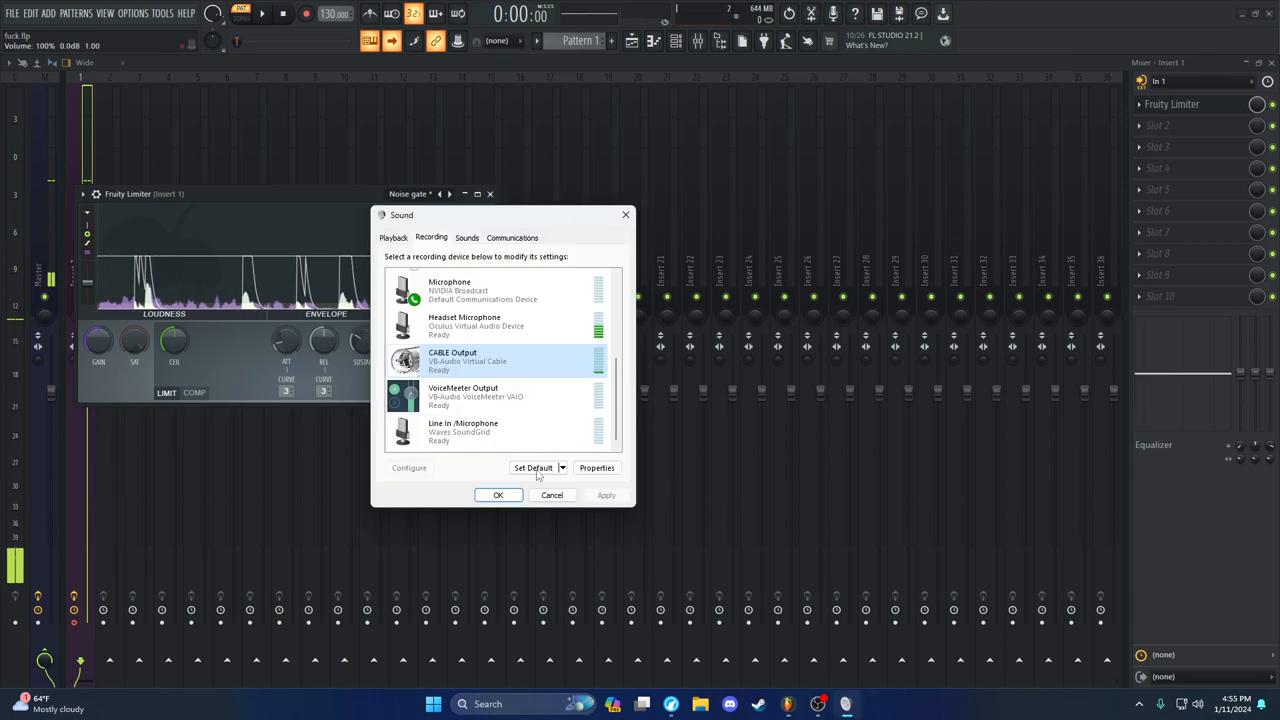
Check CABLE Output's properties, fine-tune the gate threshold, and bring up the second slot's plugin list
left_click(596, 468)
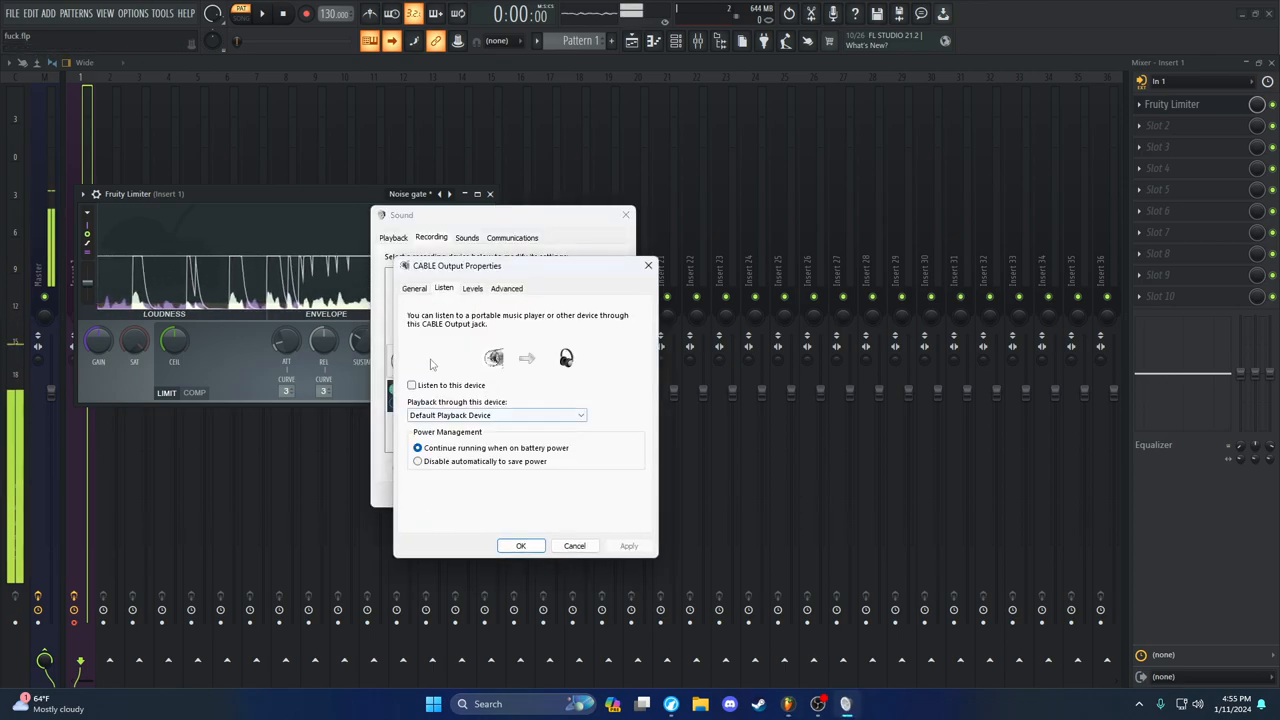
left_click(574, 544)
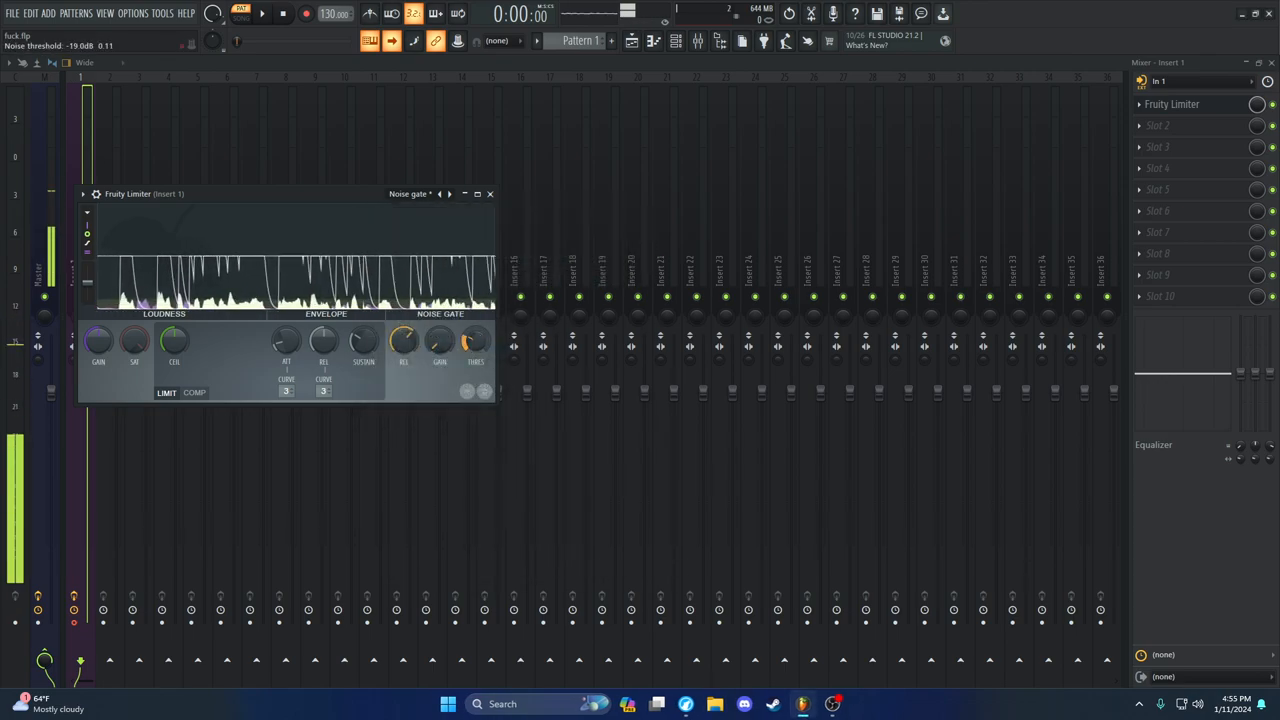
left_click_drag(478, 340, 478, 344)
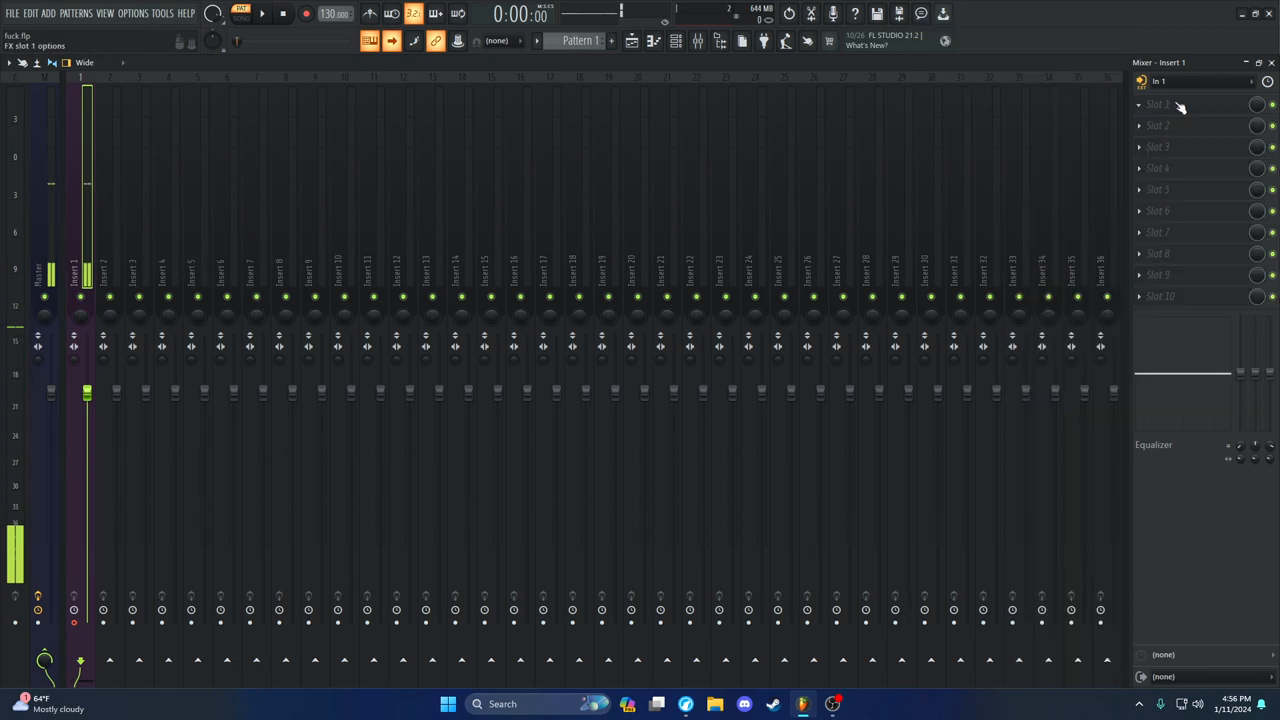
left_click(1158, 104)
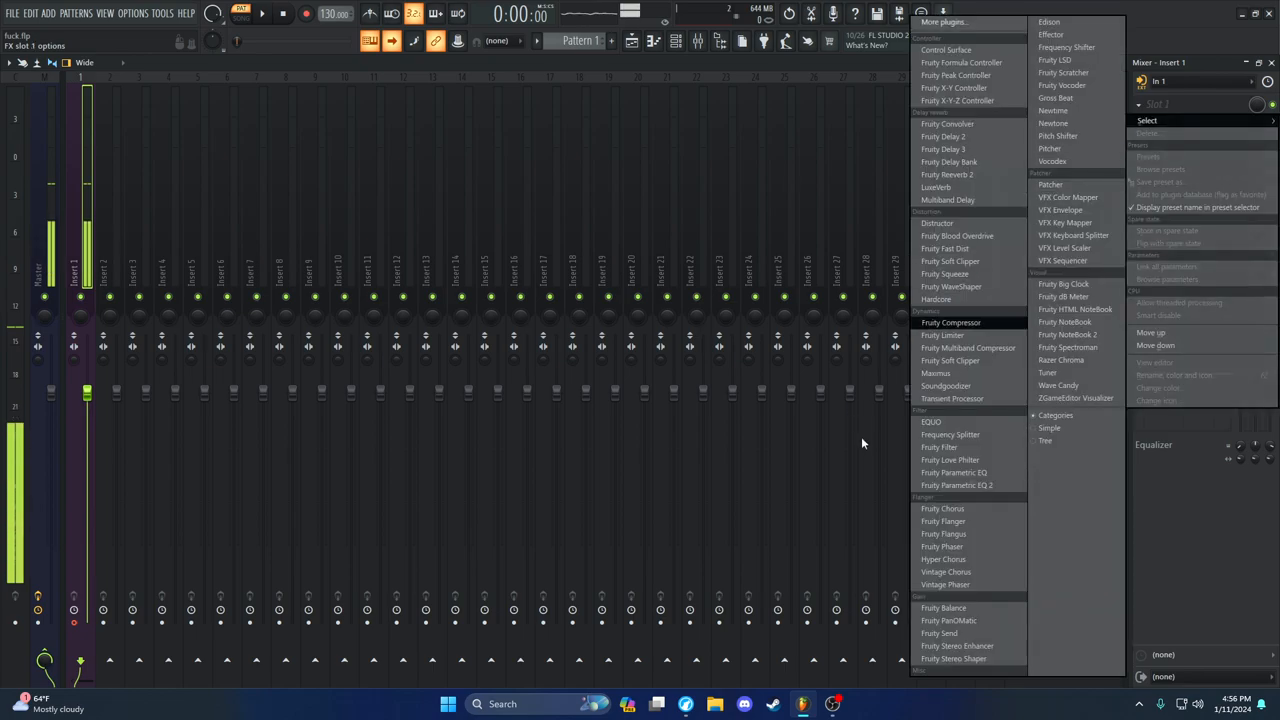
Load Fruity Parametric EQ 2 on Insert 1 via Replace and show its preset list
left_click(956, 486)
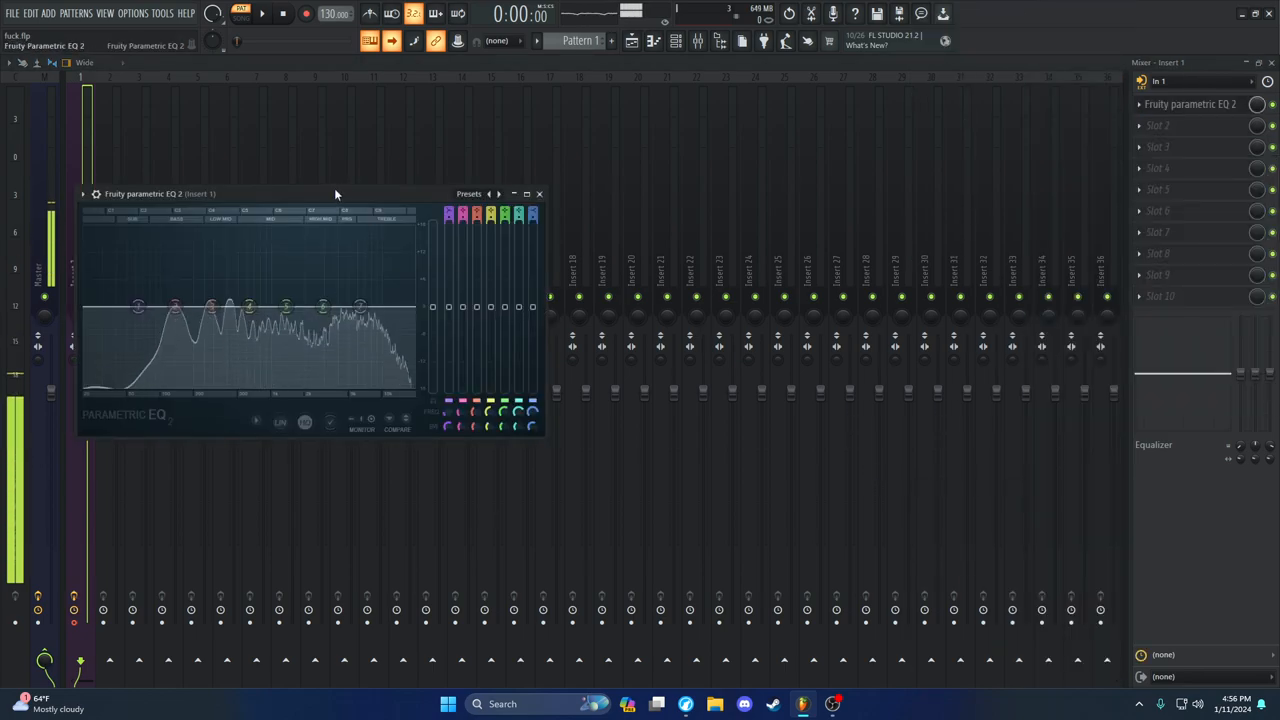
left_click(540, 192)
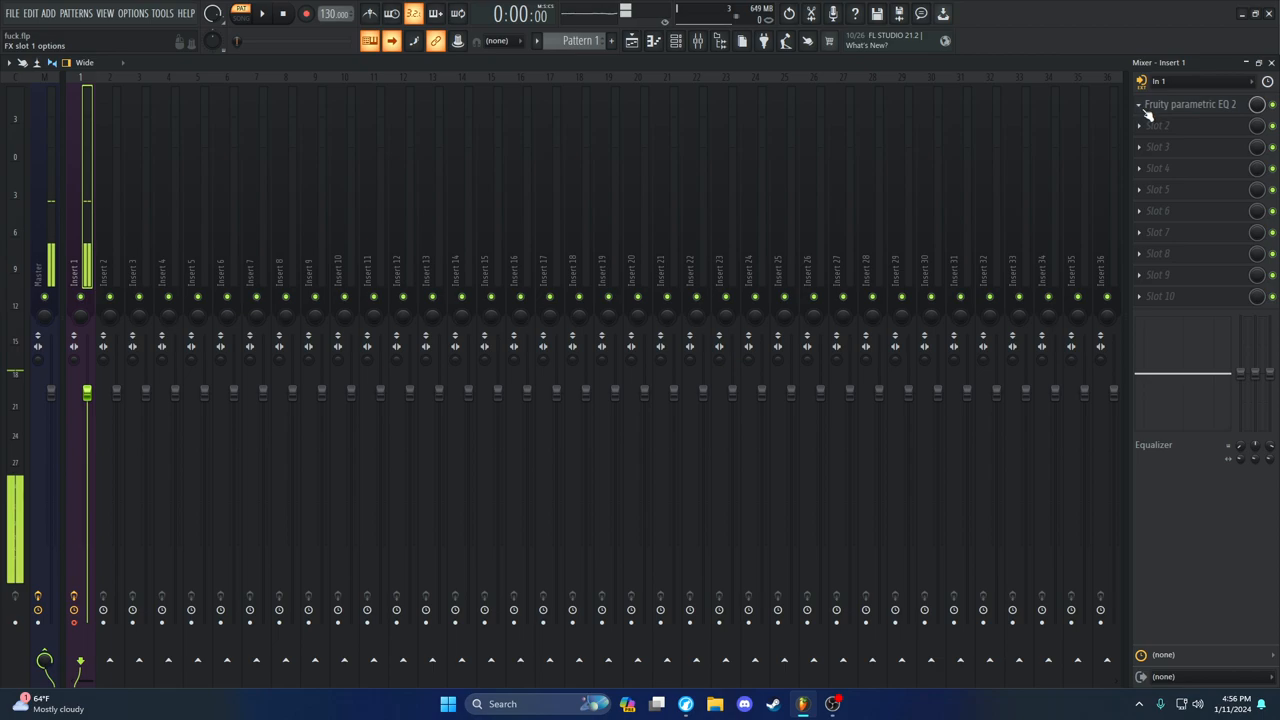
right_click(1190, 104)
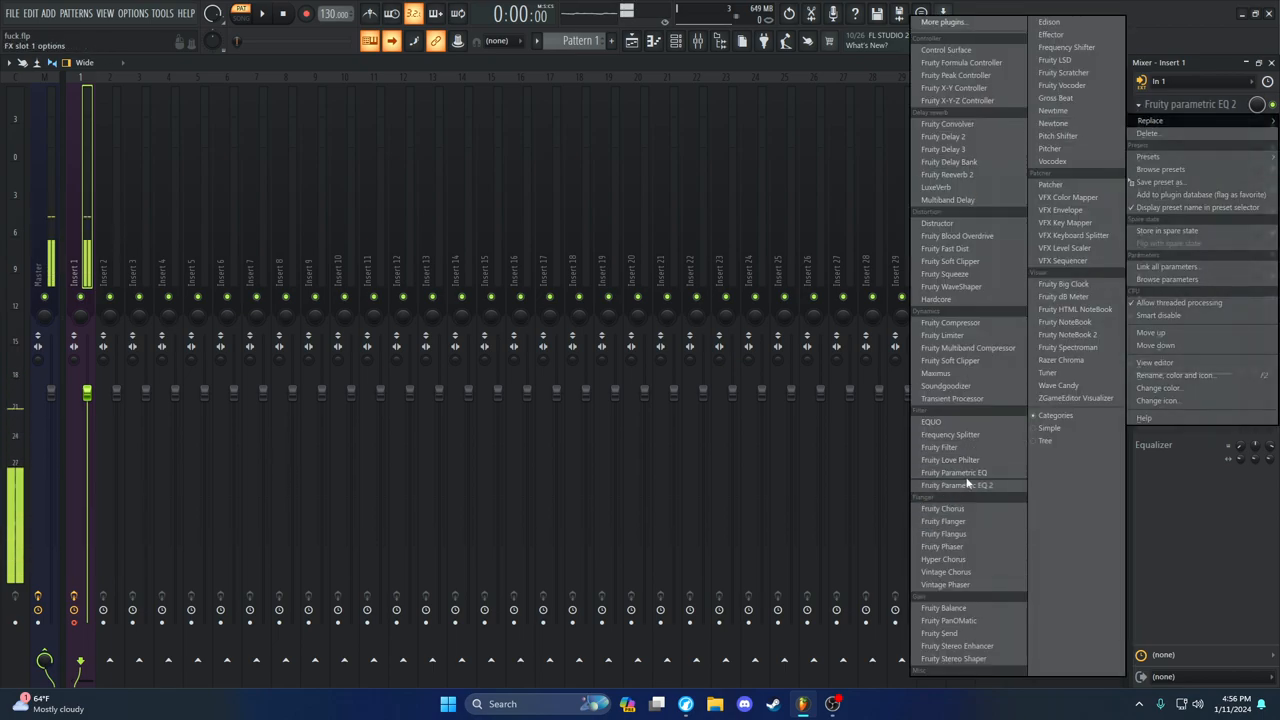
mouse_move(956, 486)
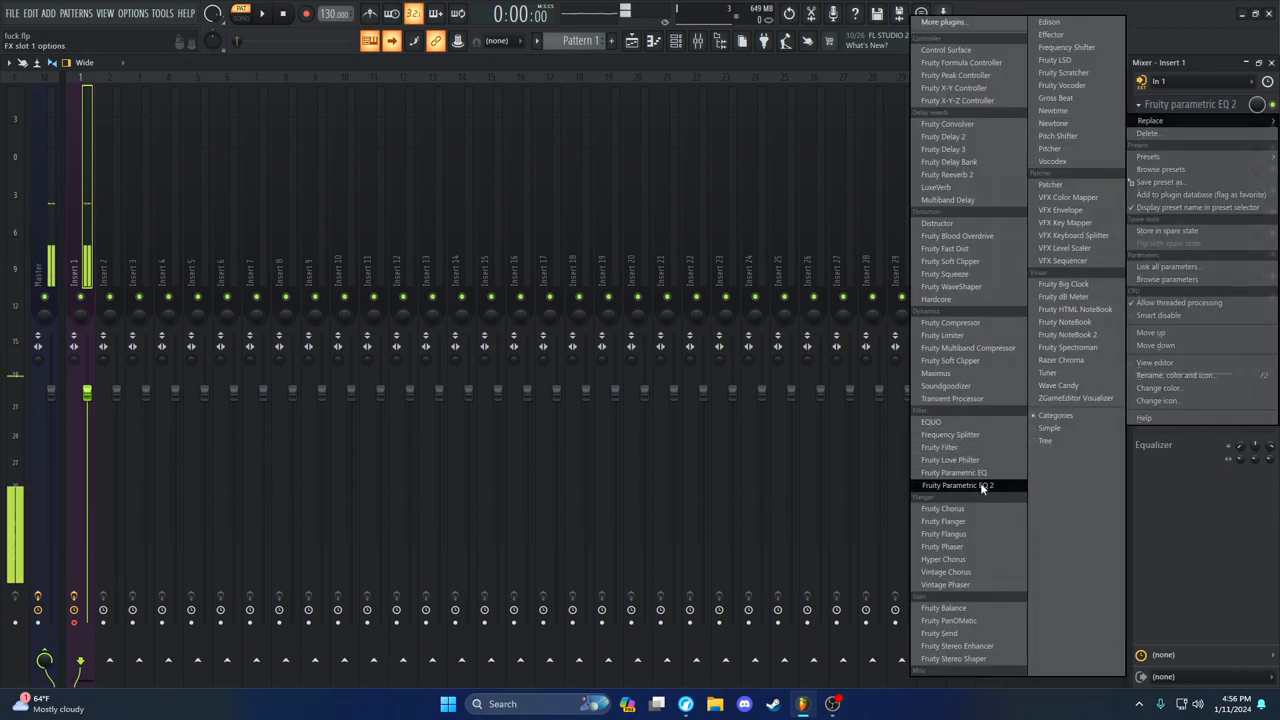
left_click(956, 486)
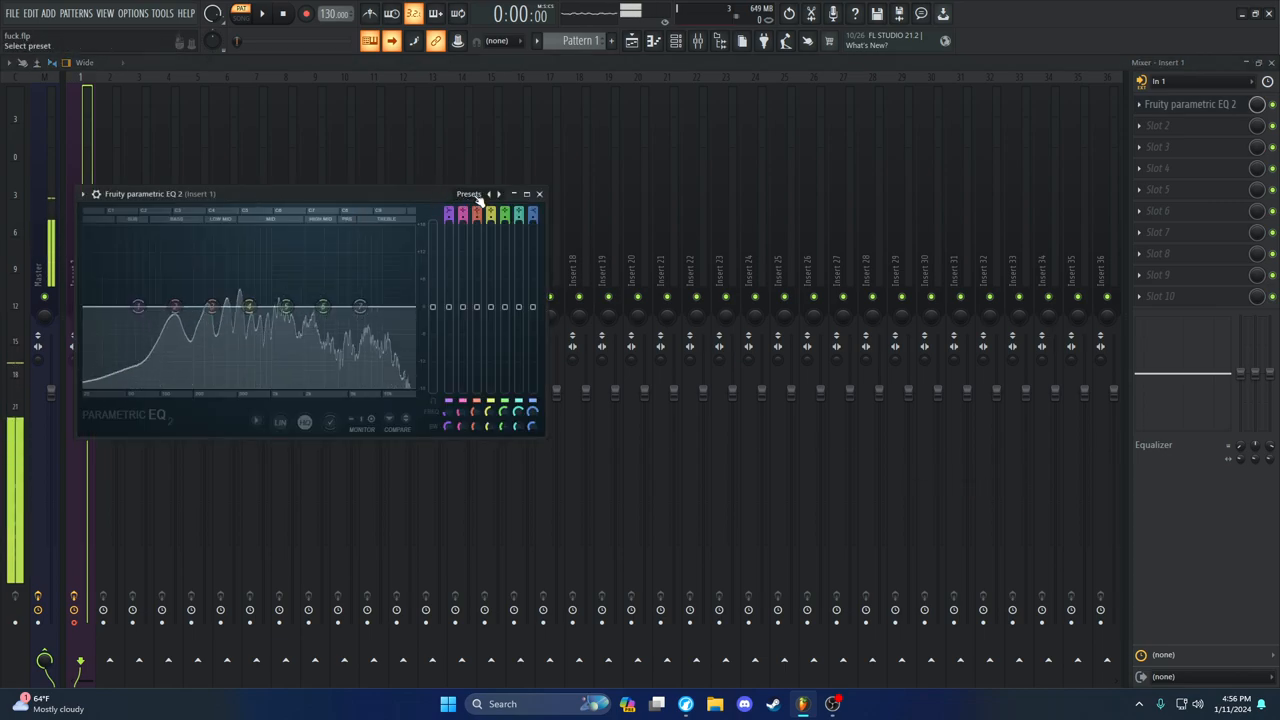
left_click(470, 192)
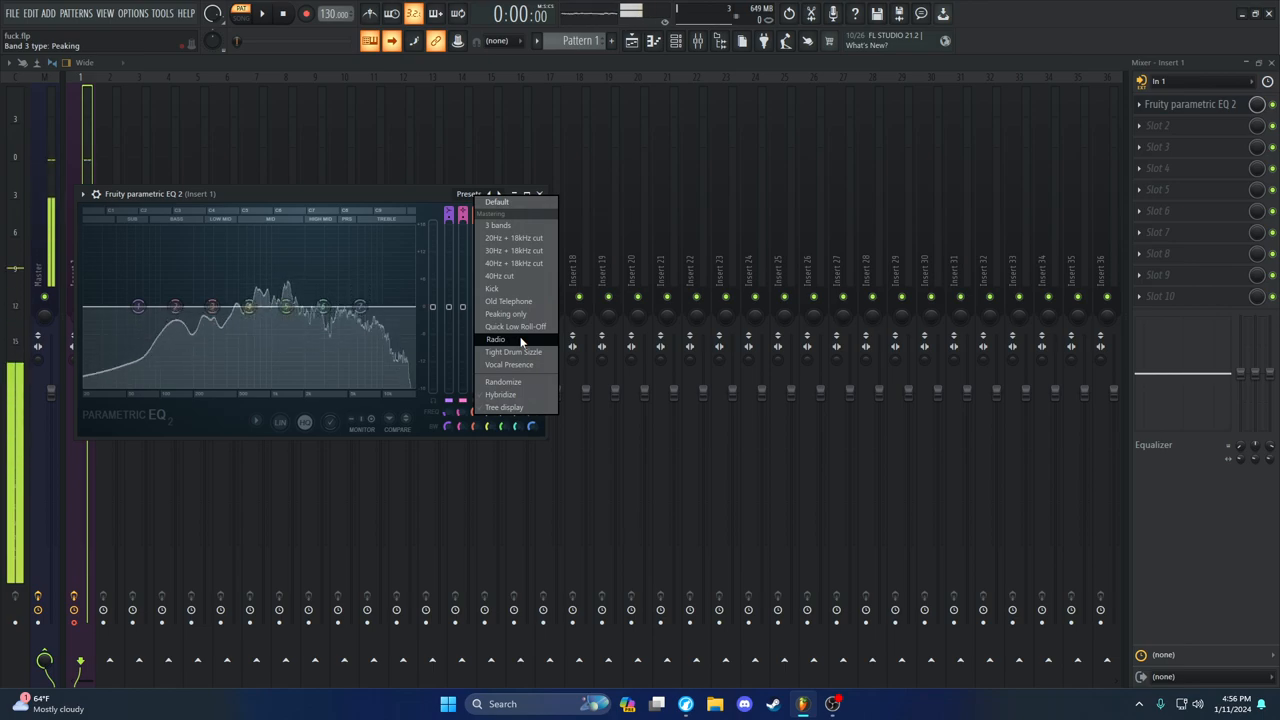
Apply the Old Telephone preset, nudge the central peak band, and bring up Windows recording devices
left_click(508, 300)
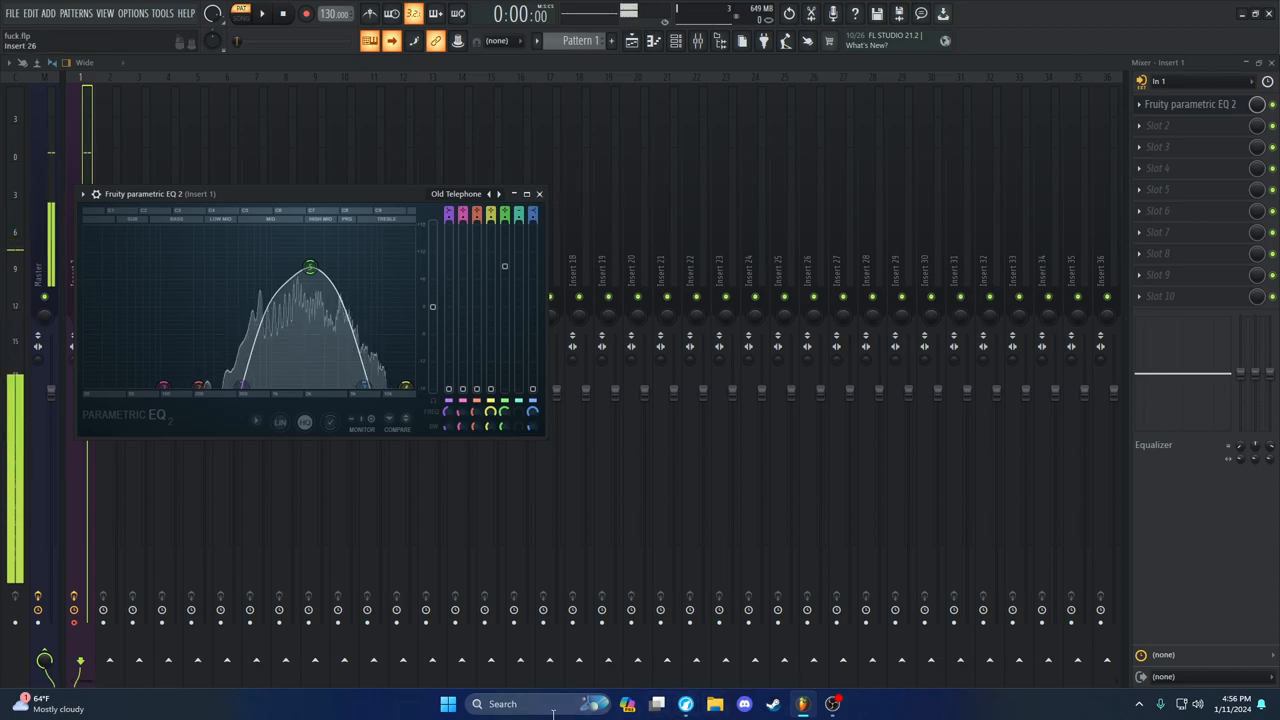
type("settings")
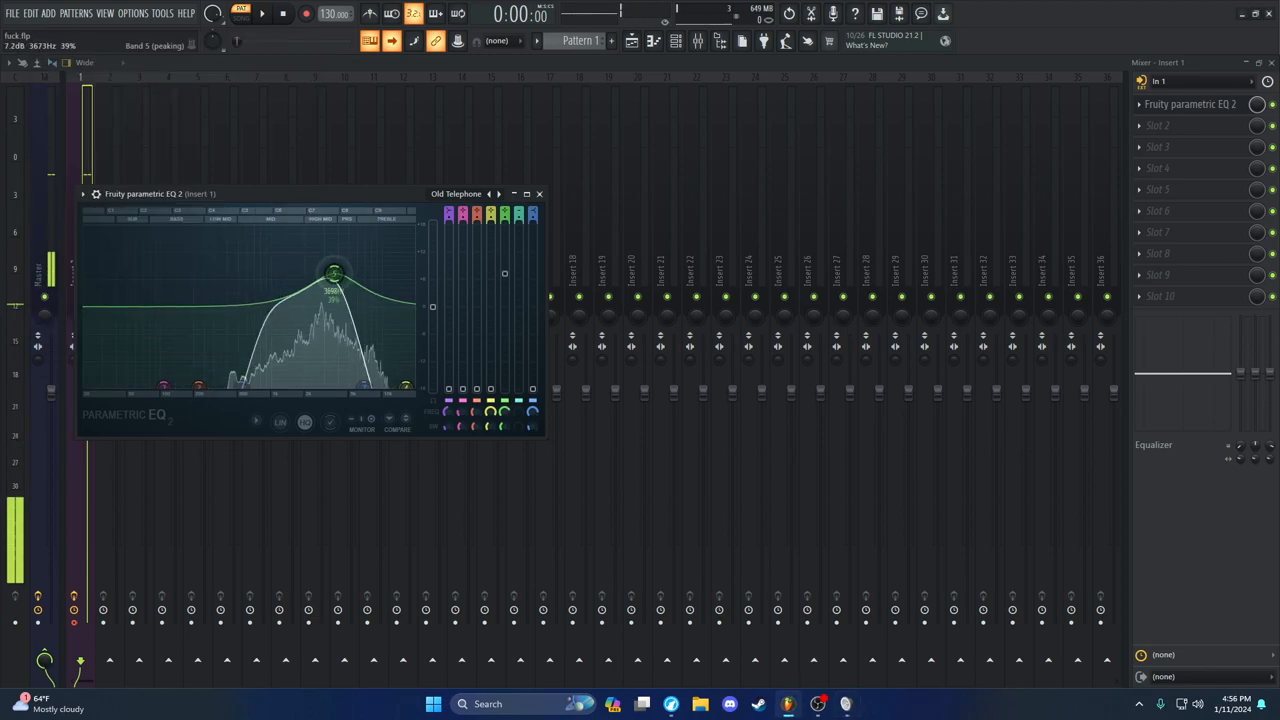
left_click_drag(336, 276, 308, 264)
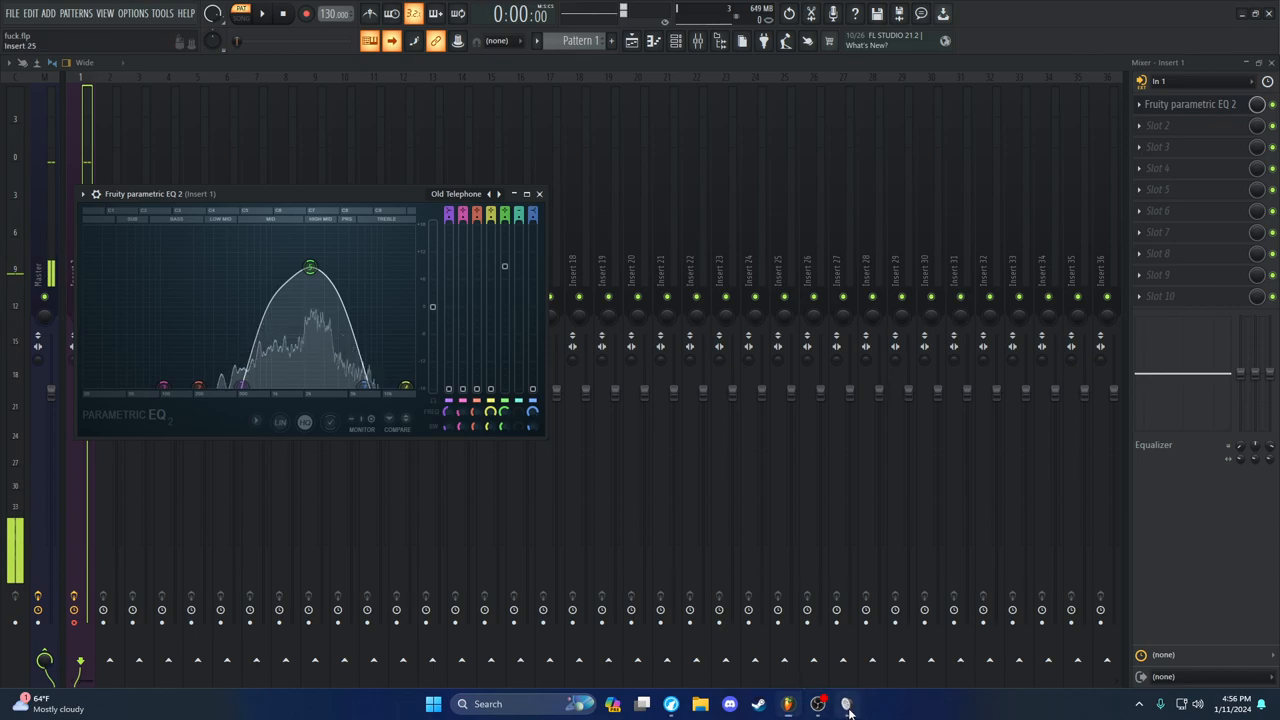
left_click(848, 704)
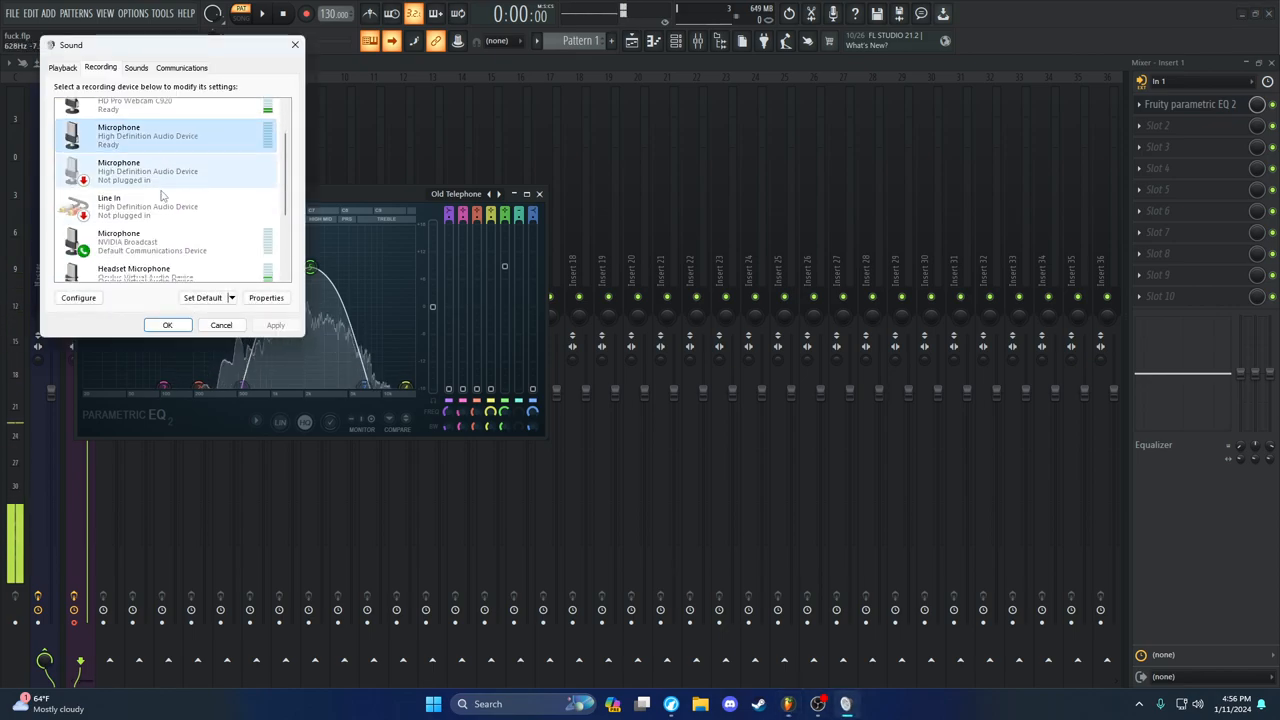
Untick 'Listen to this device' in CABLE Output's properties and confirm
scroll("up", 3)
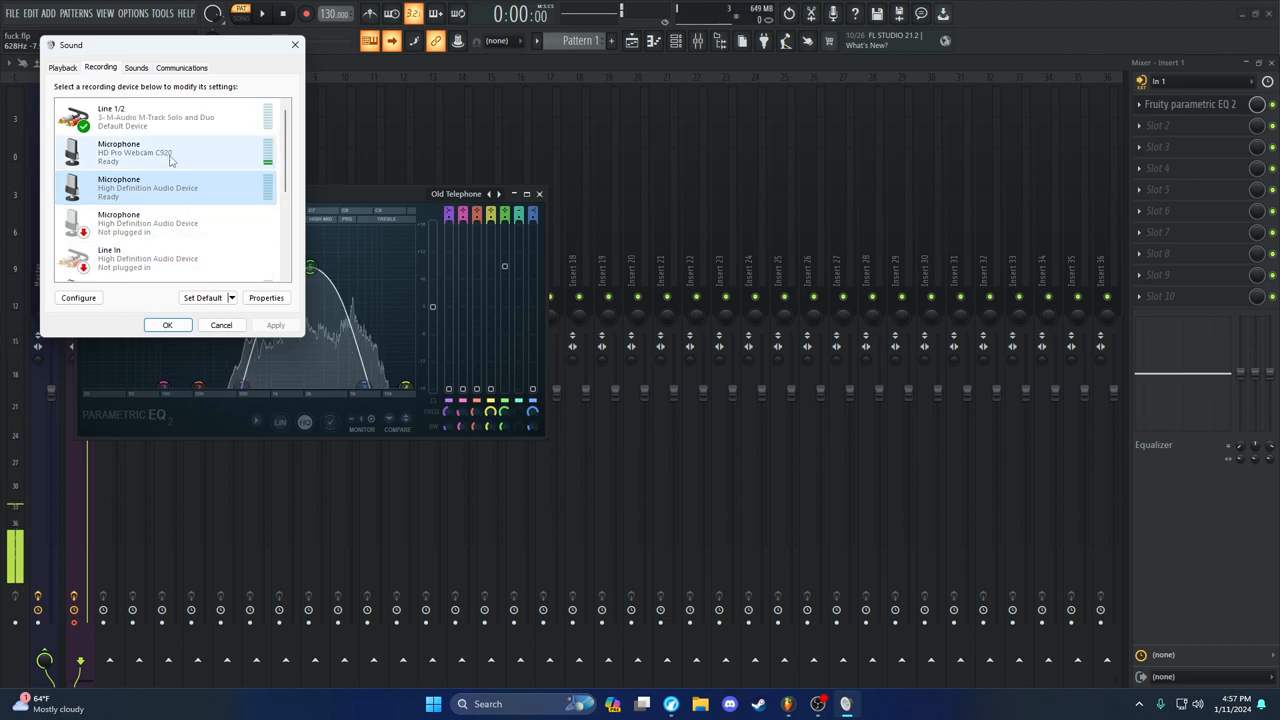
right_click(122, 236)
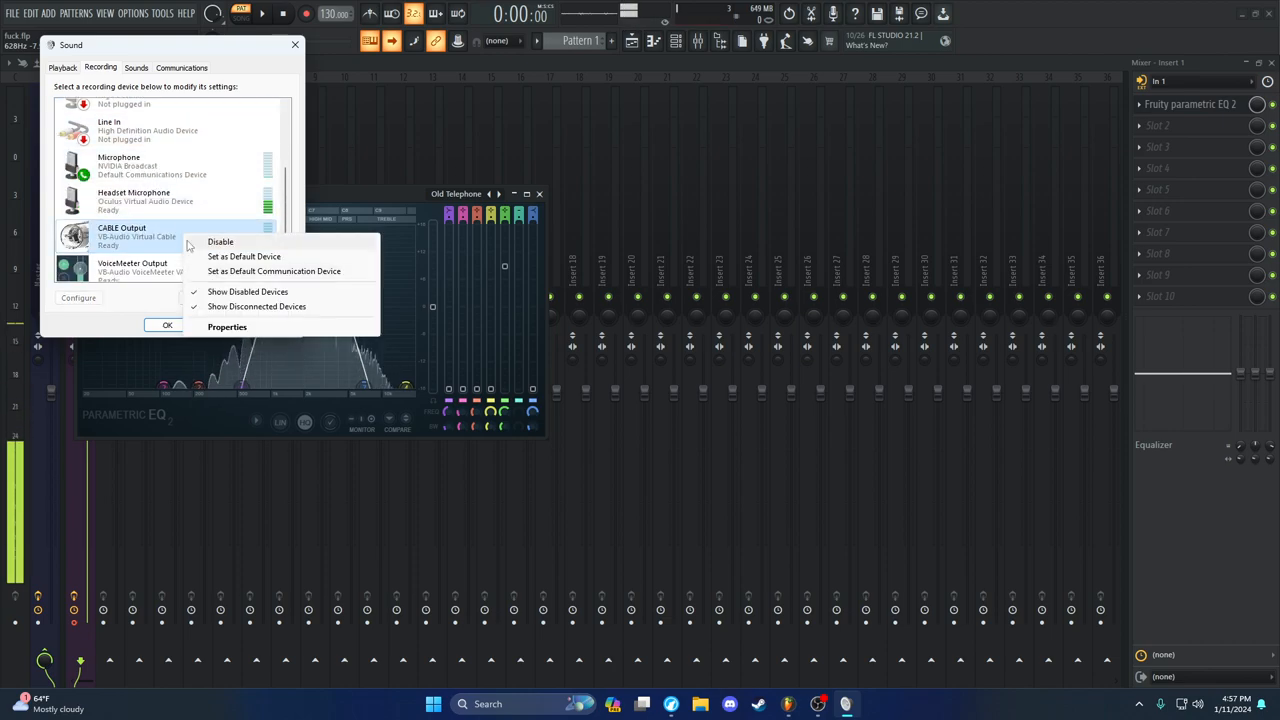
left_click(228, 328)
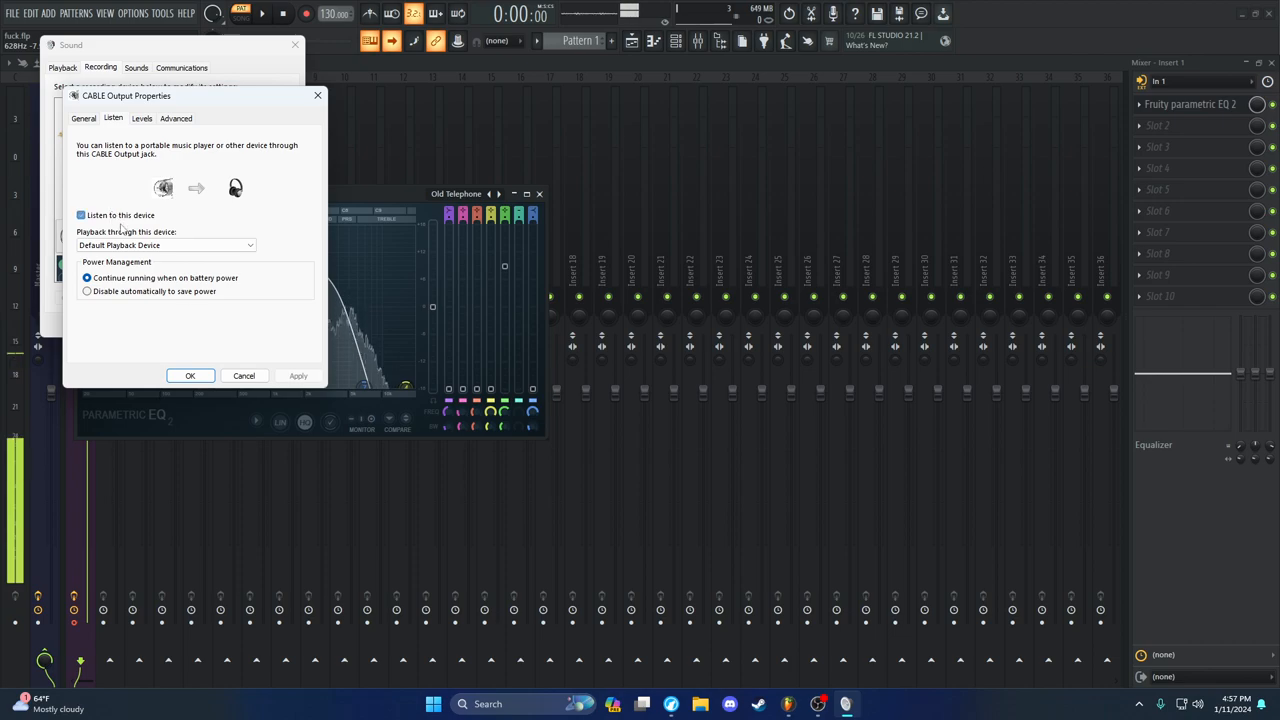
left_click(80, 216)
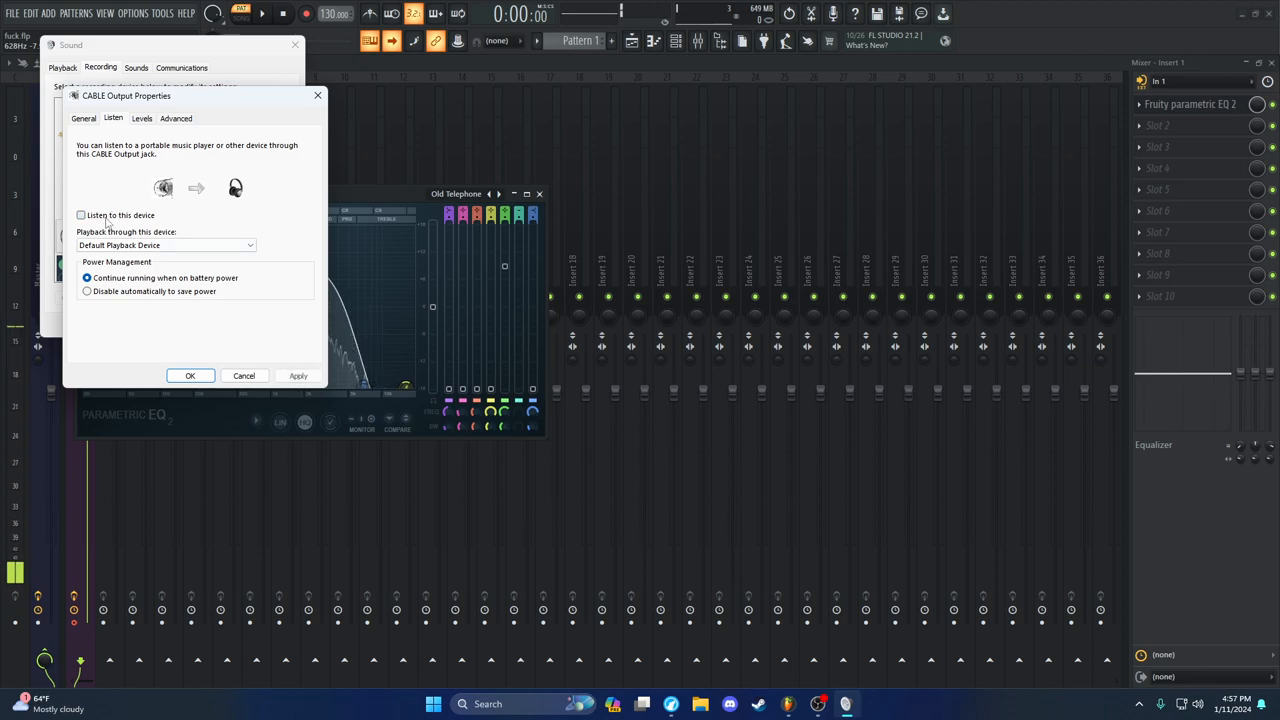
left_click(244, 376)
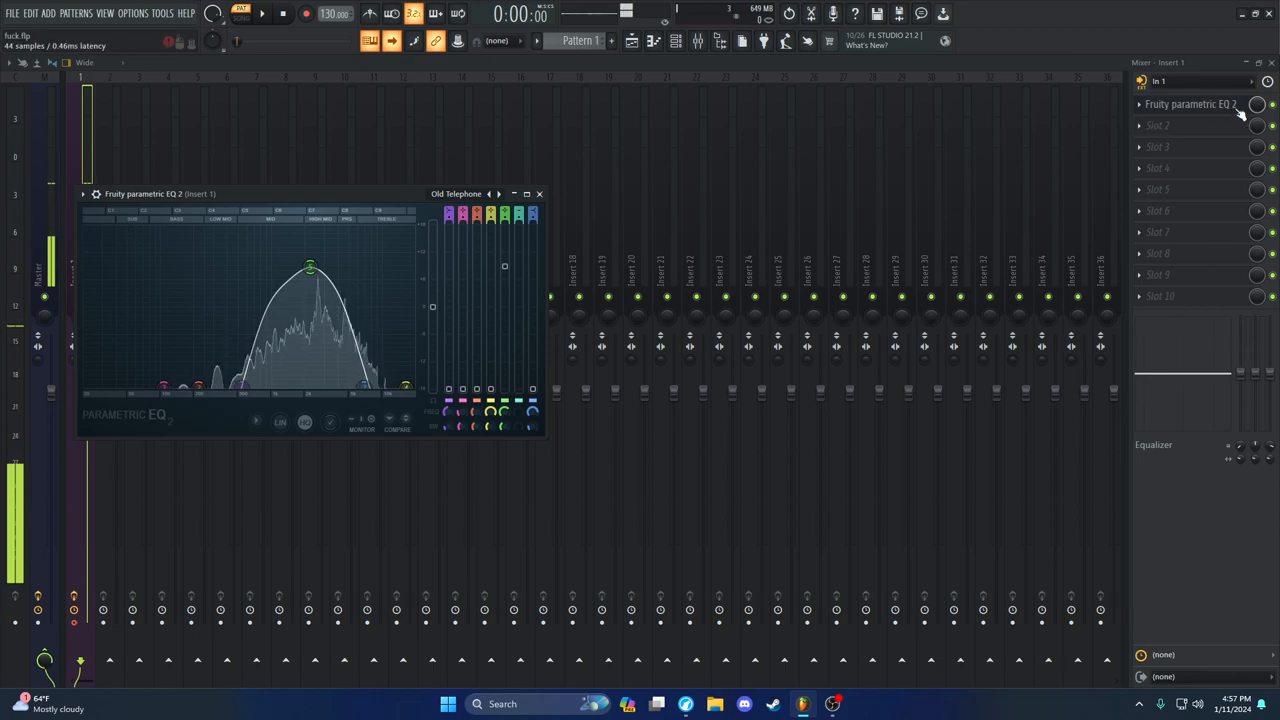
mouse_move(540, 194)
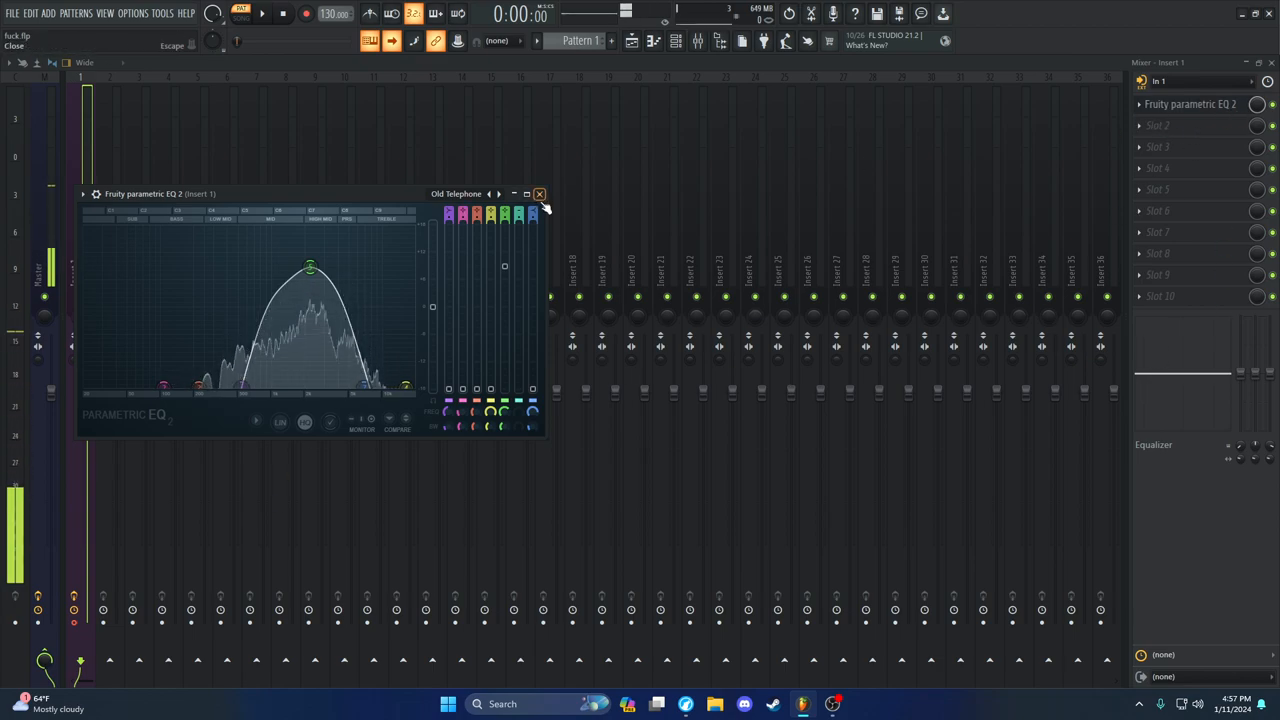
Close the Parametric EQ 2 window and dismiss its save-changes prompt
left_click(540, 192)
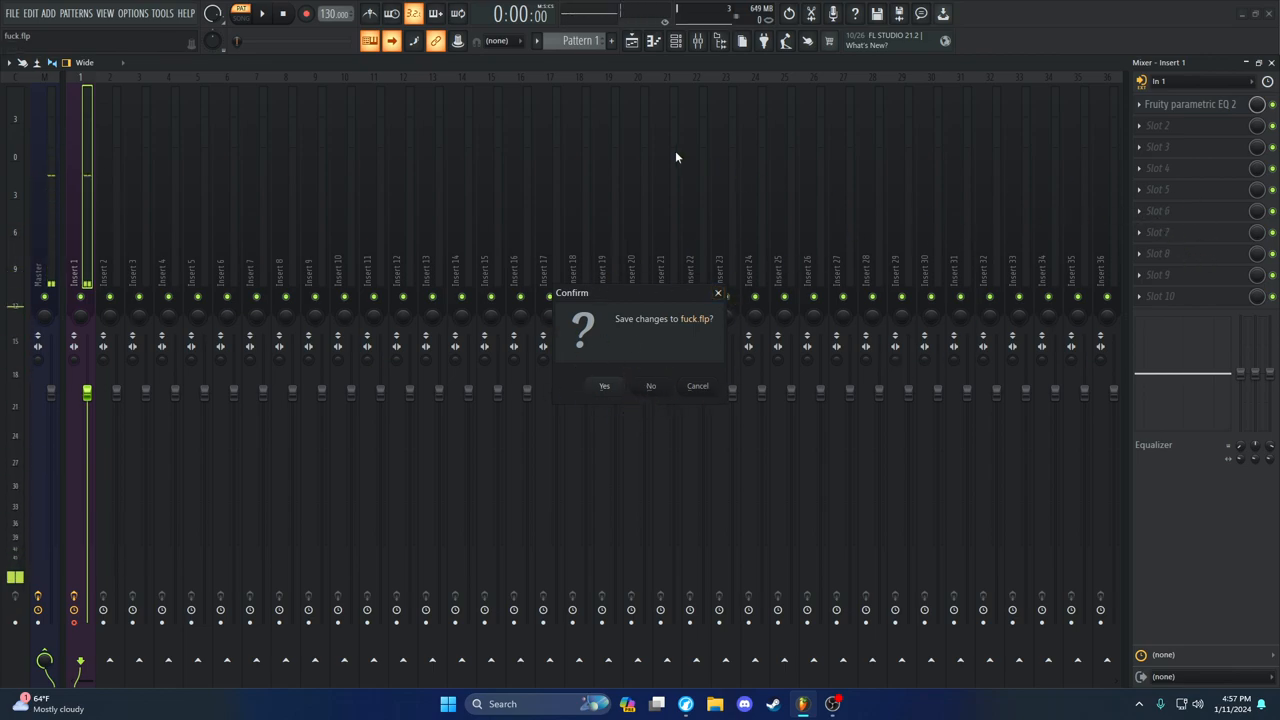
mouse_move(798, 200)
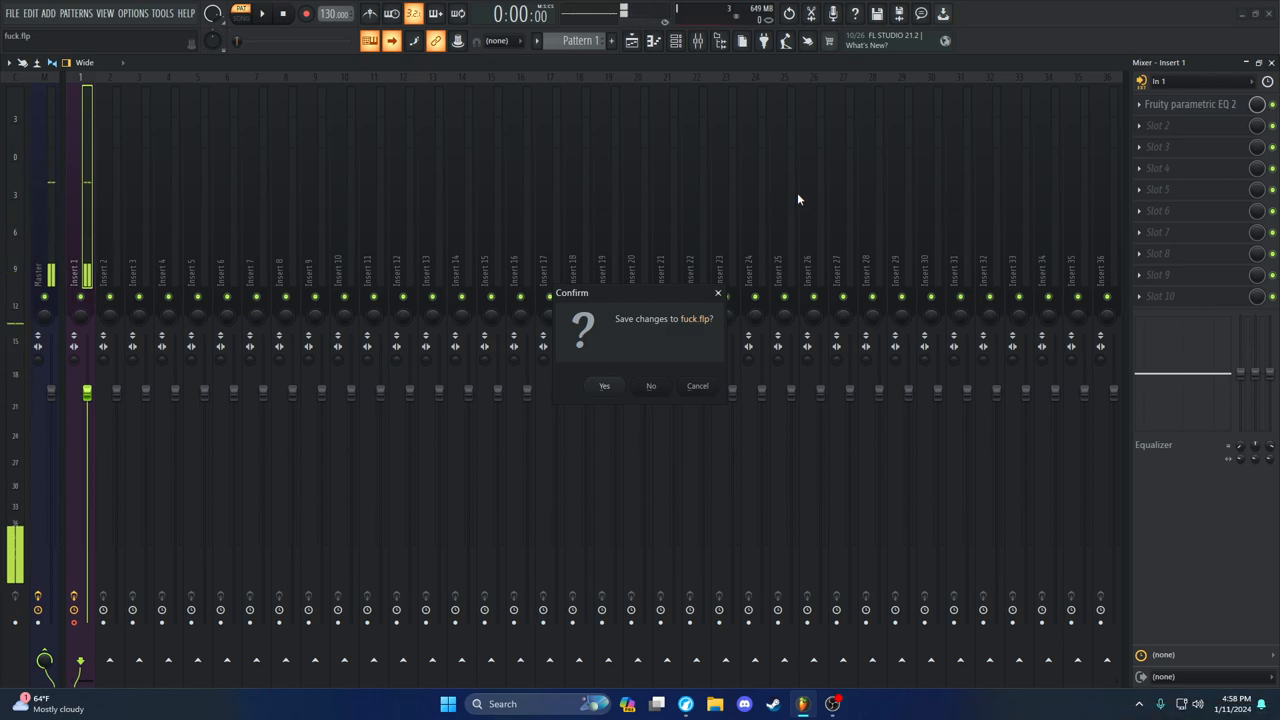
left_click(650, 384)
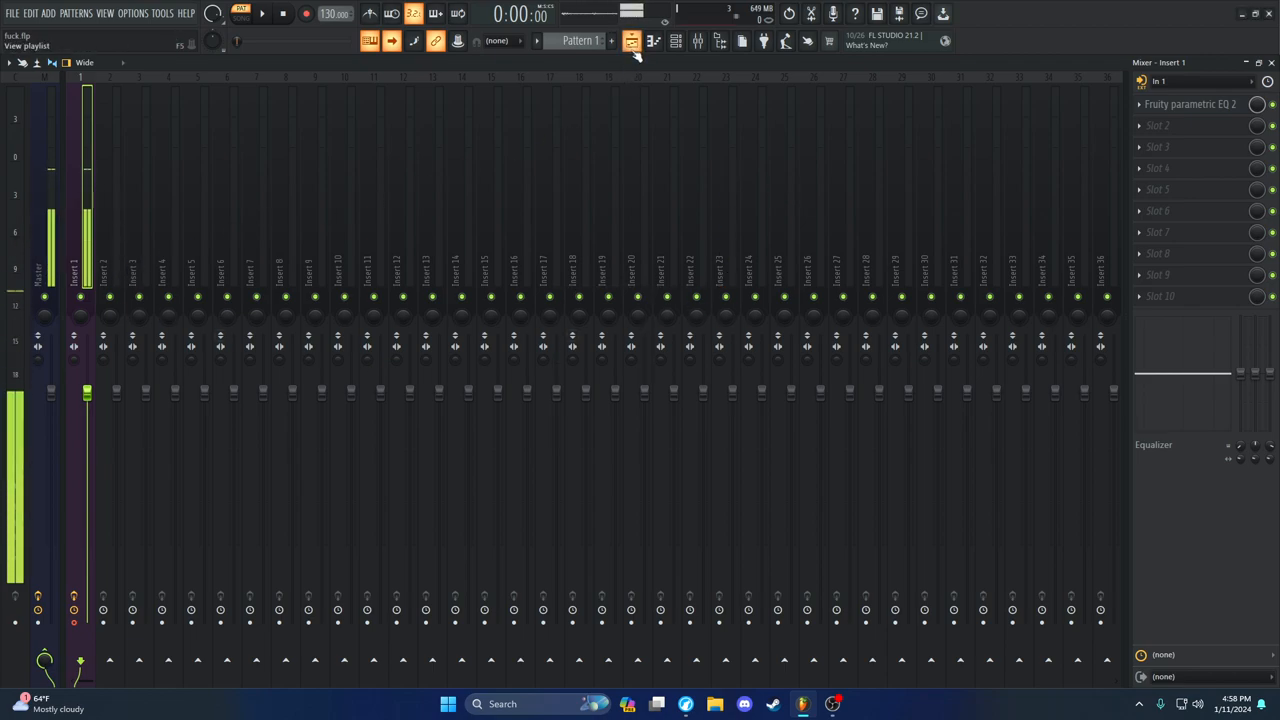
Select the Master track, showing Fruity Limiter, EQ 2 and CLA Vocals, and set its audio input
left_click(632, 40)
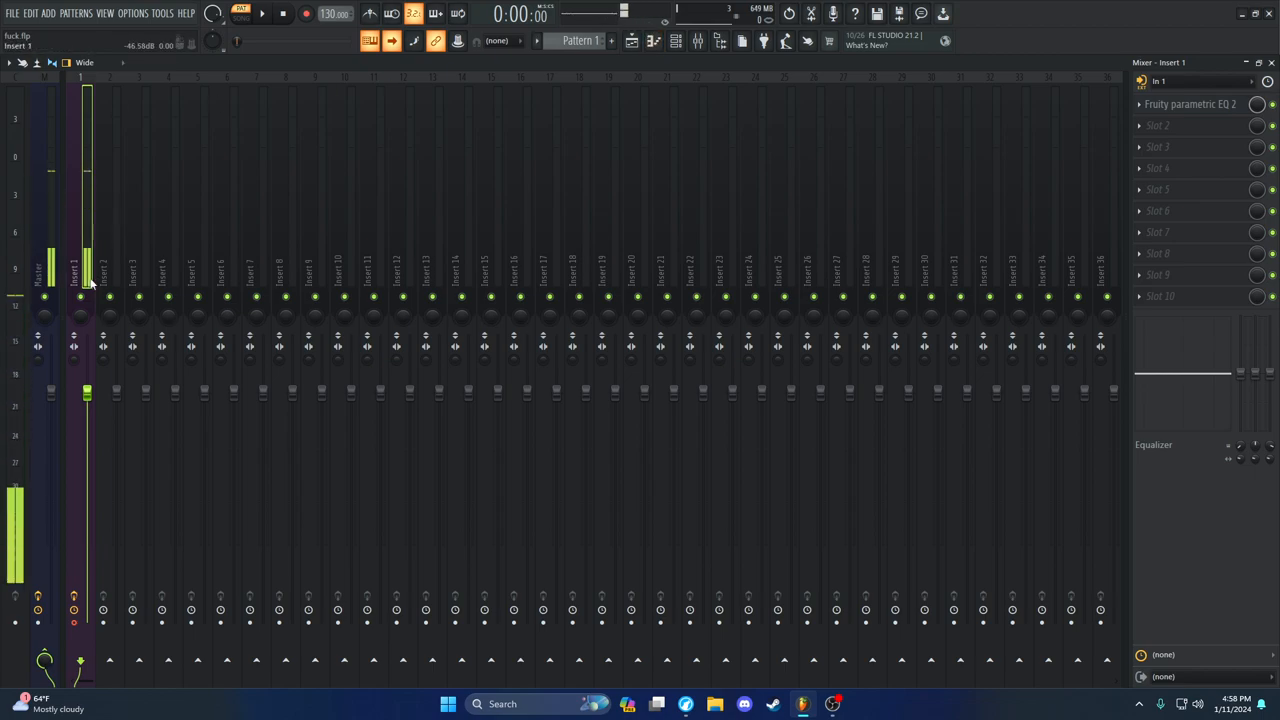
left_click(44, 260)
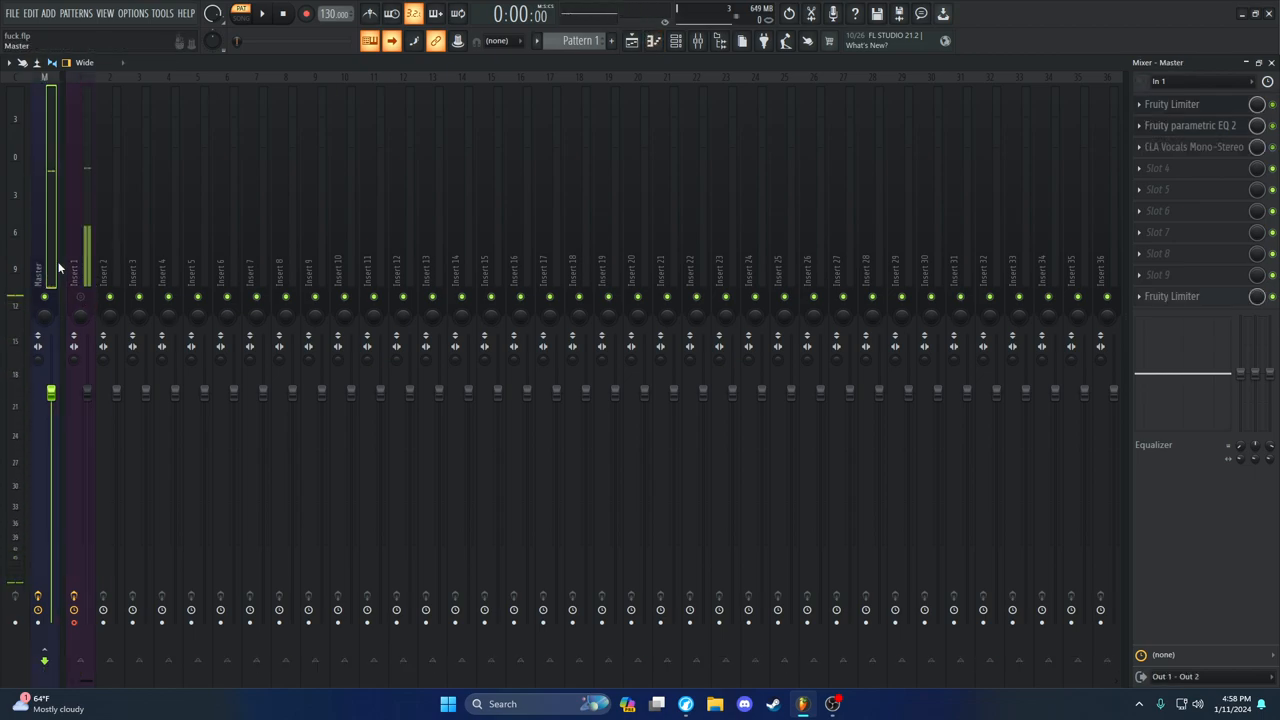
left_click(1250, 80)
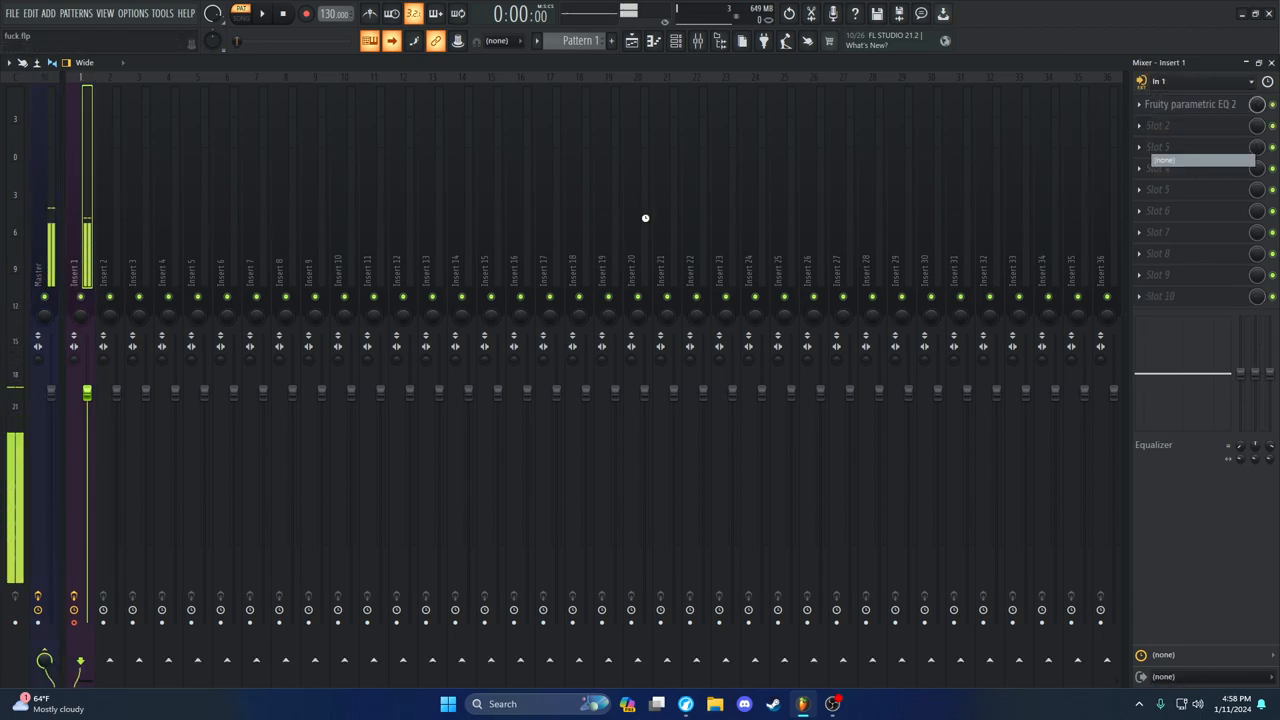
left_click(44, 270)
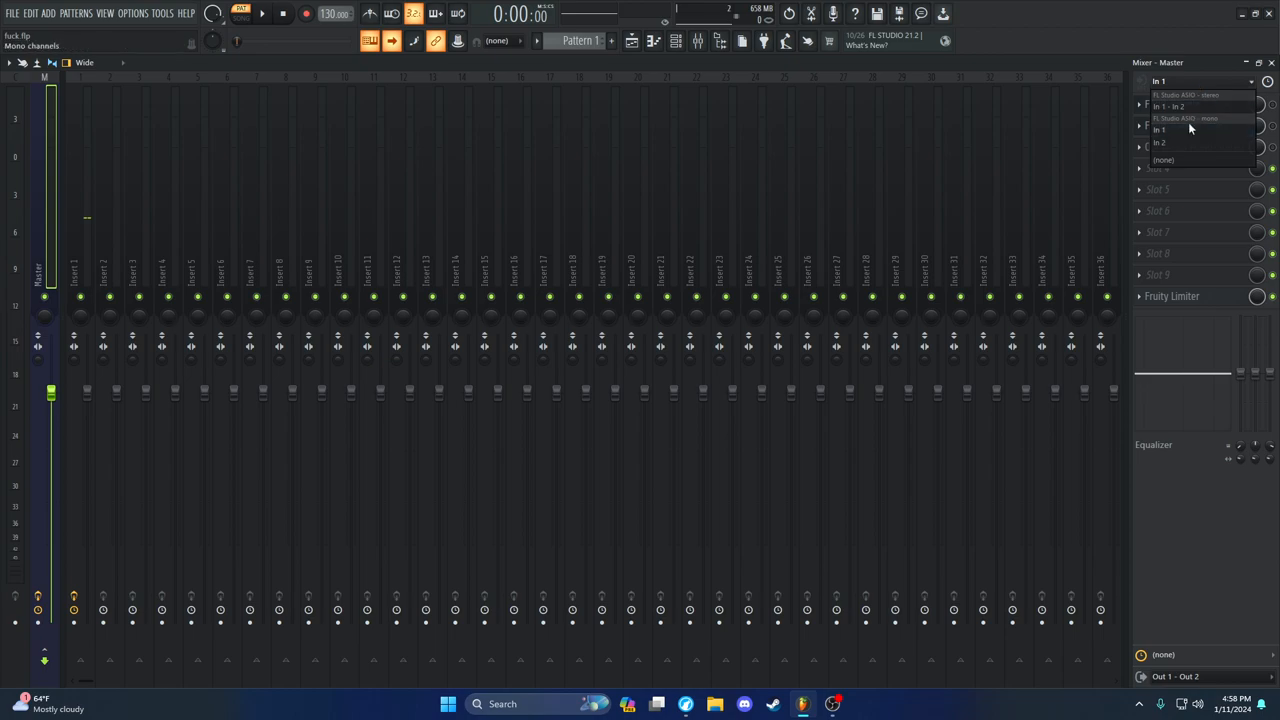
left_click(1160, 128)
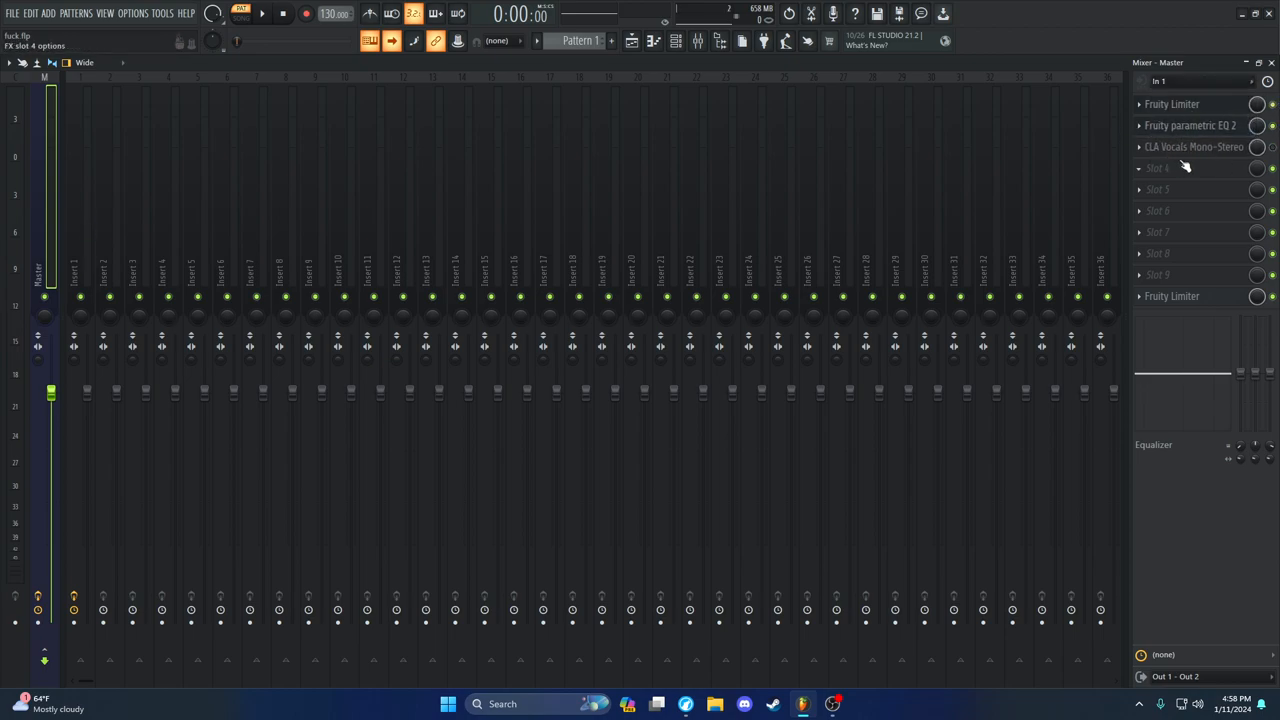
mouse_move(1208, 166)
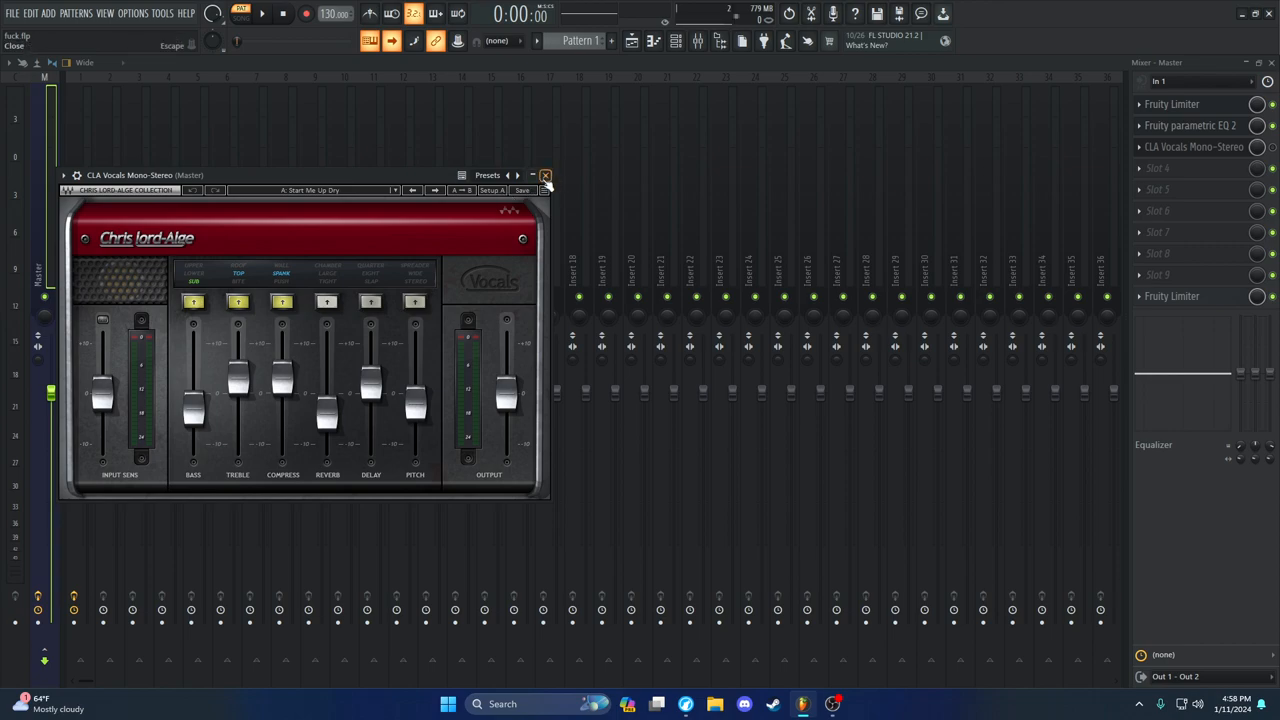
Reopen the CLA Vocals window on the Master track to inspect it, then close it
left_click(544, 176)
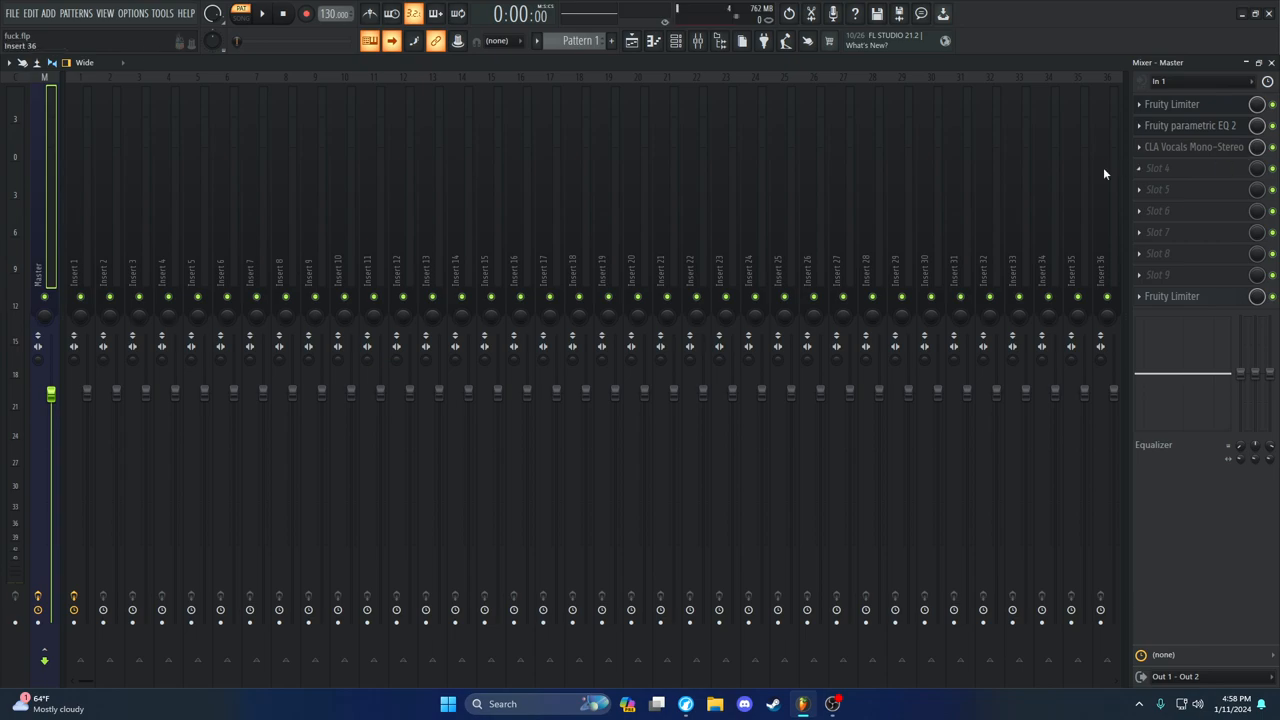
left_click(1194, 148)
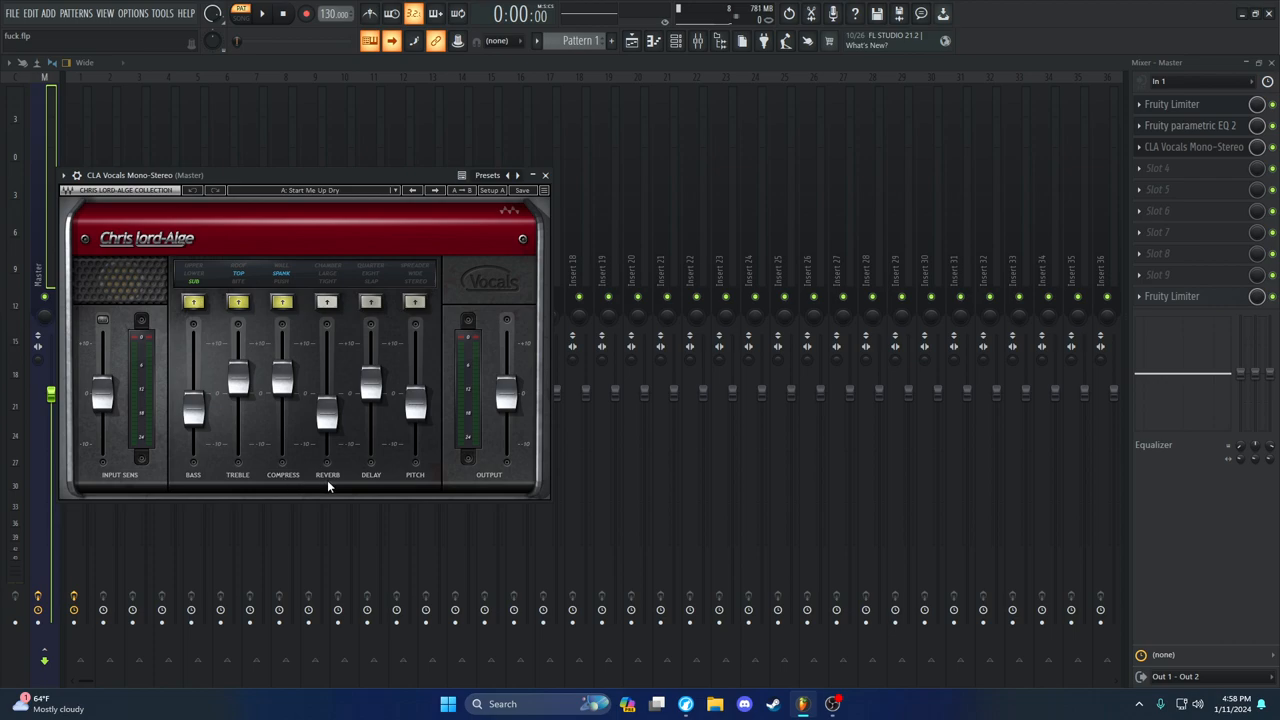
mouse_move(420, 482)
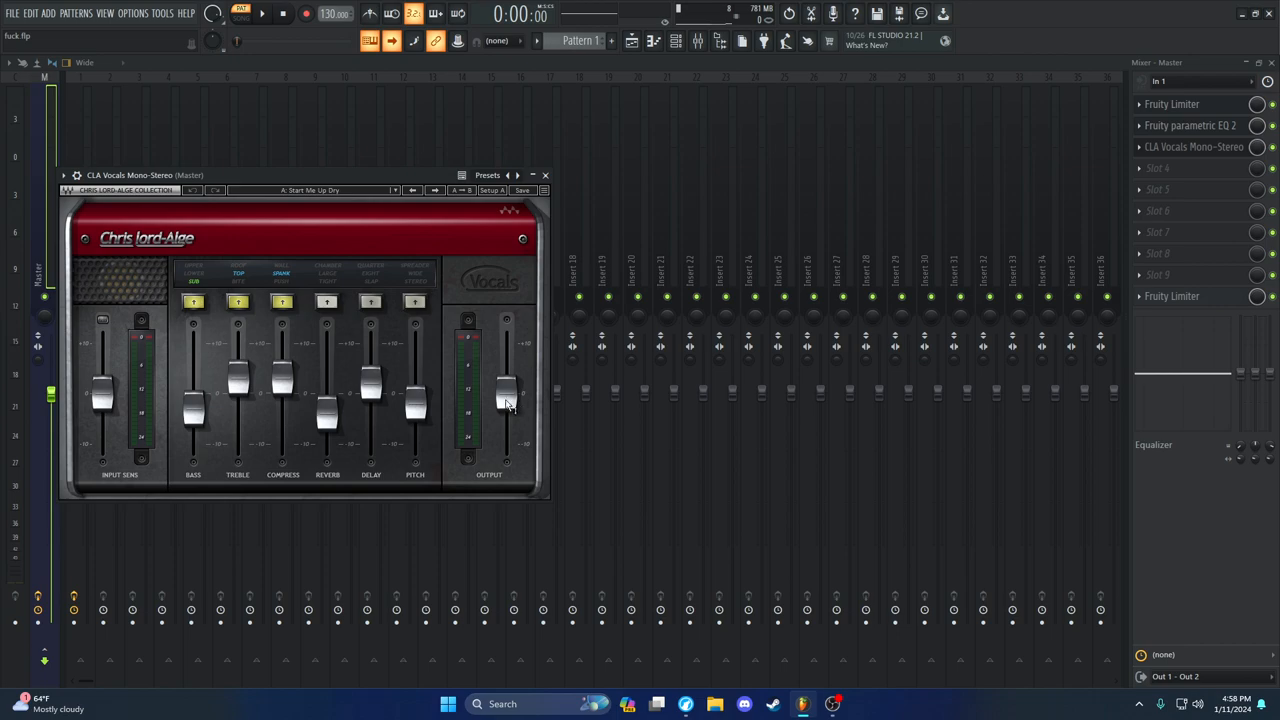
mouse_move(546, 176)
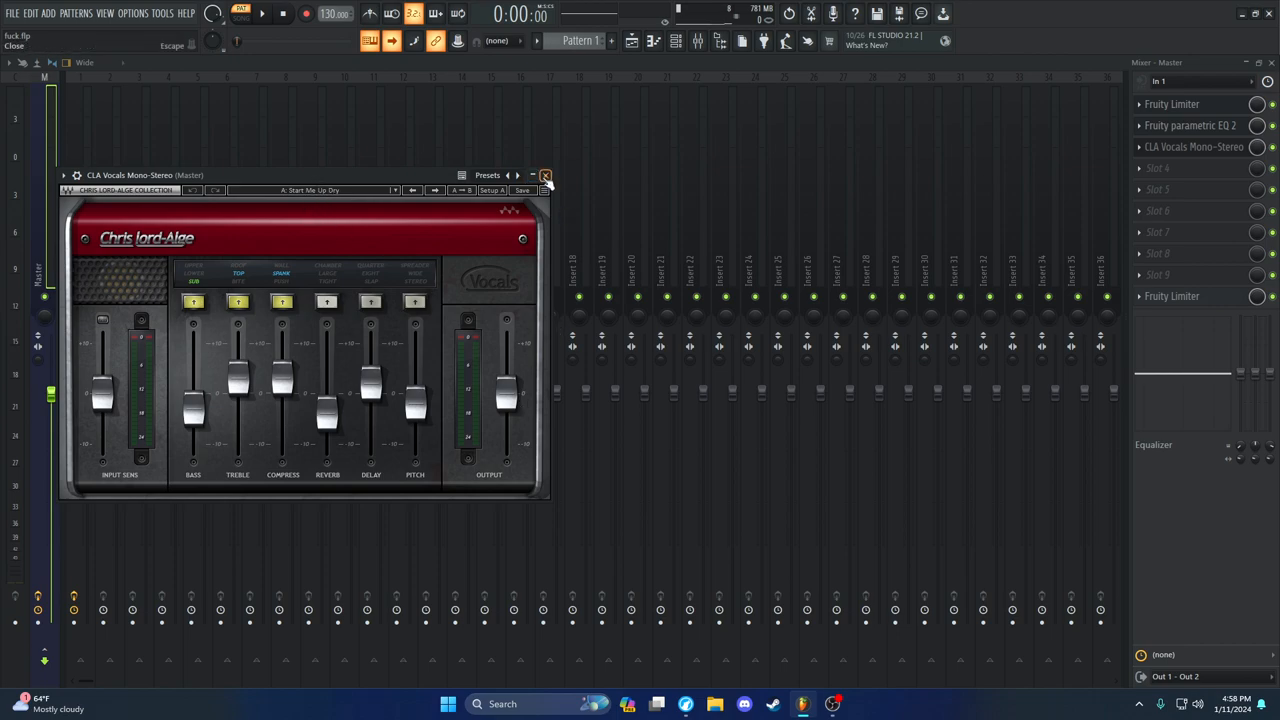
left_click(546, 176)
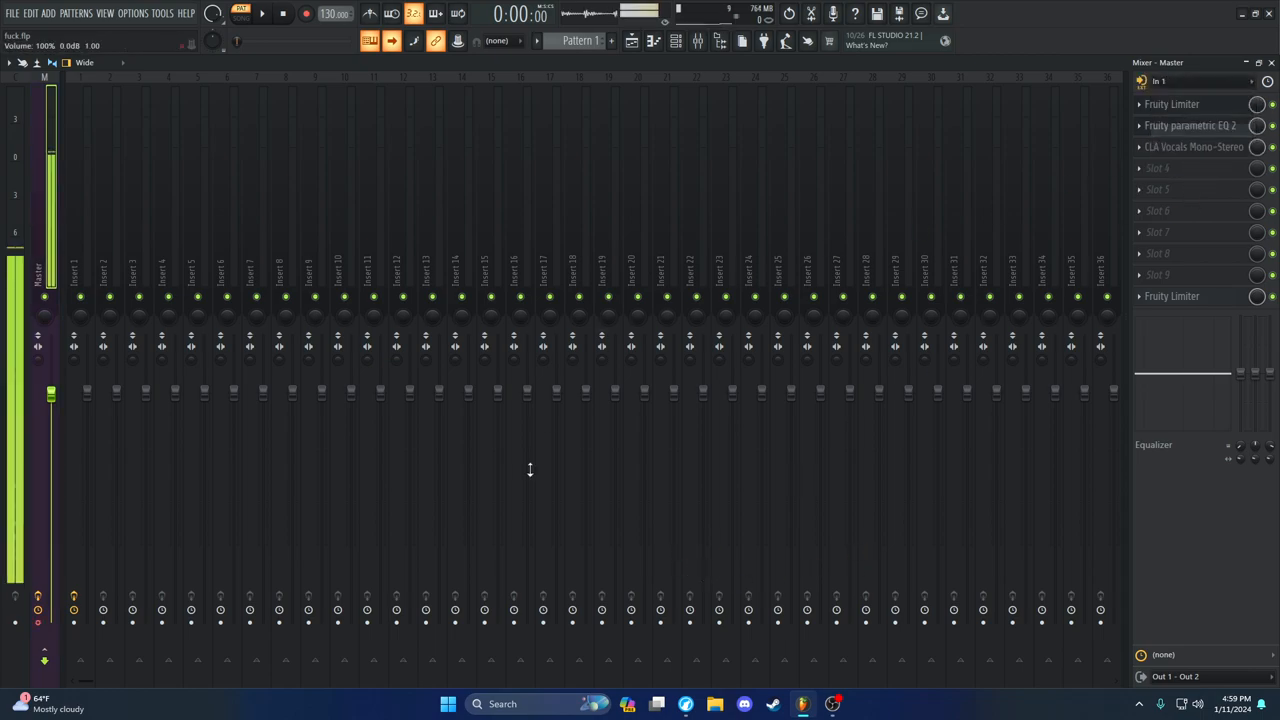
Tick 'Listen to this device' for CABLE Output on its Listen tab and confirm both Sound dialogs
left_click(502, 704)
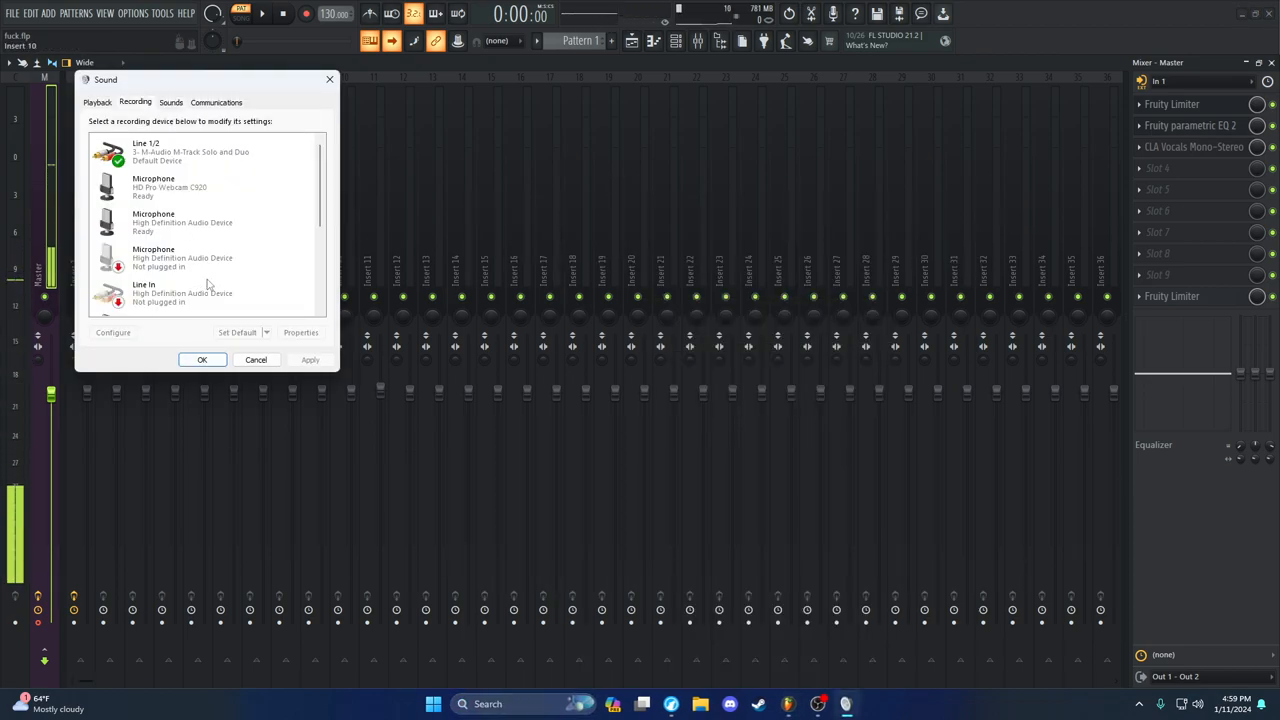
left_click(300, 332)
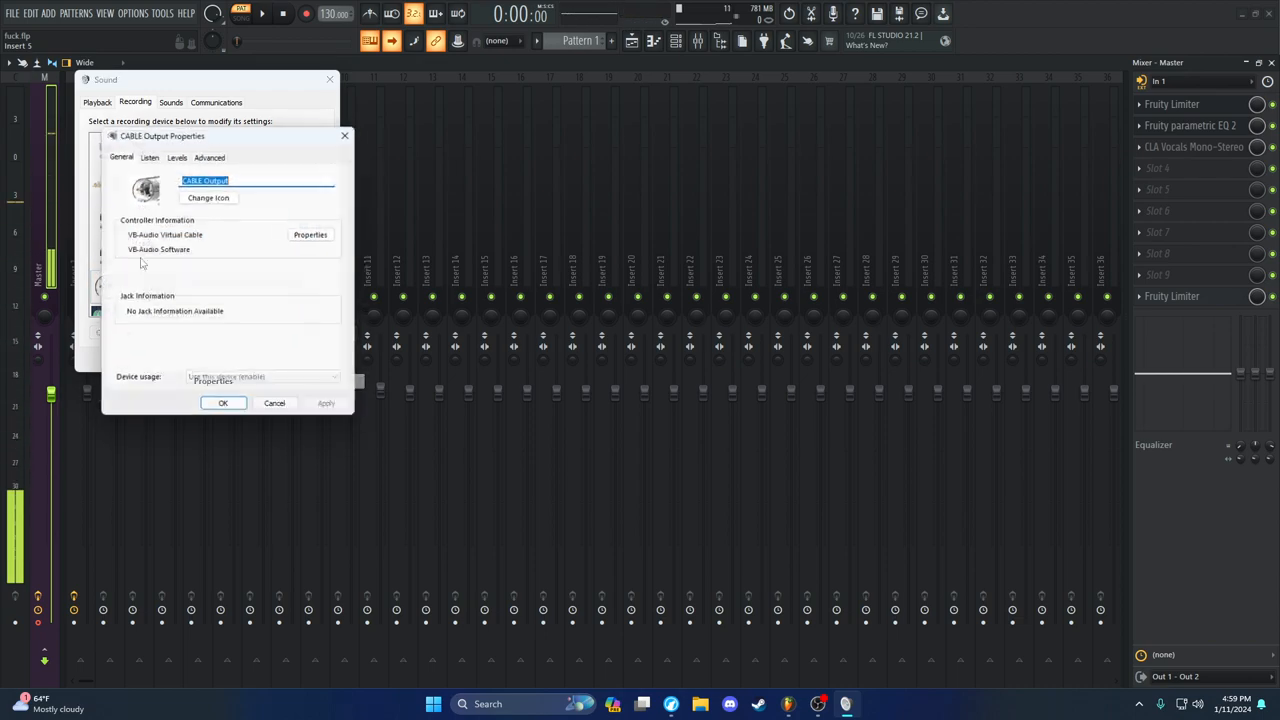
left_click(148, 156)
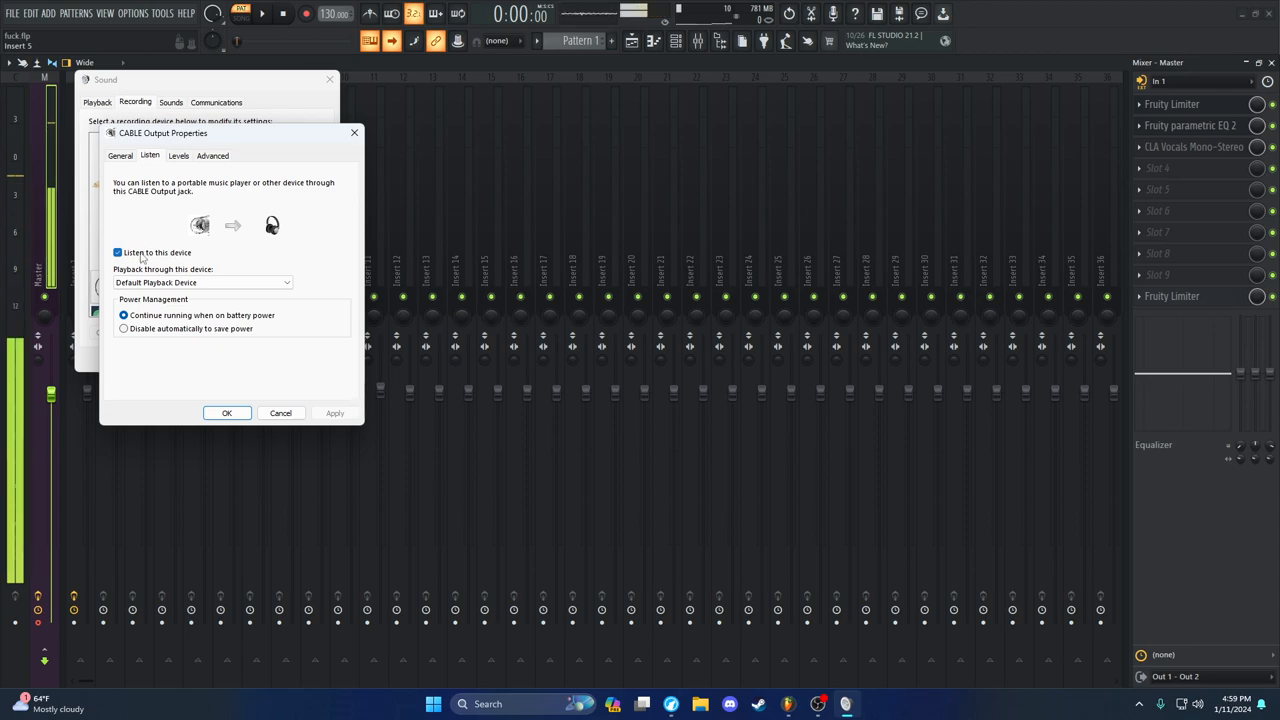
left_click(226, 412)
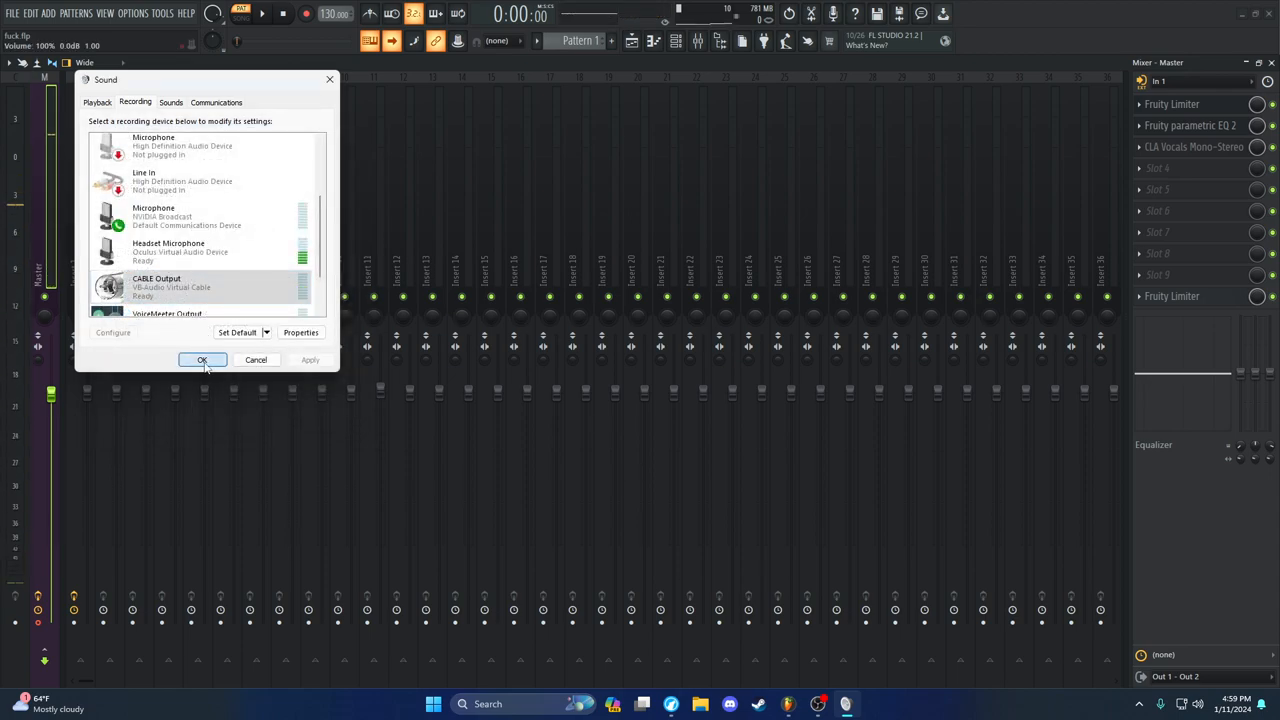
left_click(202, 360)
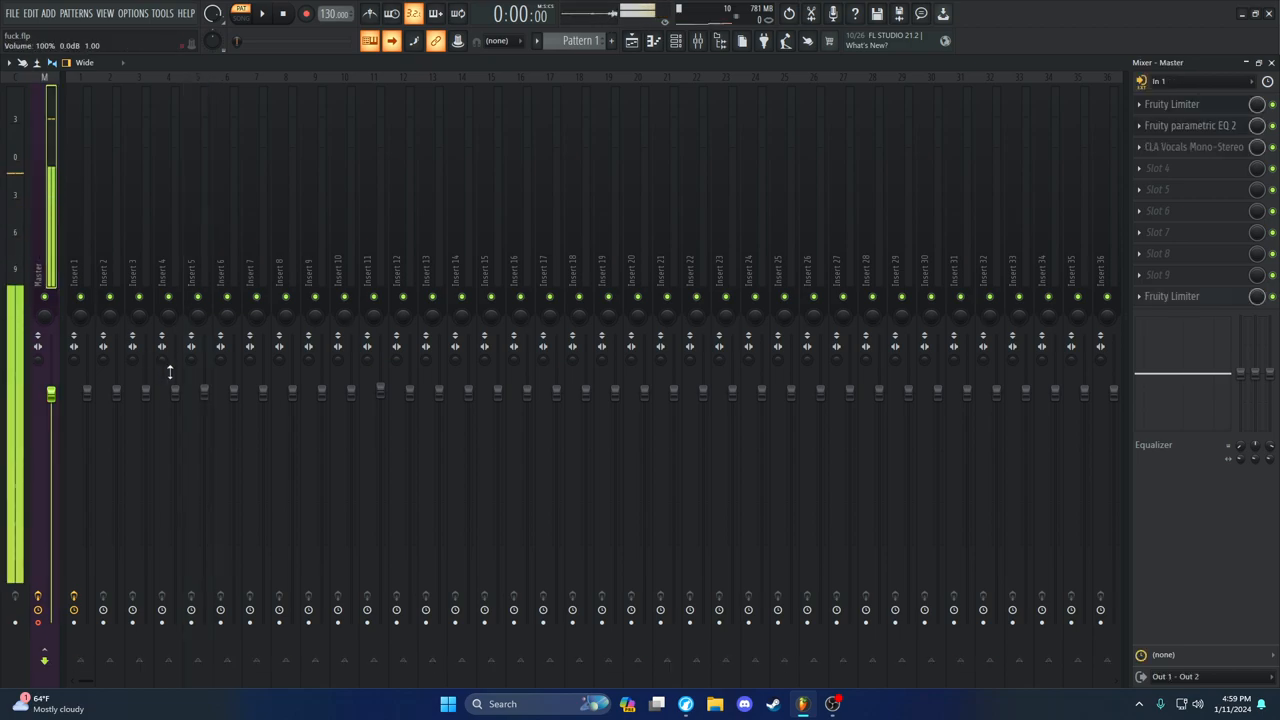